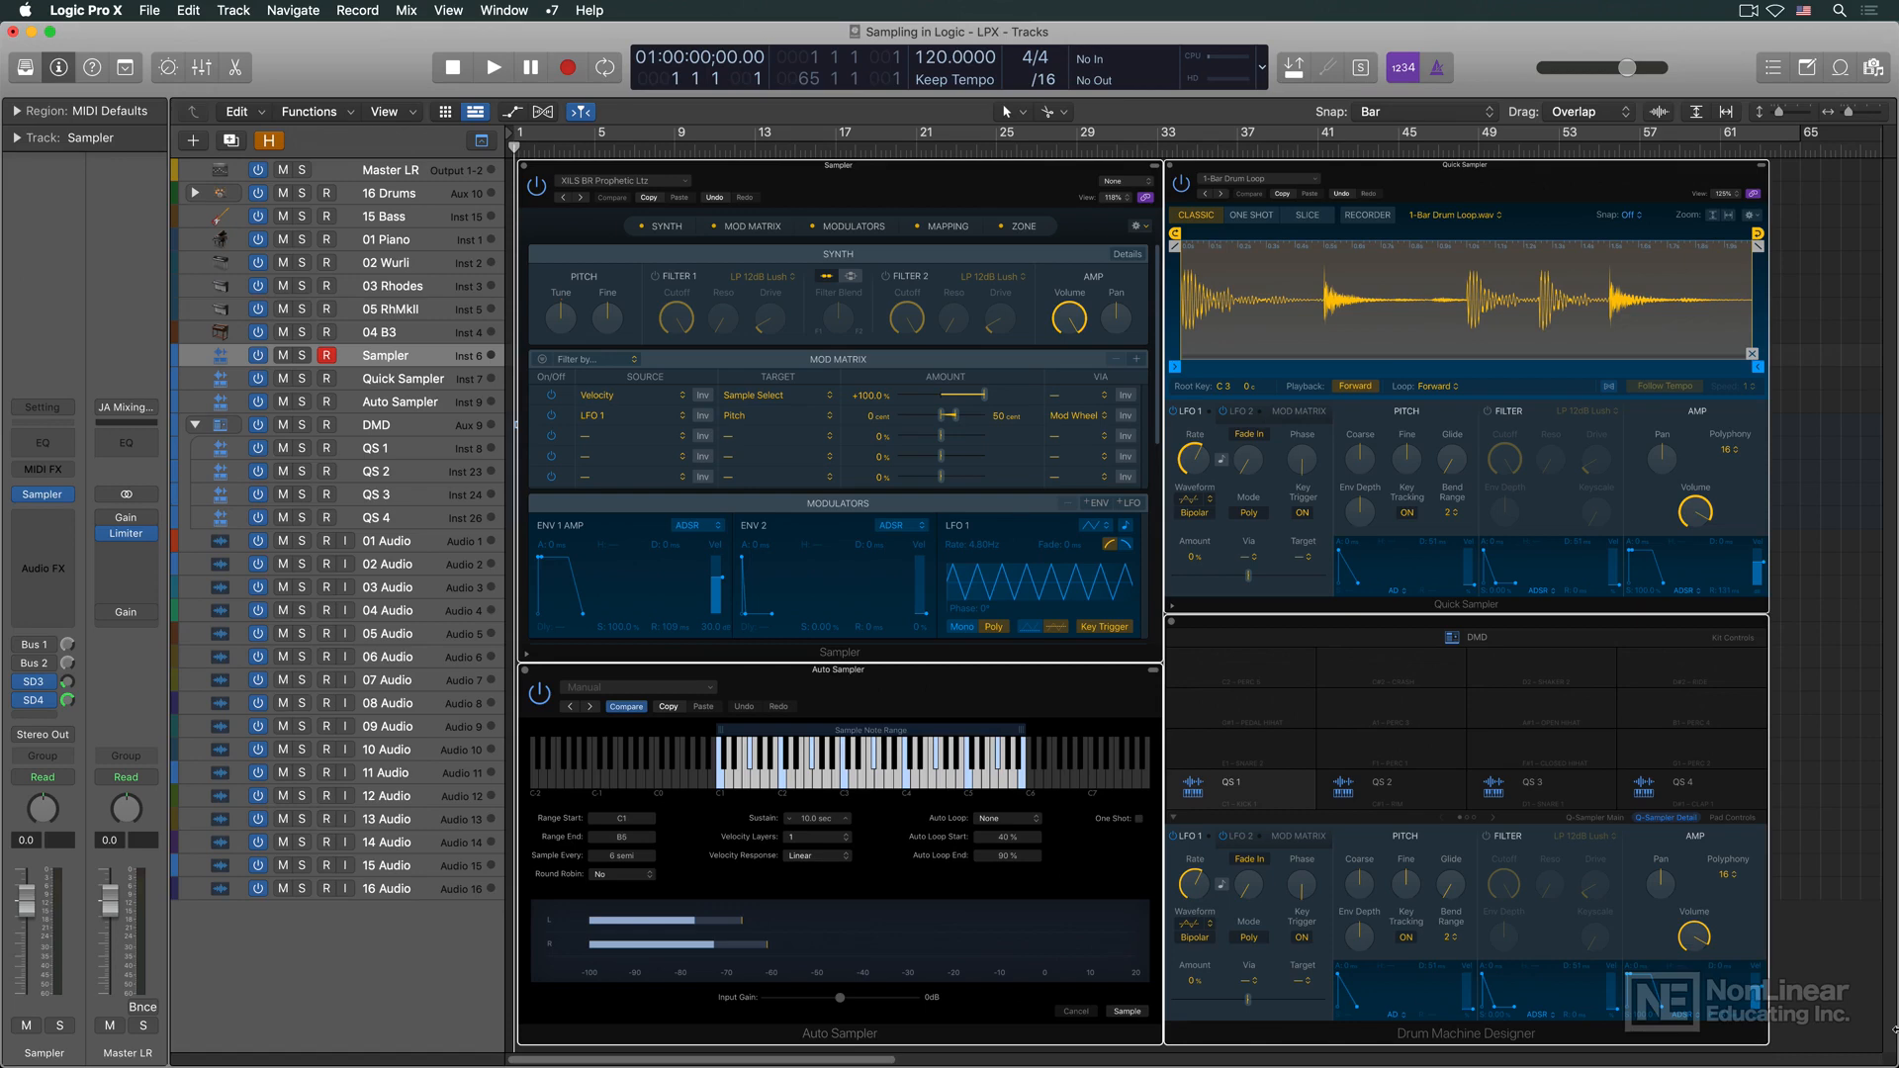
Close the Sampler, Quick Sampler, Auto Sampler and Drum Machine Designer plugin windows
{"action": "left_click", "coordinate": [948, 226]}
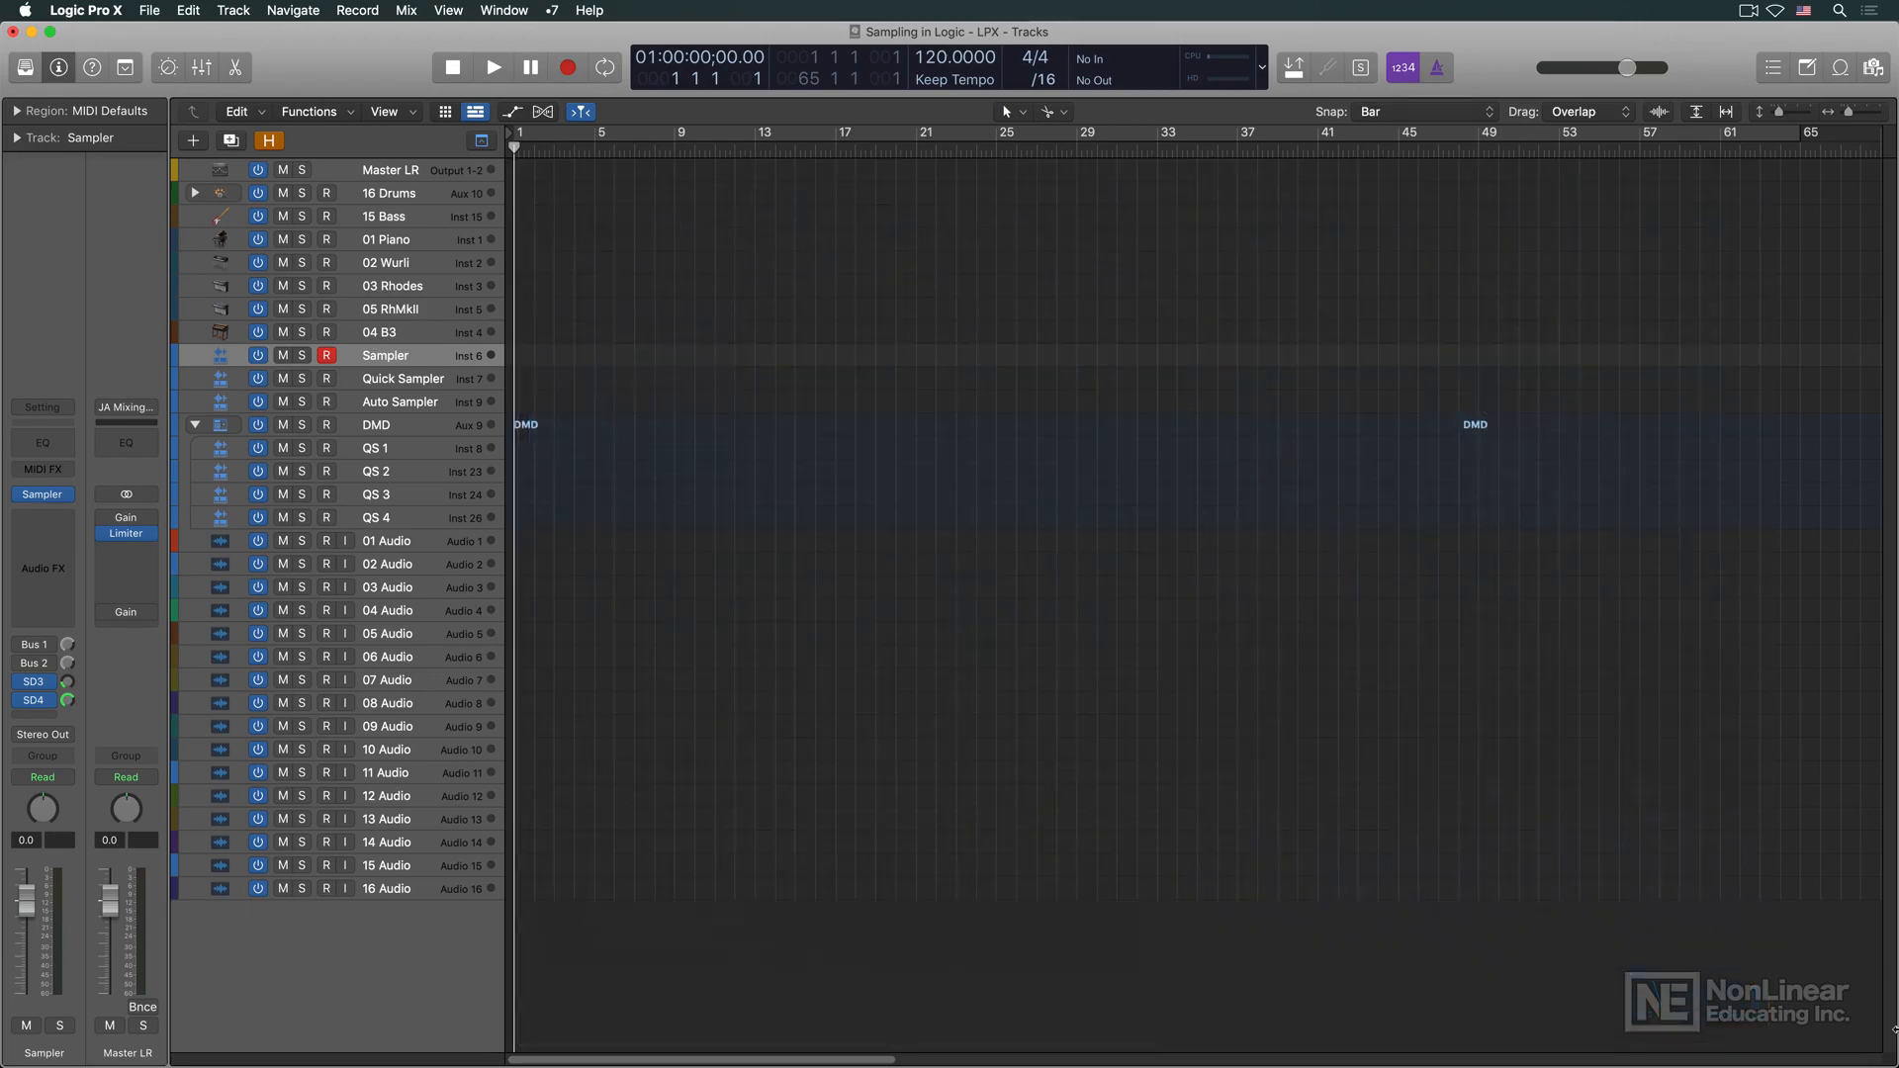
Show the Retro Synth instrument, then the Quick Sampler holding the one-bar drum loop
{"action": "double_click", "coordinate": [220, 309]}
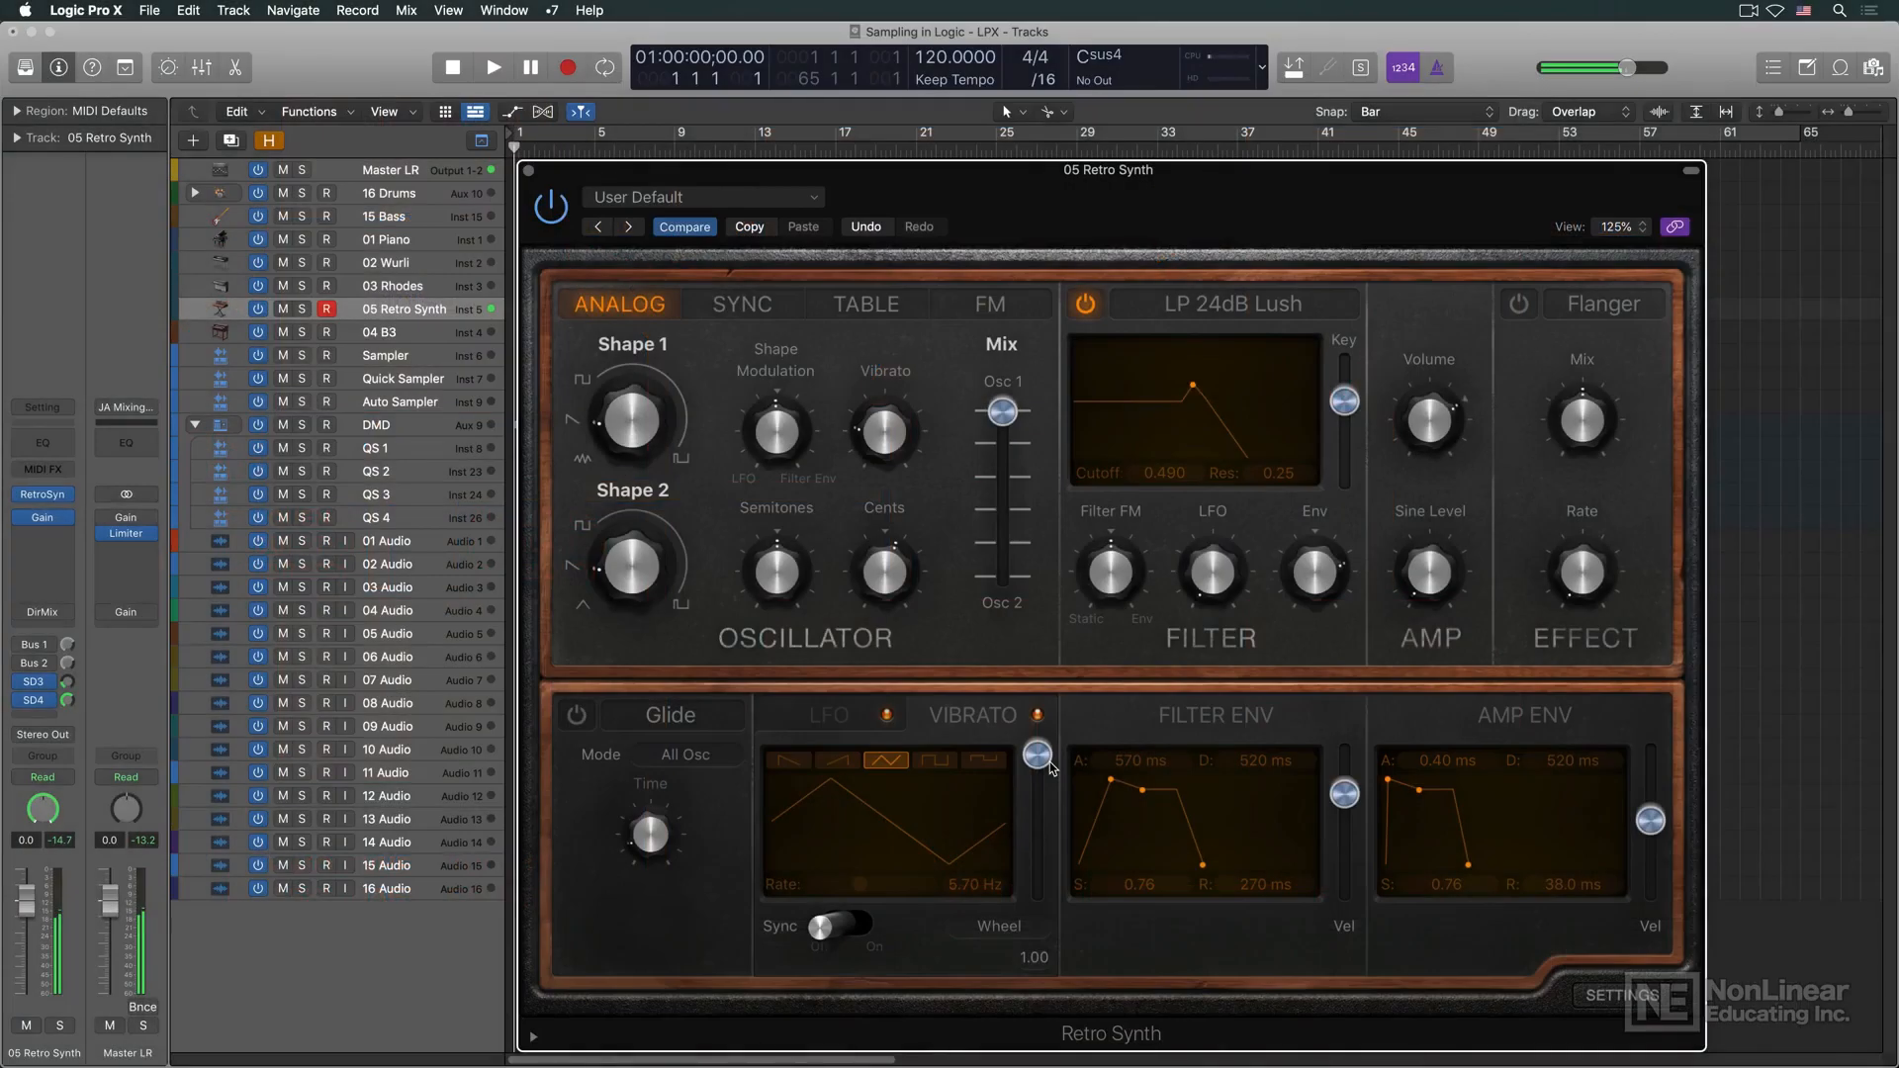
{"action": "left_click", "coordinate": [387, 354]}
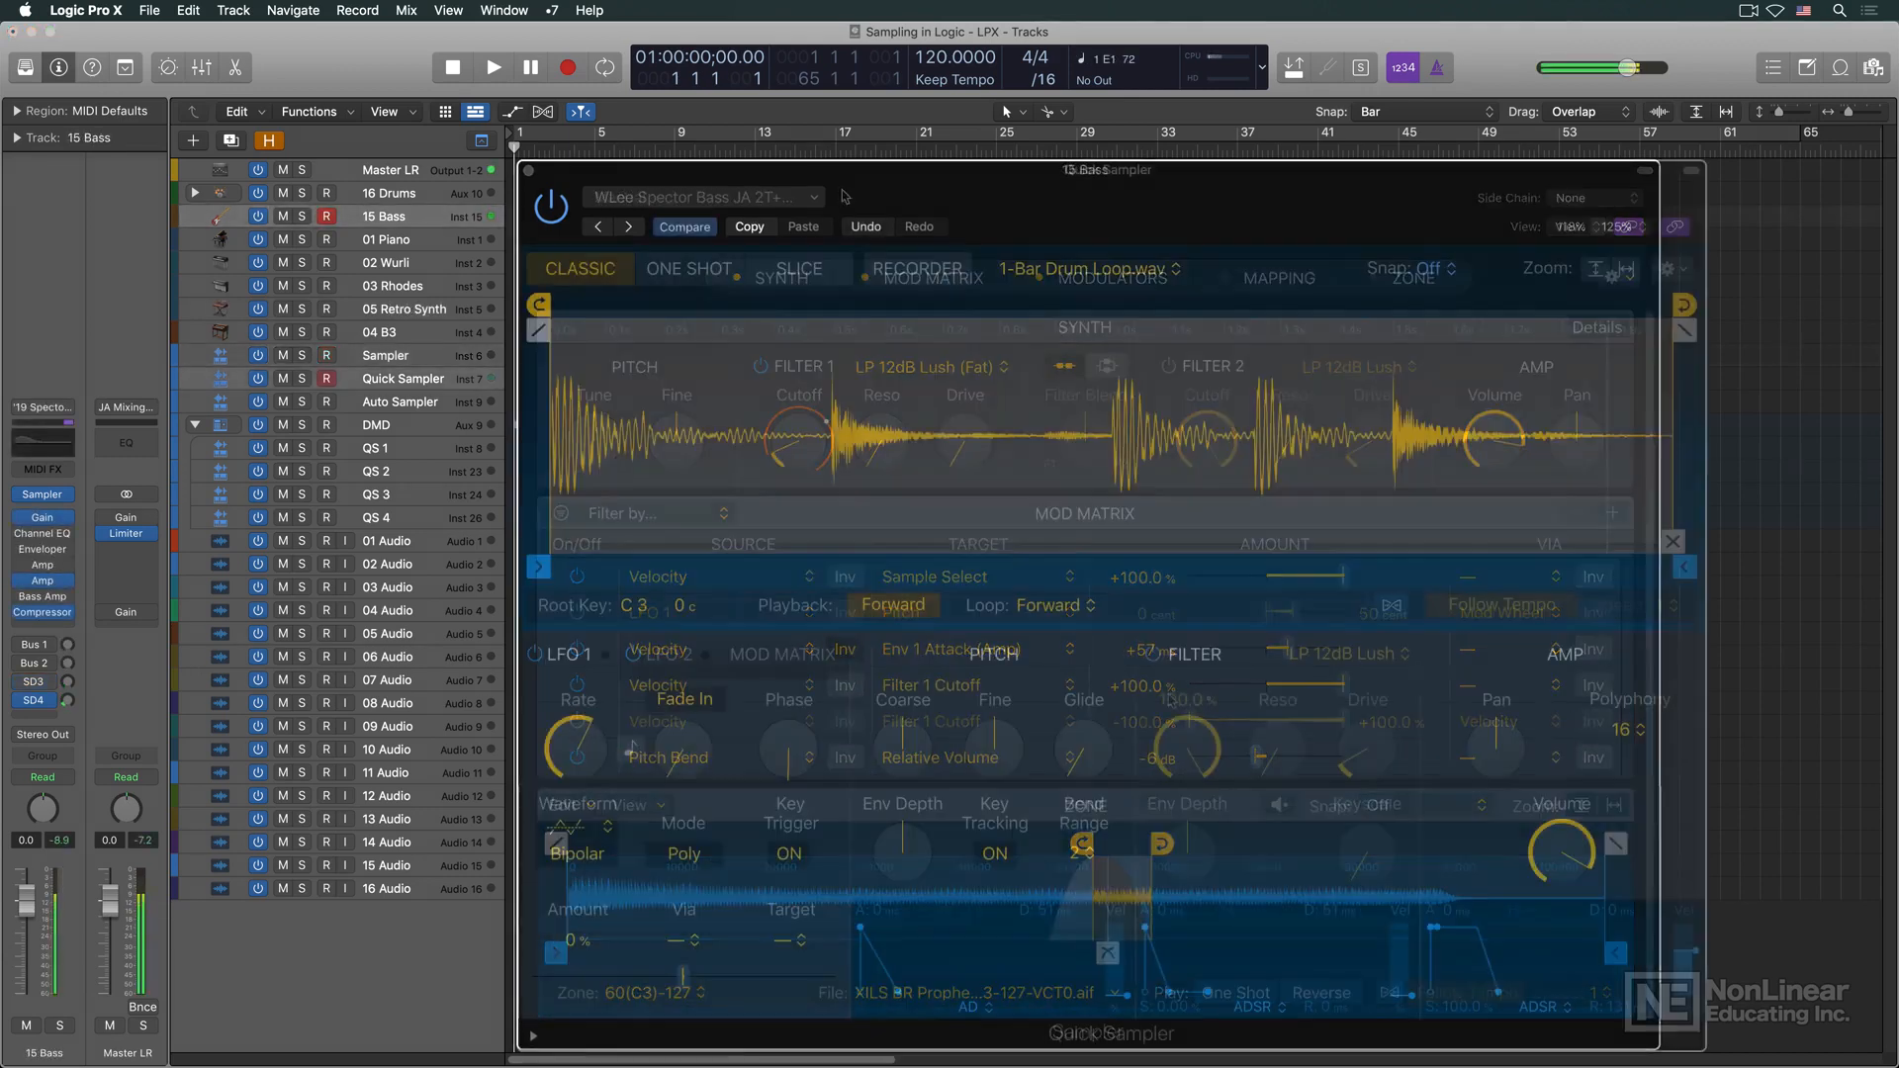
Enable the Quick Sampler filter, then bring up the Steinway Sampler patch on the 01 Piano track
{"action": "left_click", "coordinate": [403, 378]}
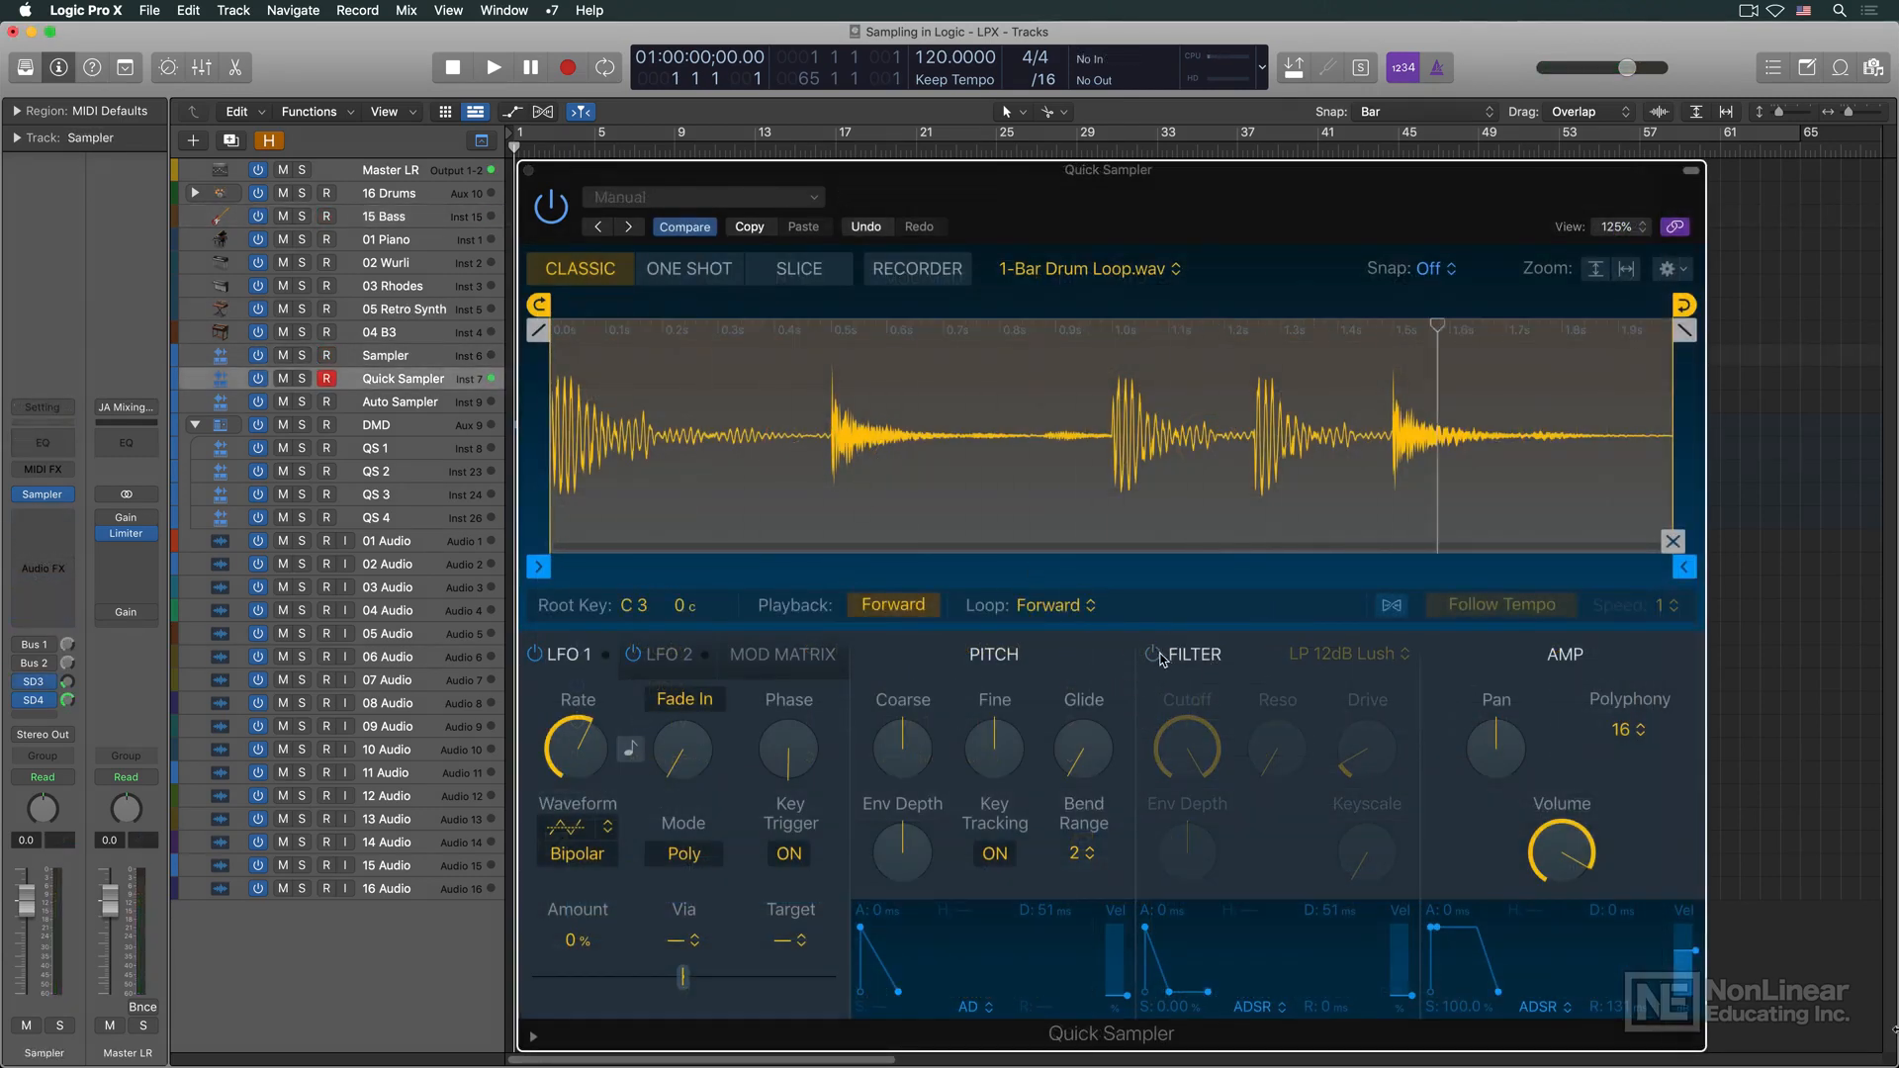
{"action": "left_click", "coordinate": [1149, 655]}
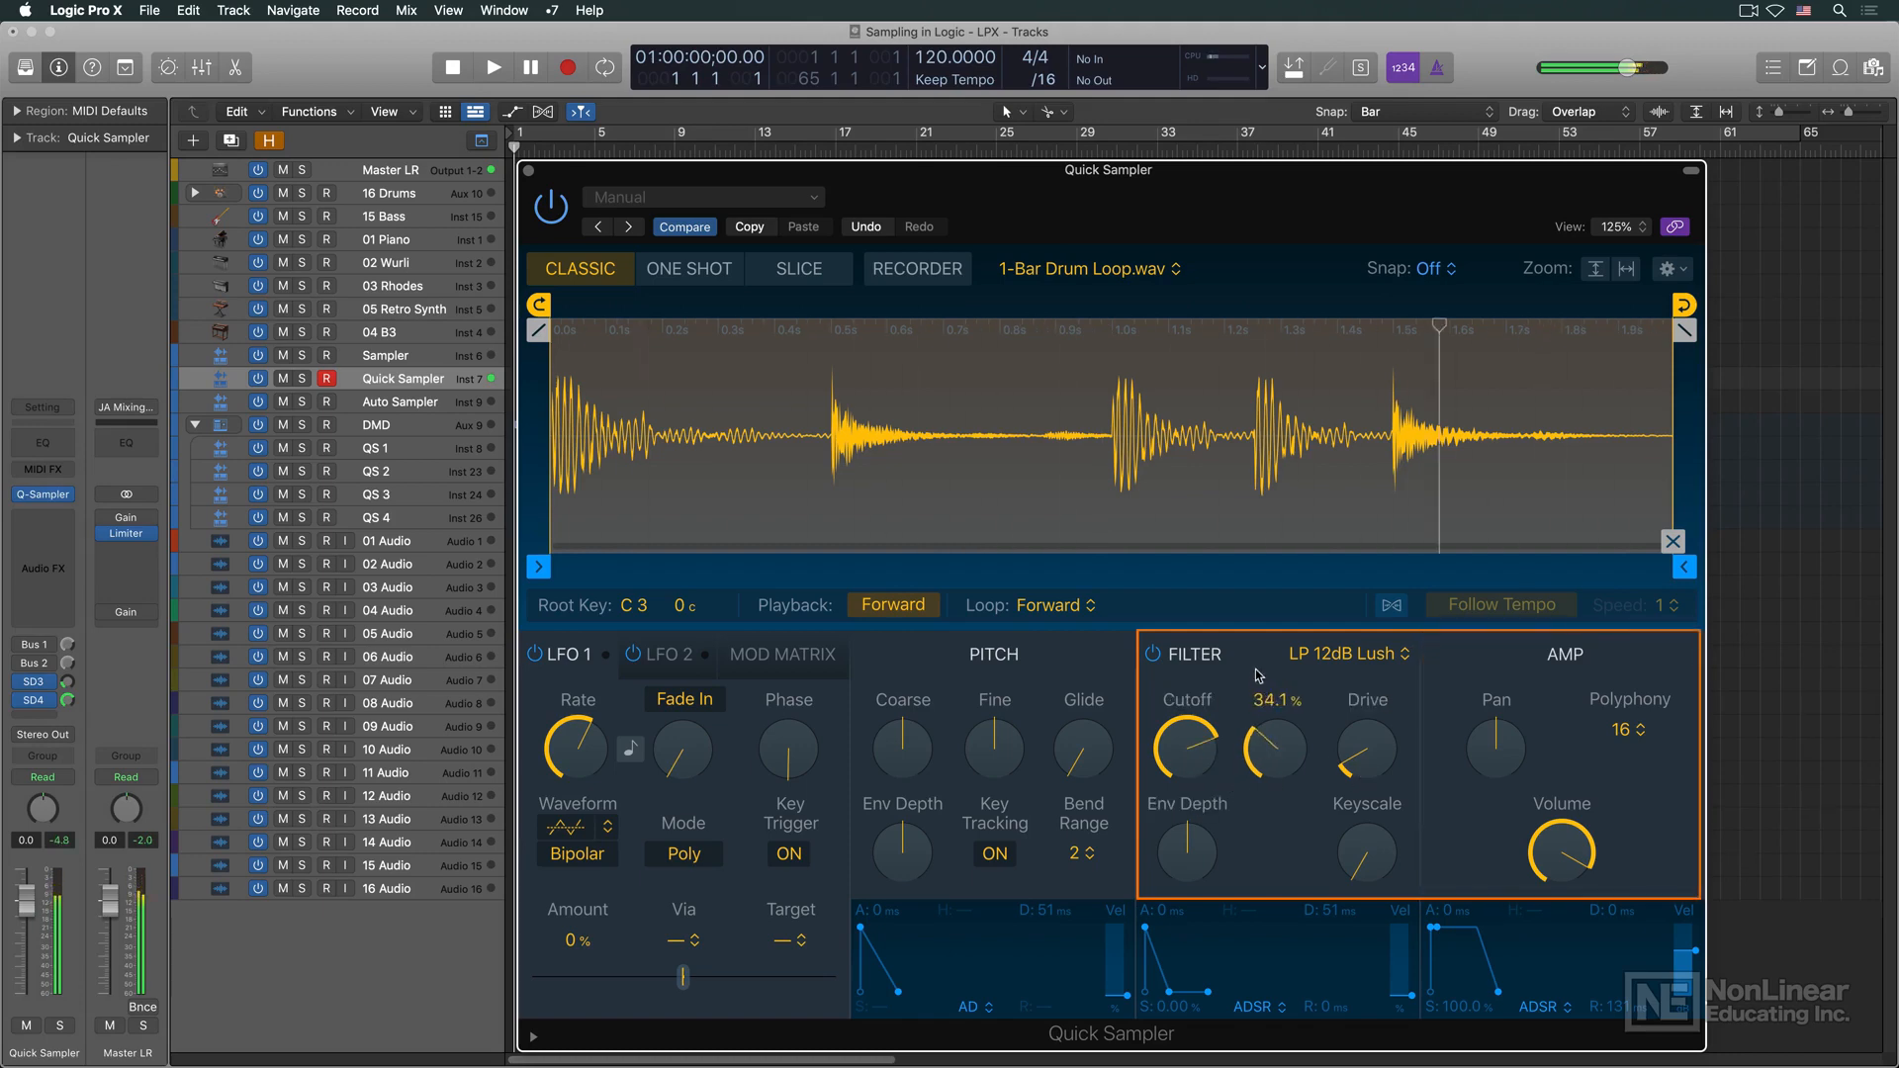
{"action": "left_click", "coordinate": [783, 654]}
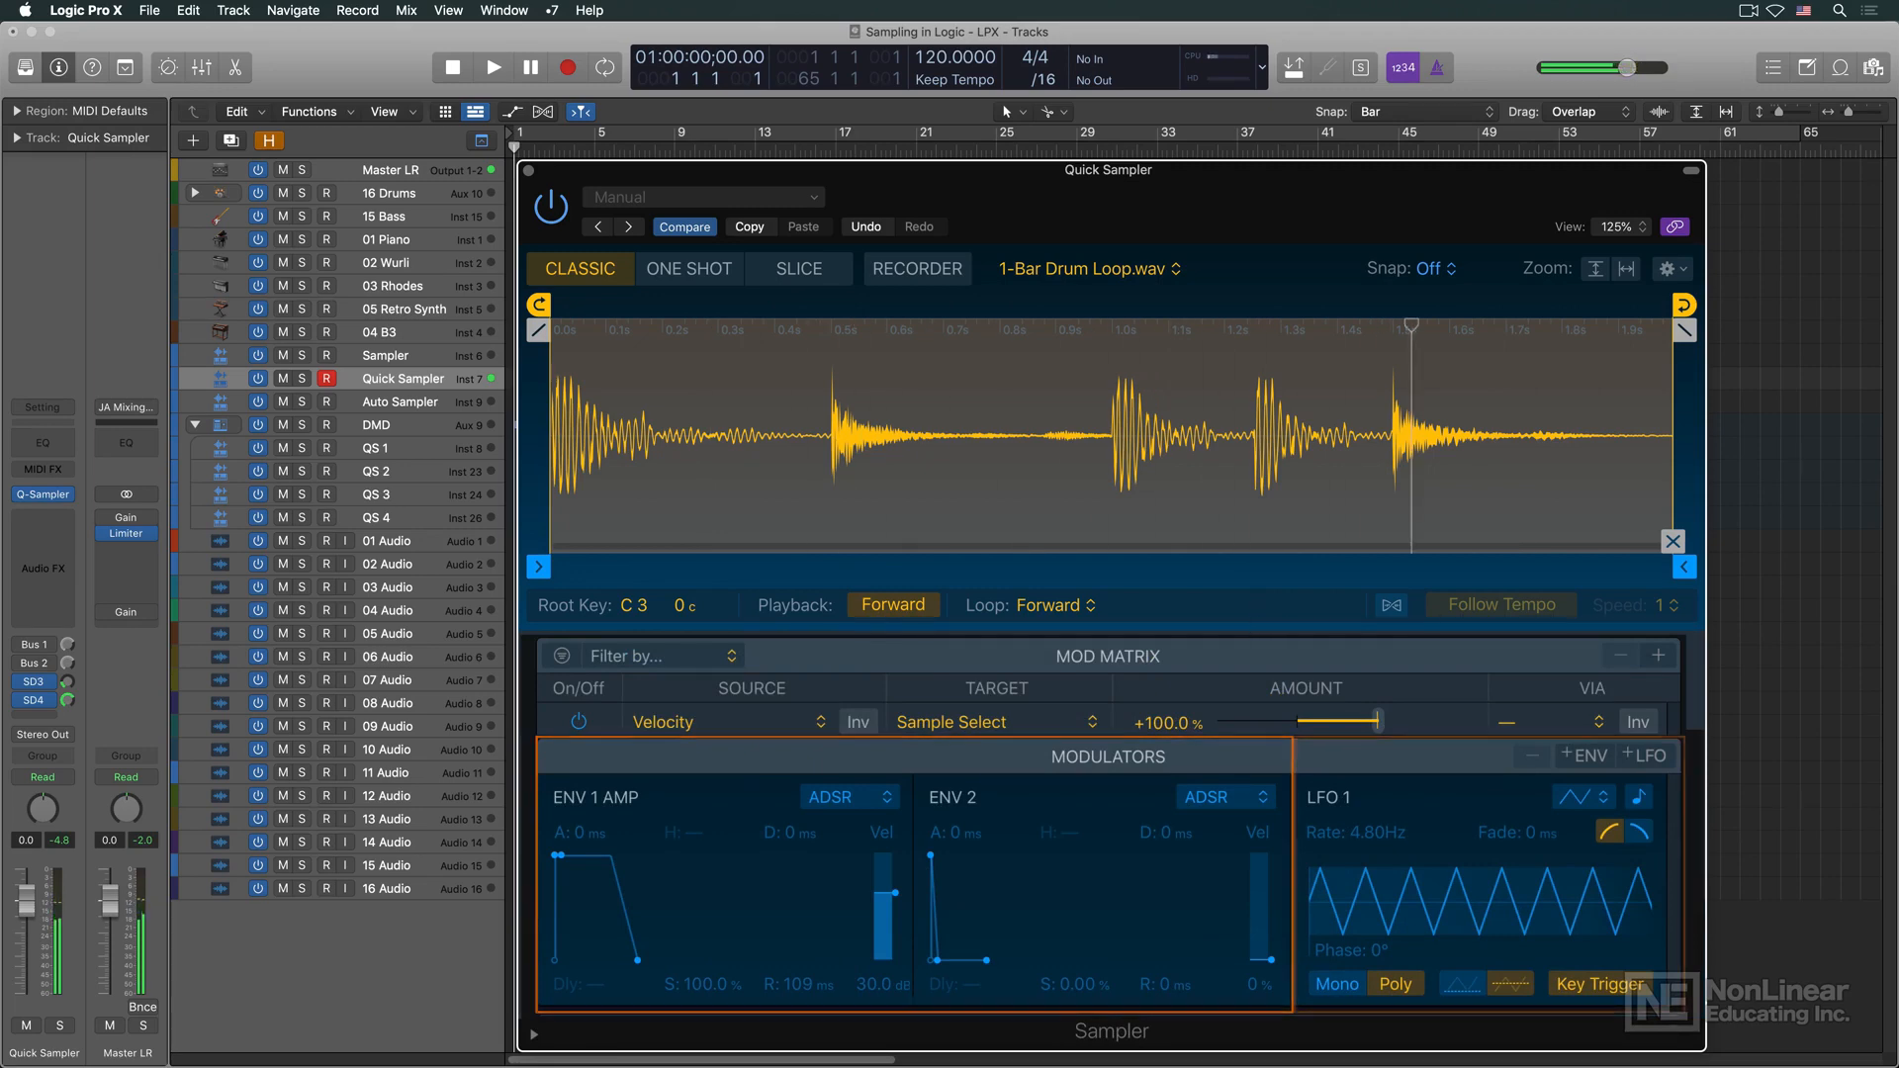
{"action": "left_click", "coordinate": [385, 354]}
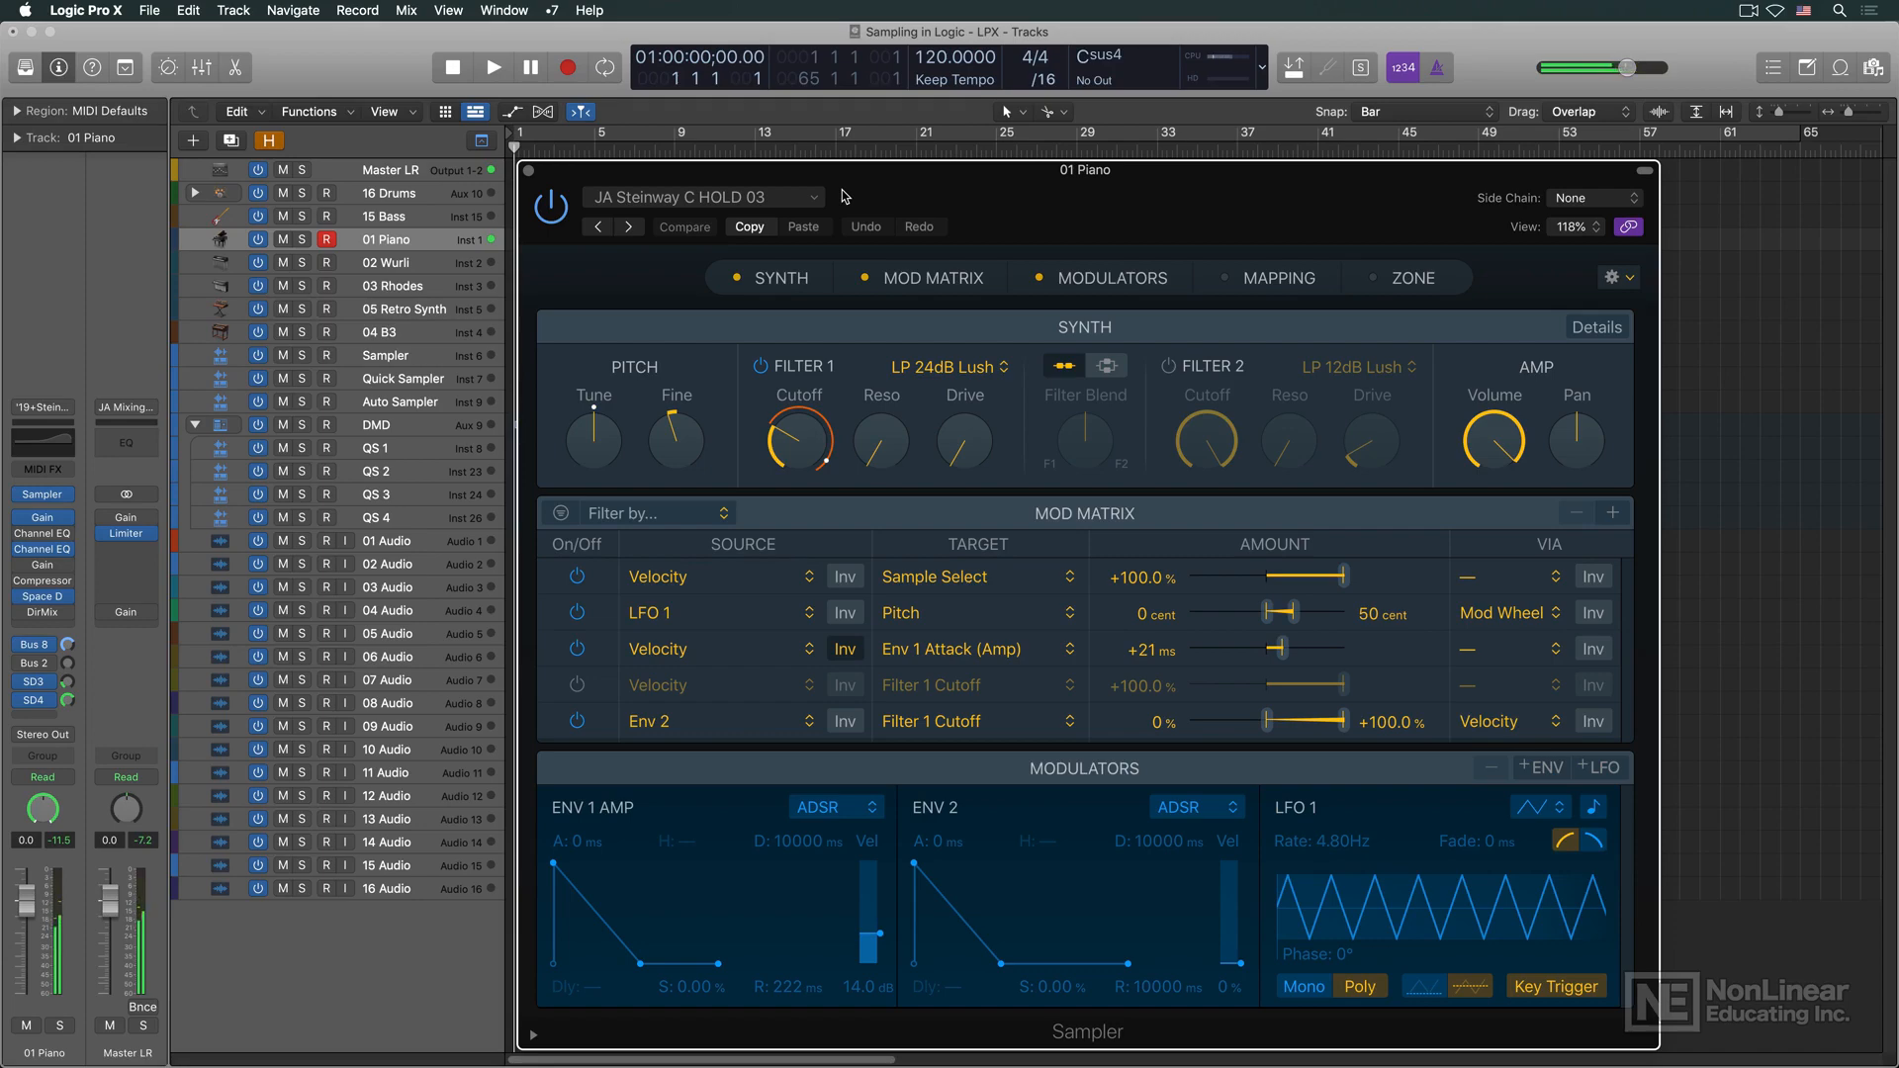
Load the Stereo Grand ECO (1 Sample) preset and show its Mapping and Zone panes
{"action": "left_click", "coordinate": [386, 378]}
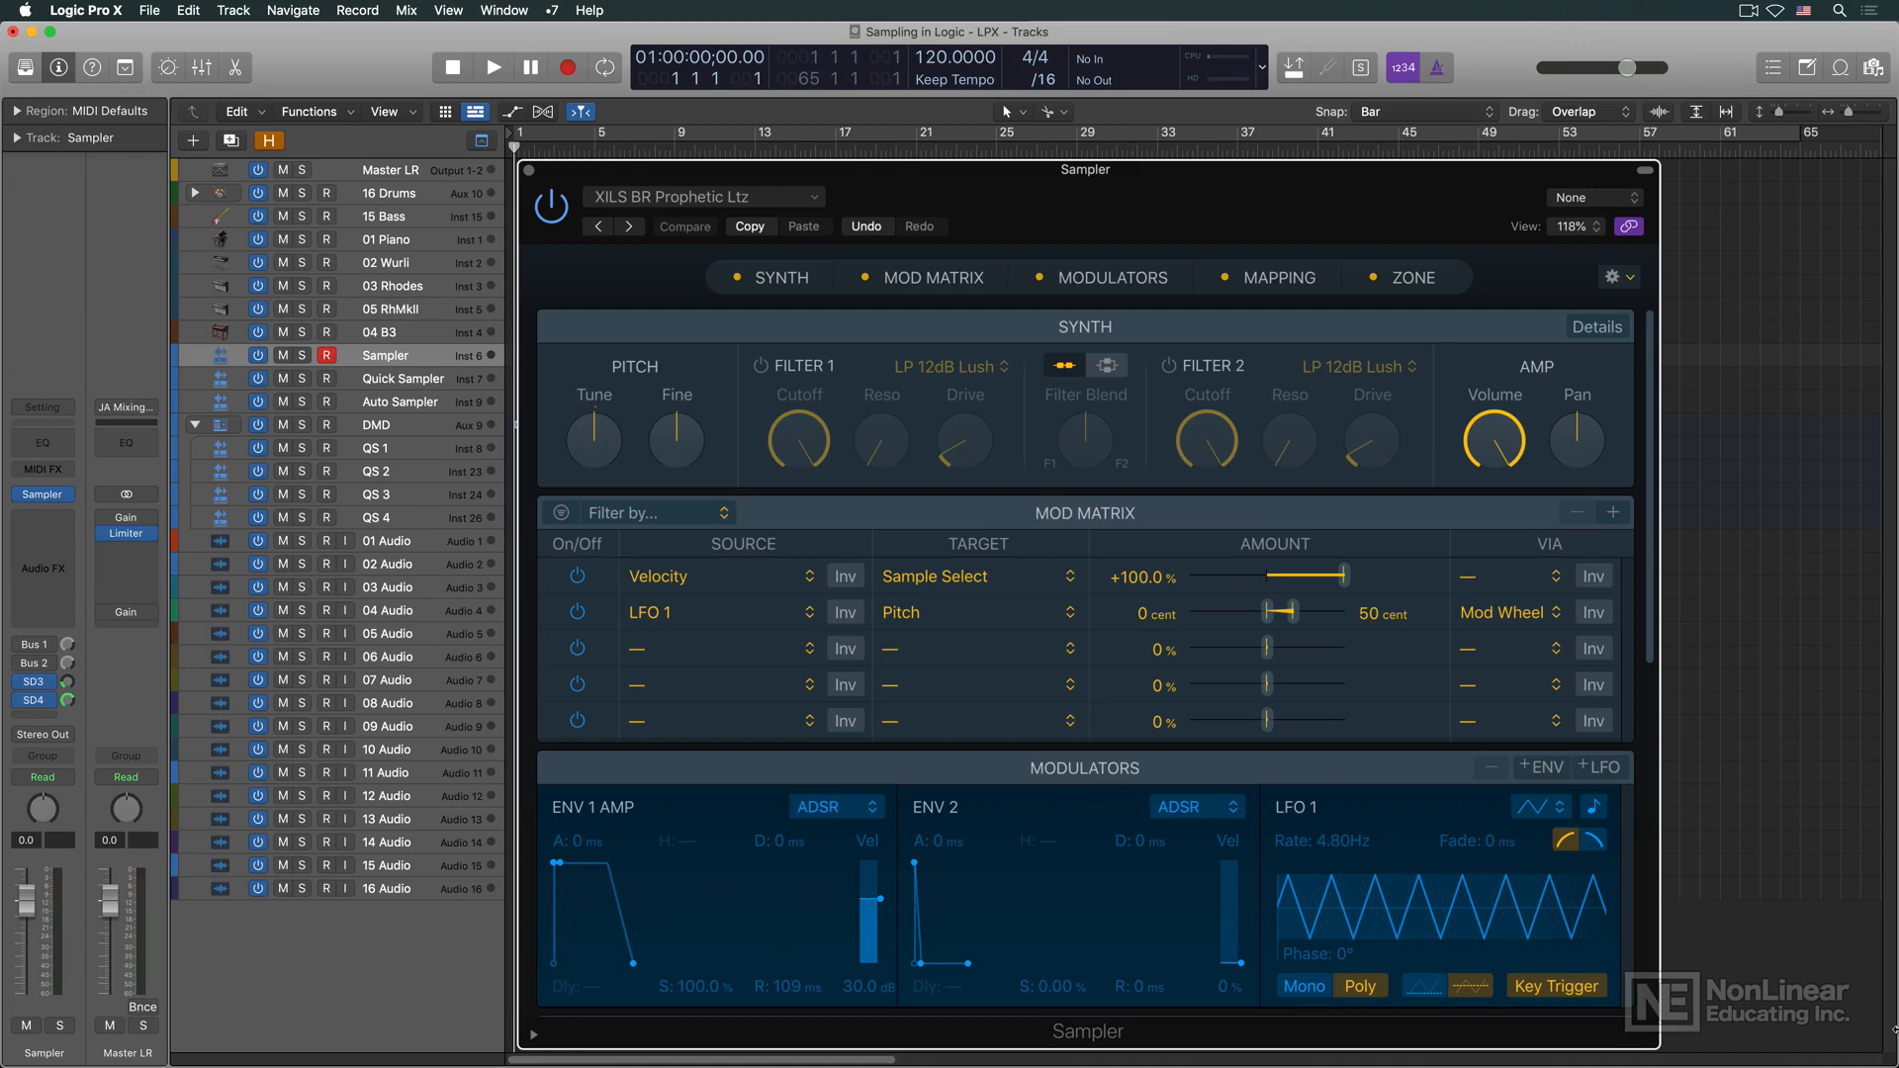
{"action": "left_click", "coordinate": [1278, 277]}
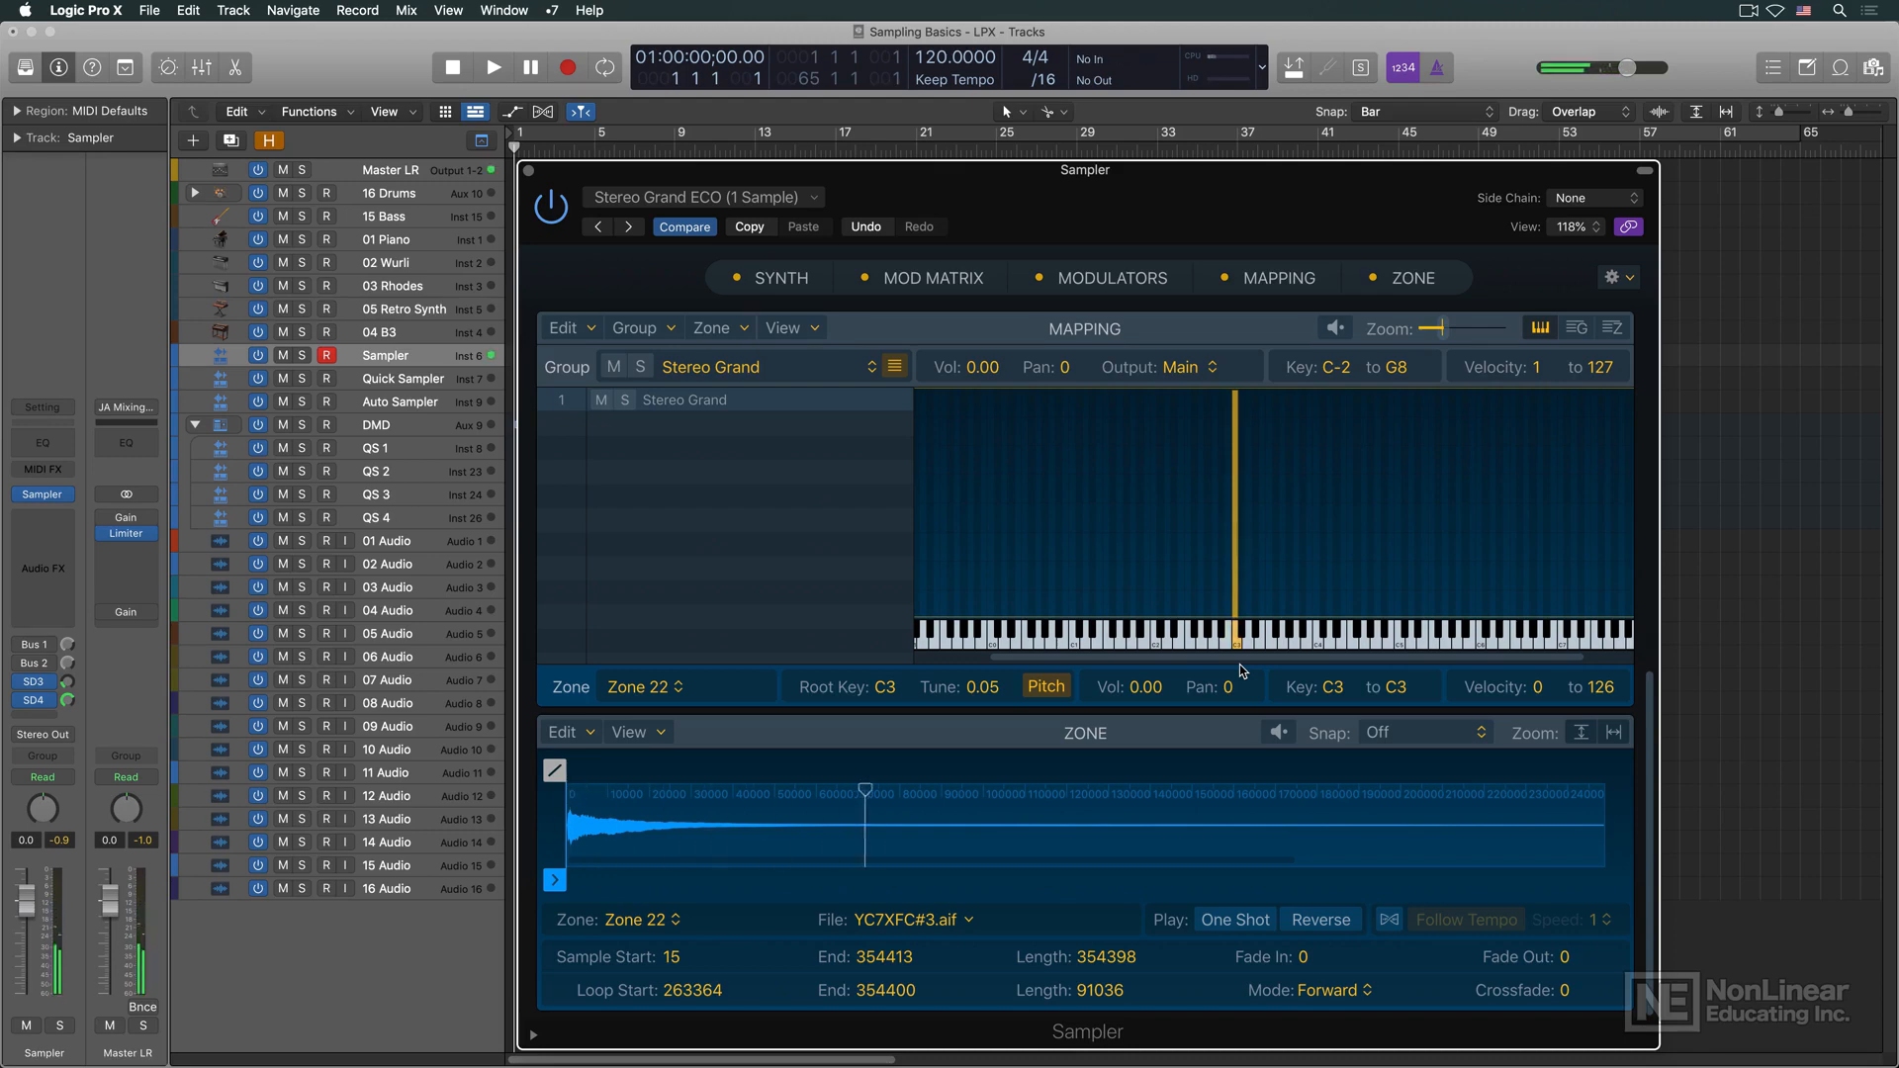
Audition Zone 22 at root key C3, then stretch its key range to A-1 through C7
{"action": "left_click", "coordinate": [1232, 632]}
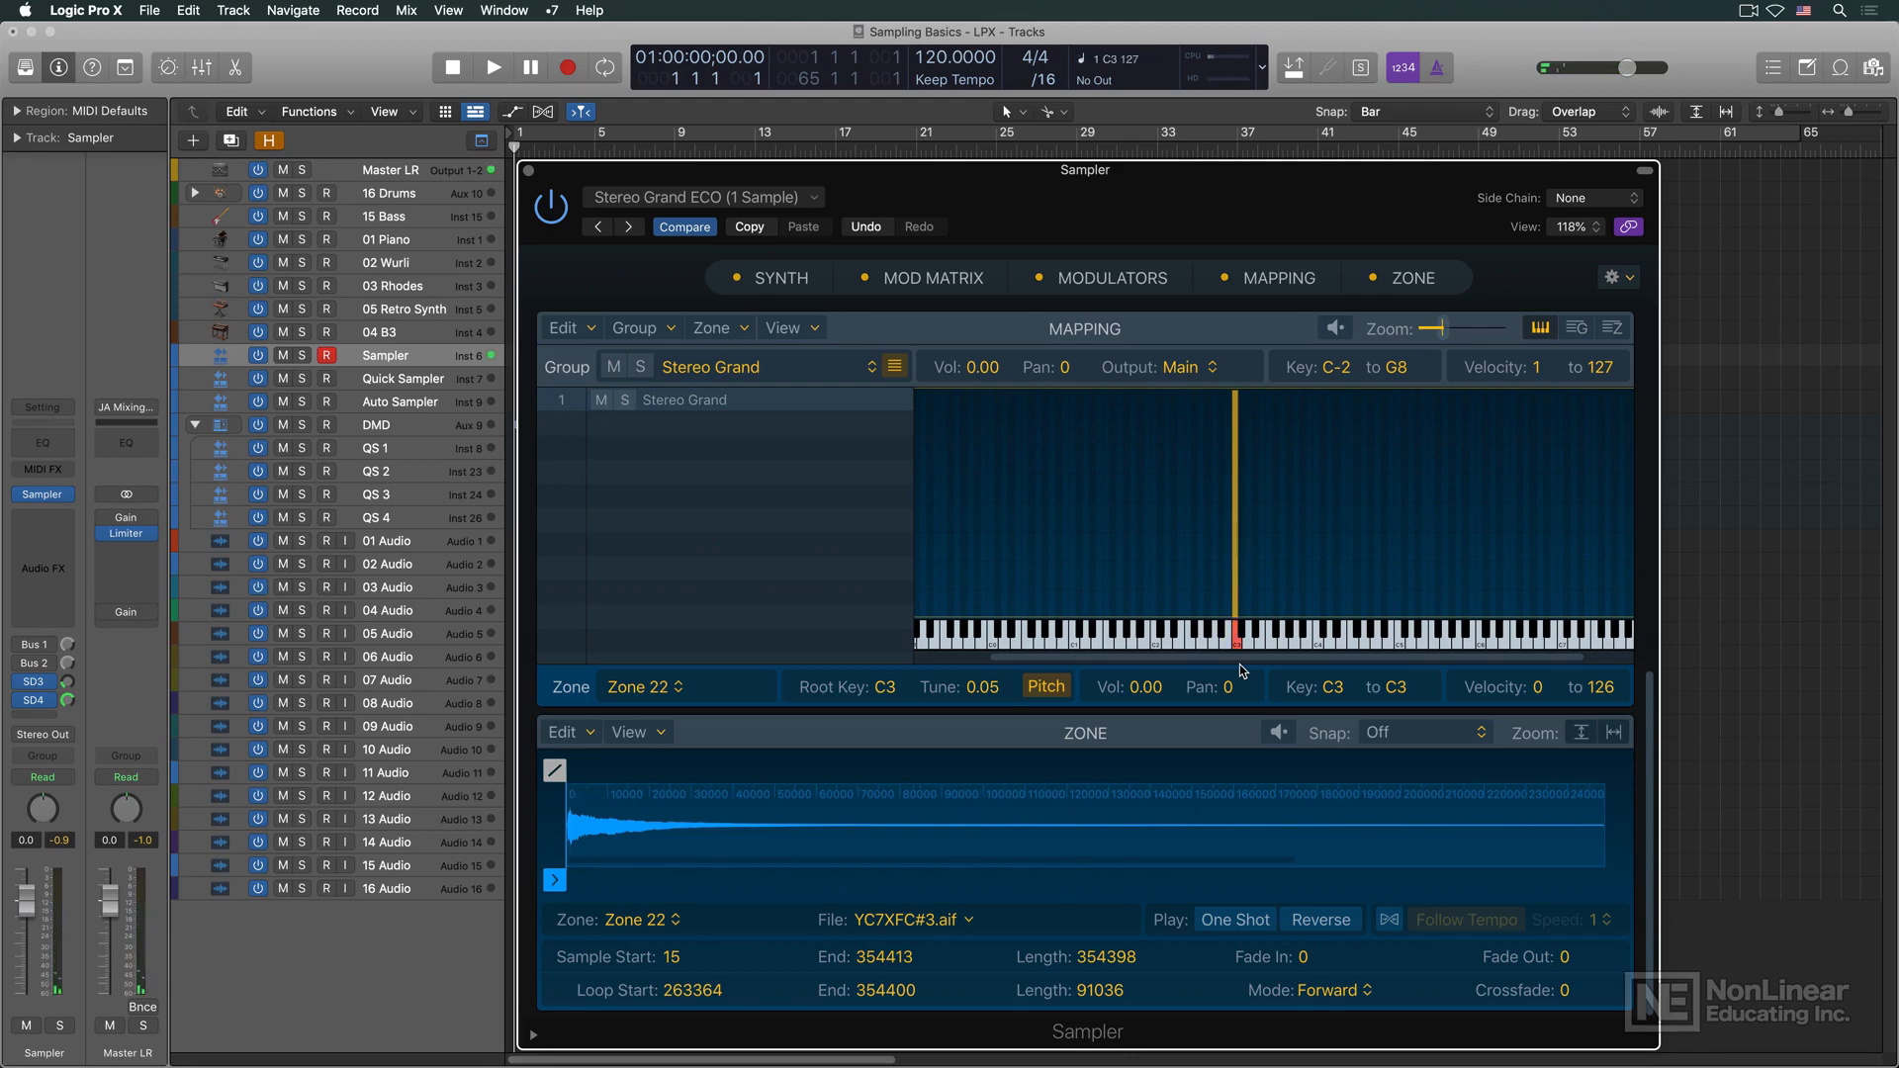
{"action": "left_click", "coordinate": [1232, 638]}
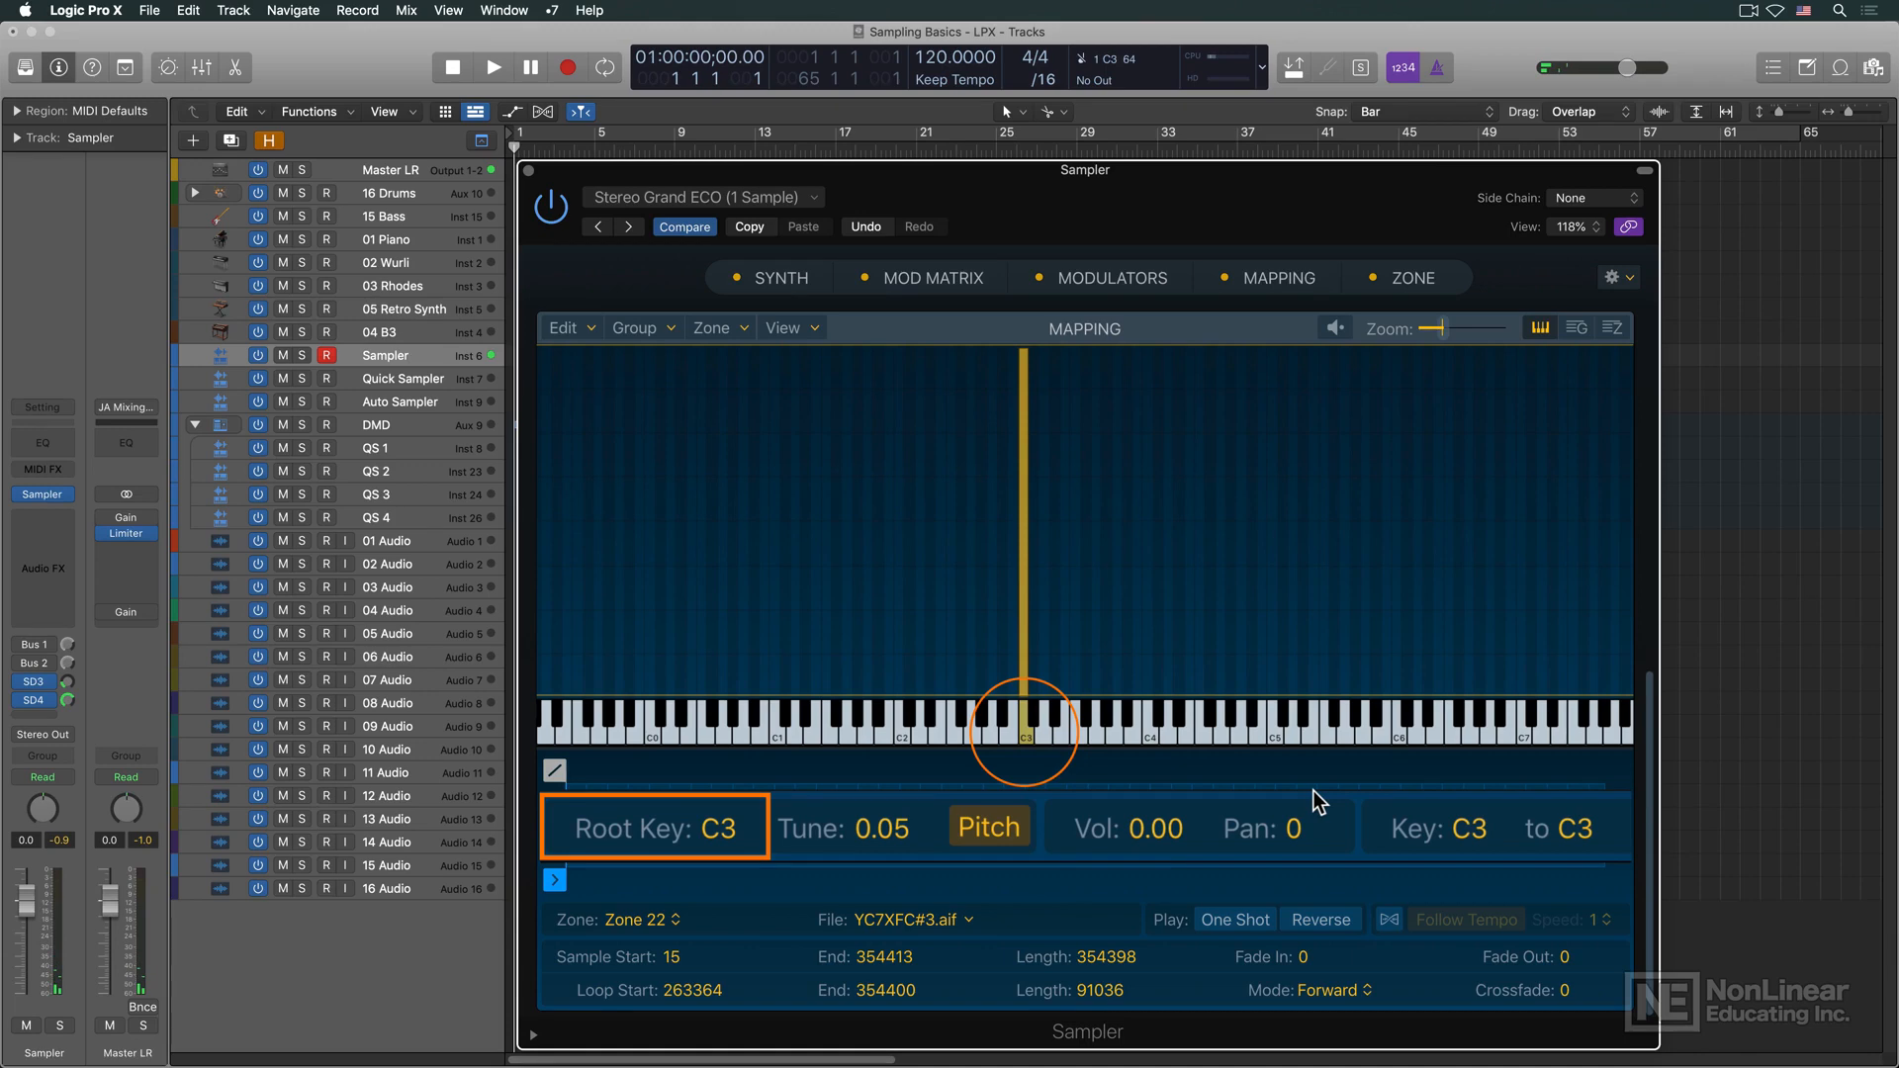
{"action": "left_click", "coordinate": [1022, 726]}
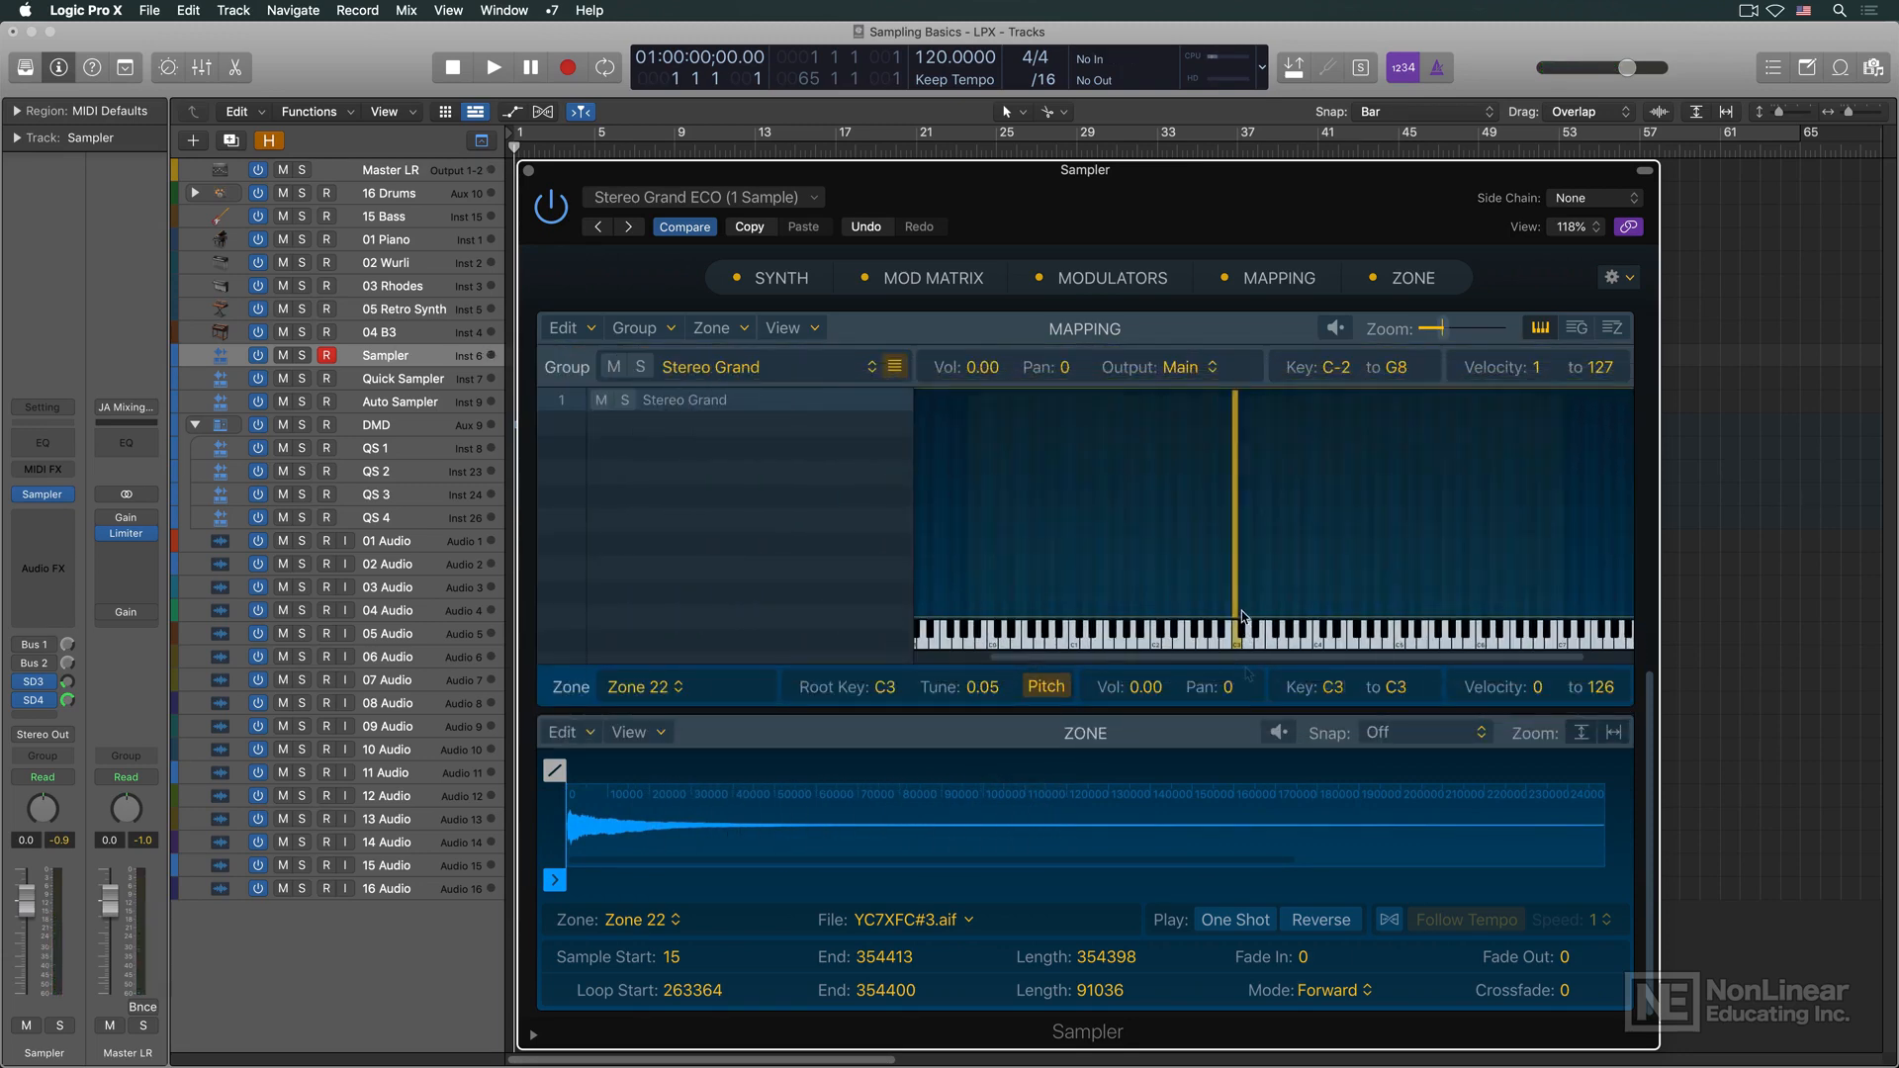
{"action": "left_click", "coordinate": [1211, 508]}
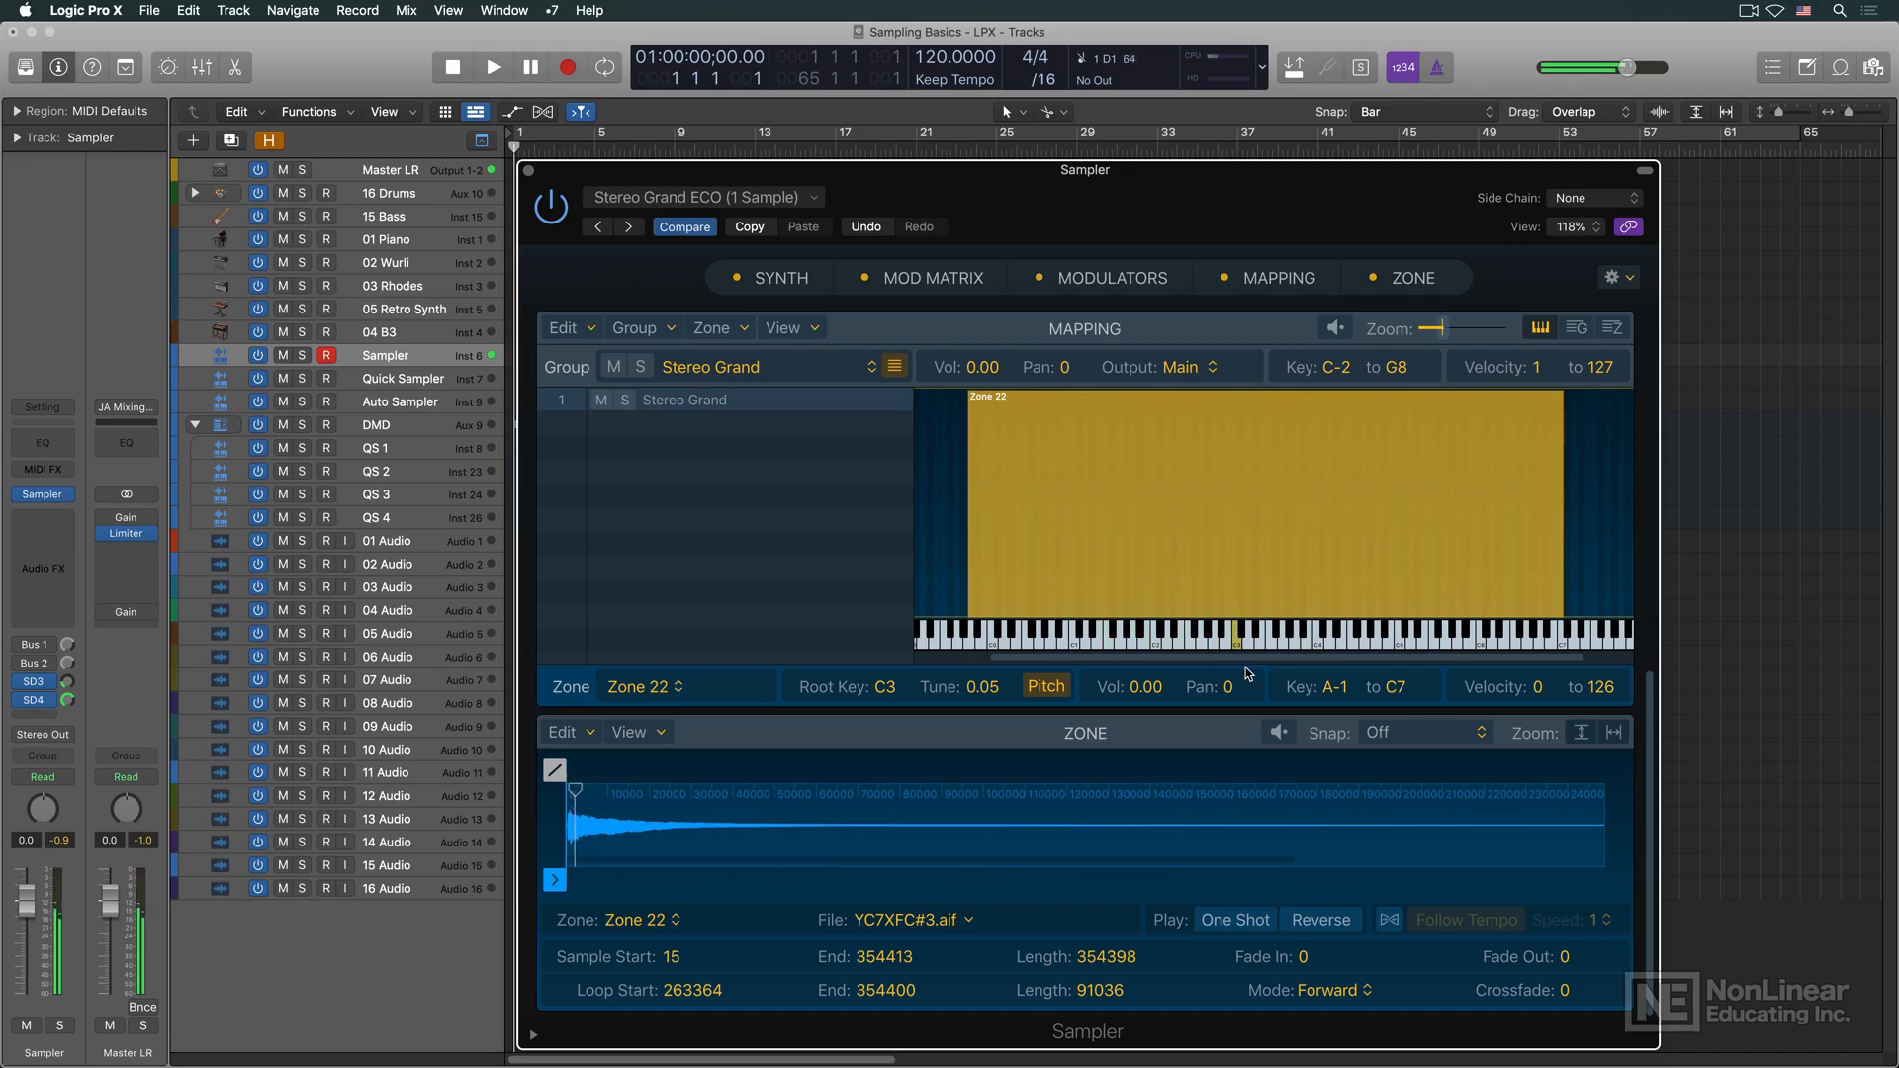
Load the Stereo Grand Multisampled preset so many adjacent zones spread across the keyboard
{"action": "left_click", "coordinate": [400, 378]}
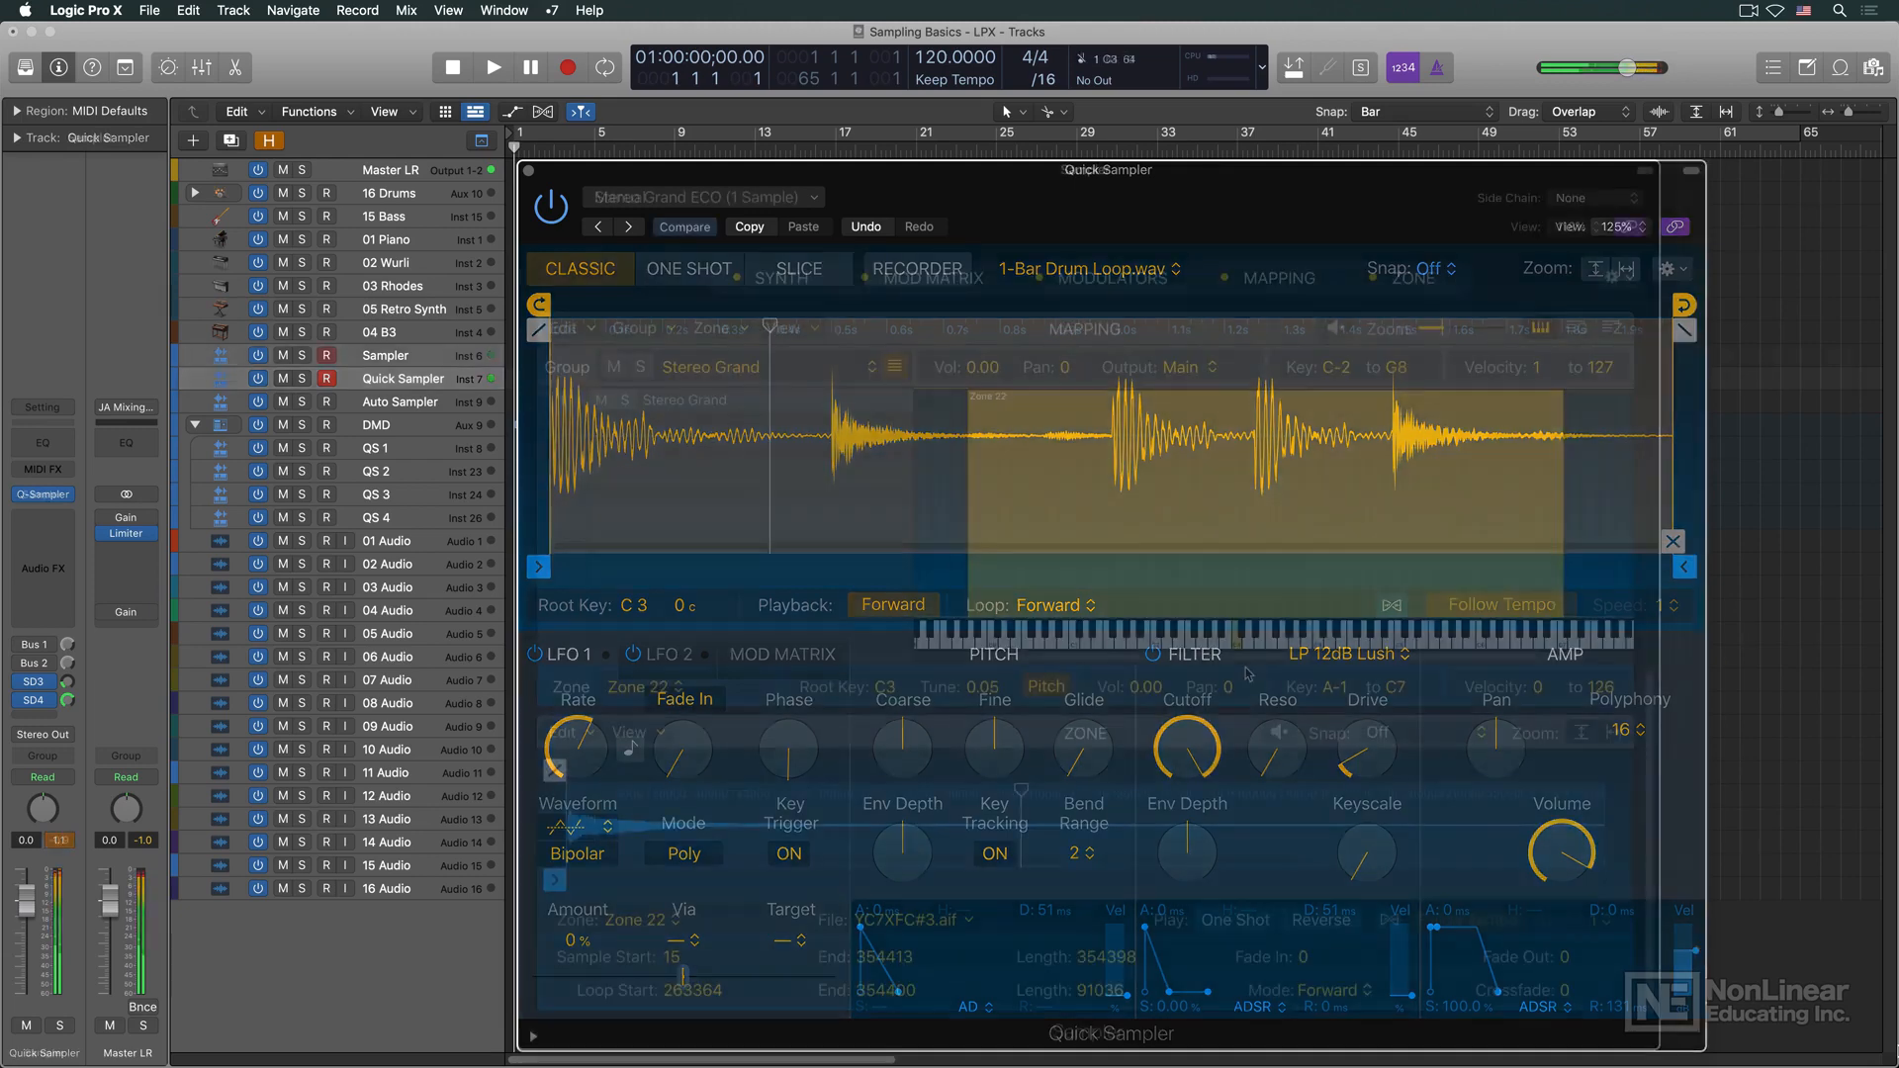
{"action": "left_click", "coordinate": [387, 354]}
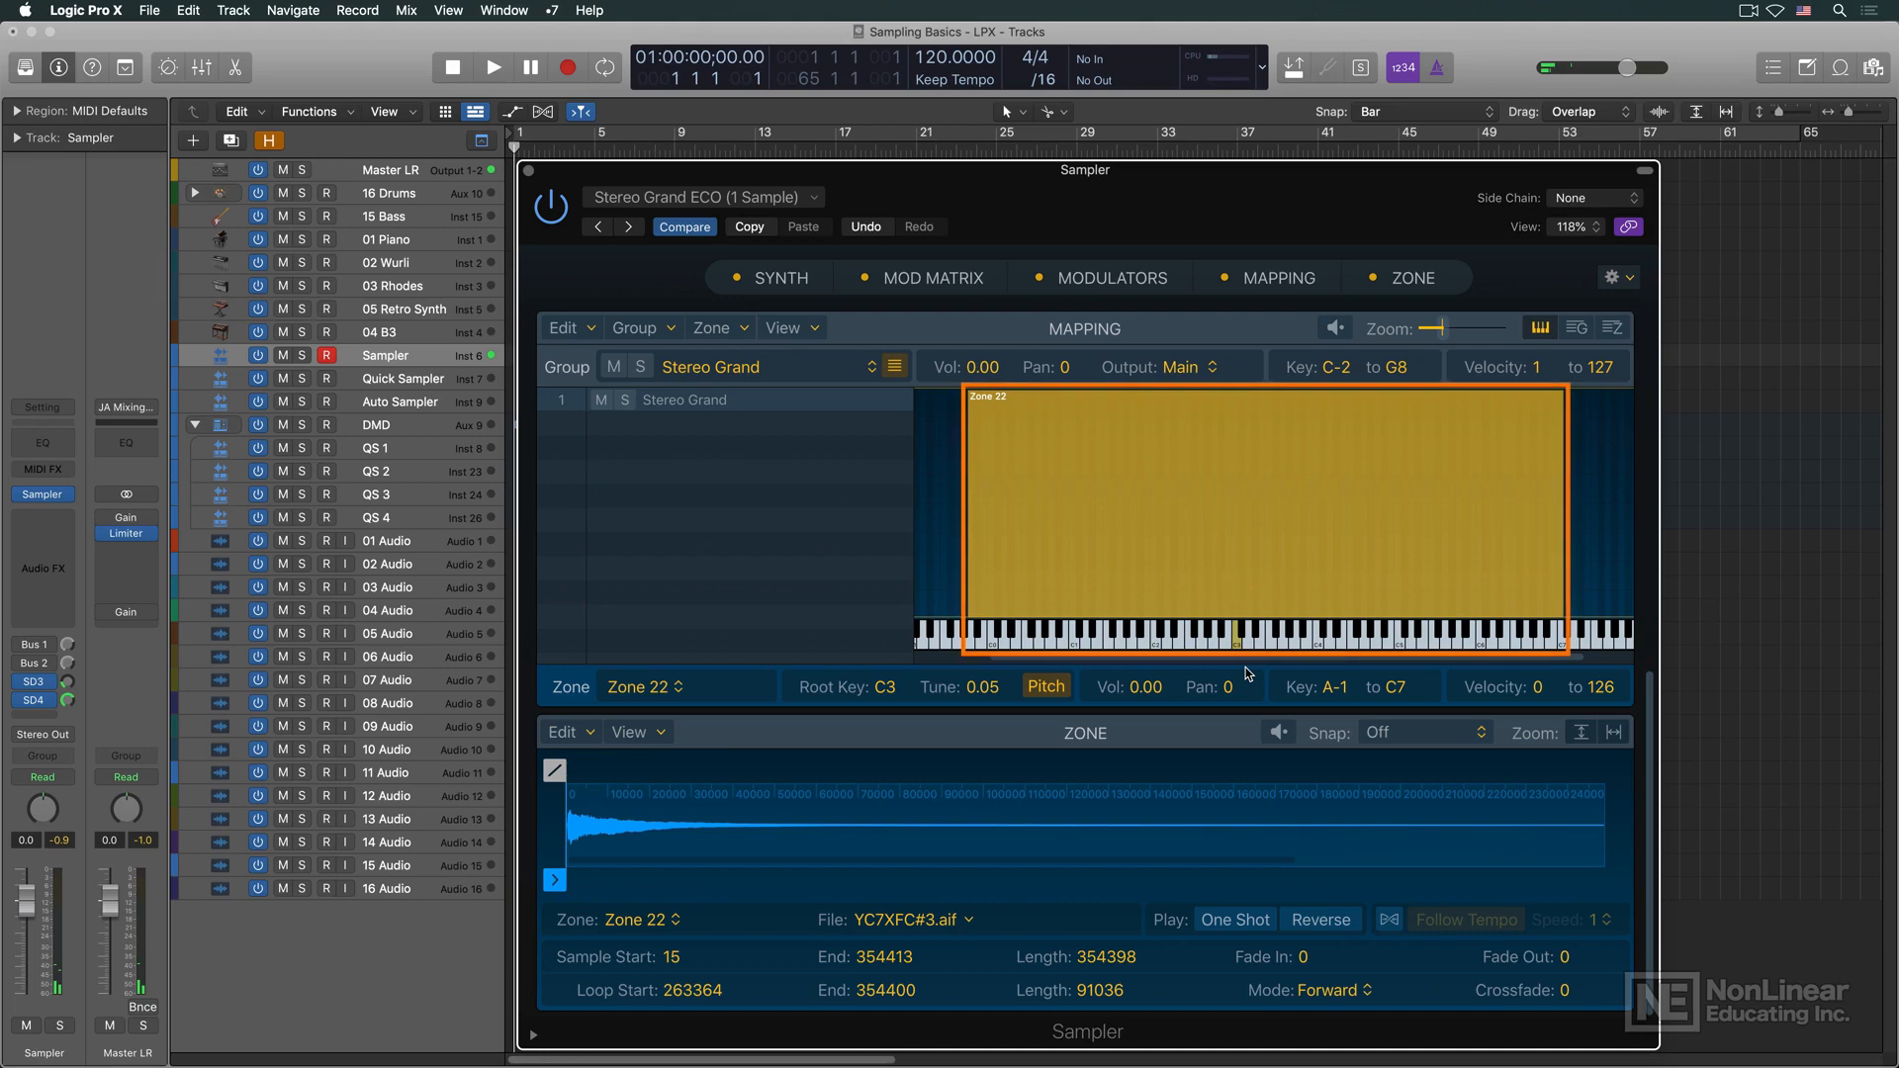
{"action": "left_click", "coordinate": [627, 226]}
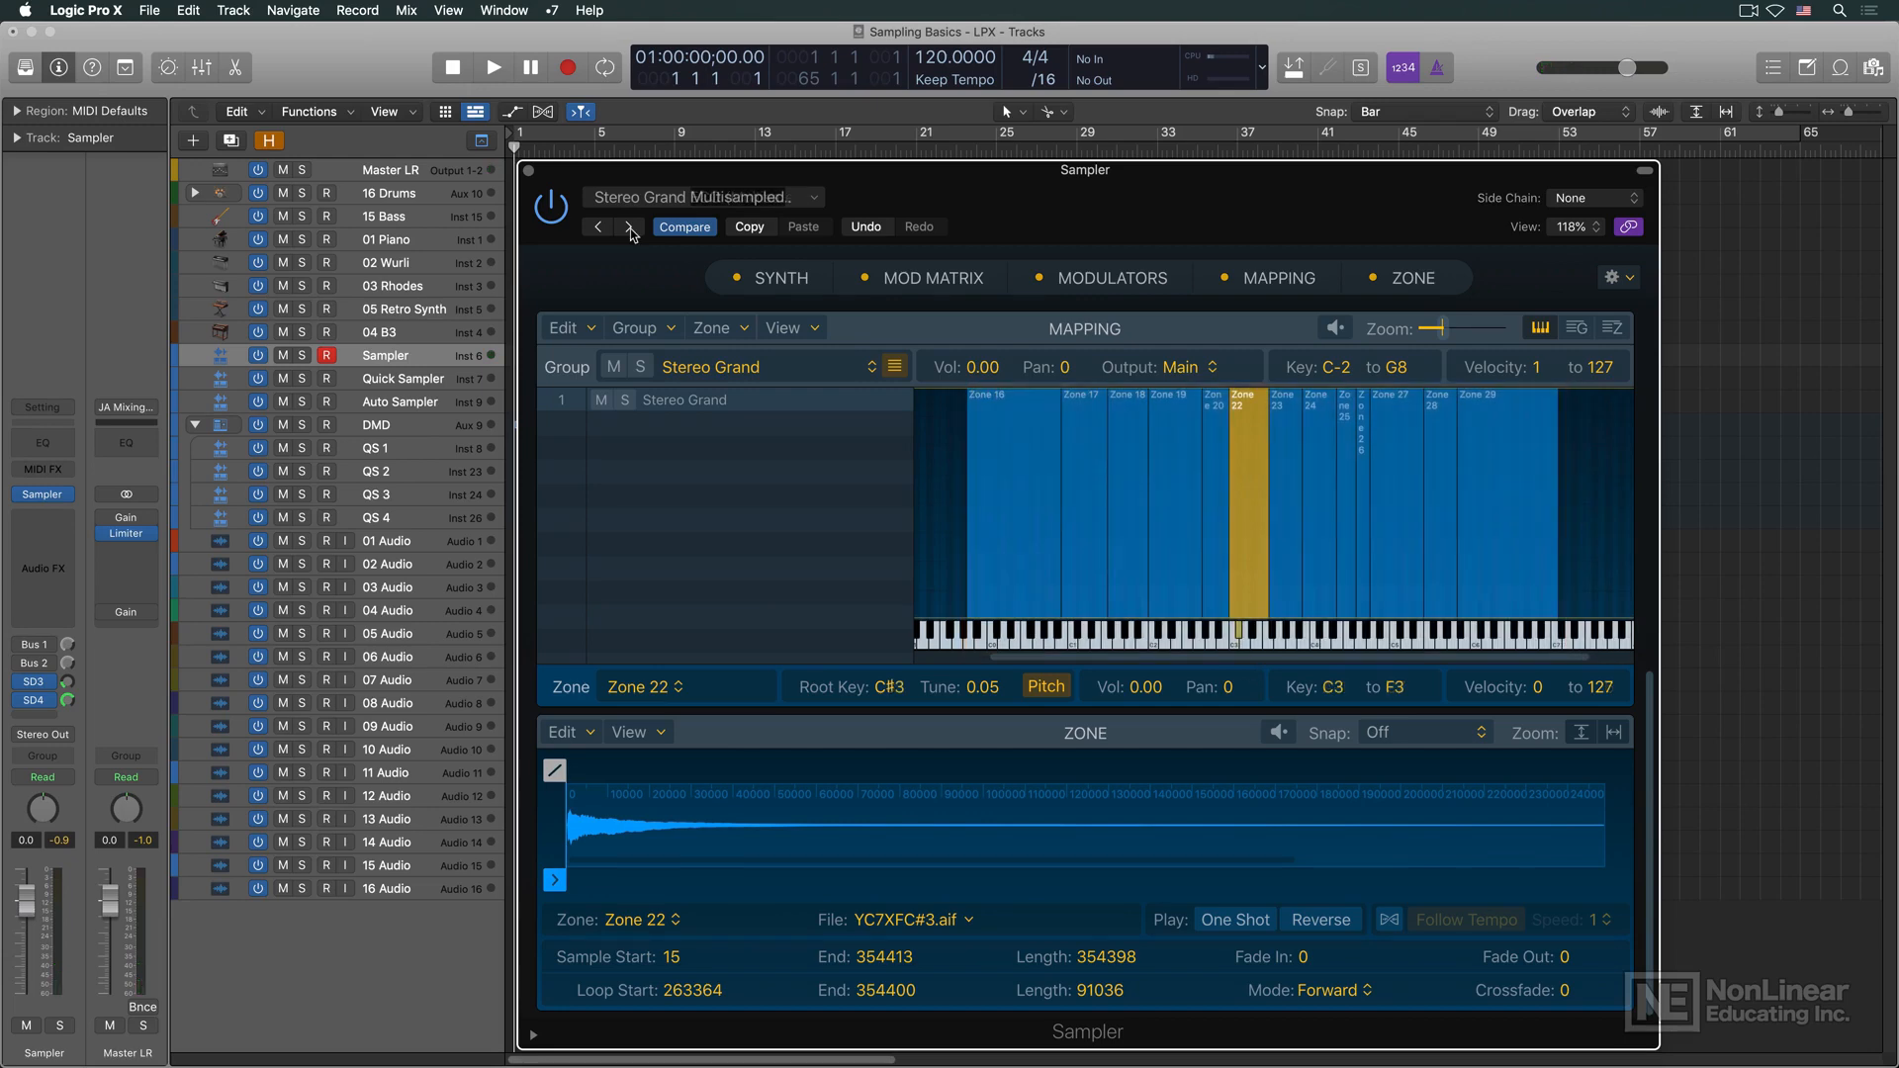
{"action": "left_click", "coordinate": [1242, 629]}
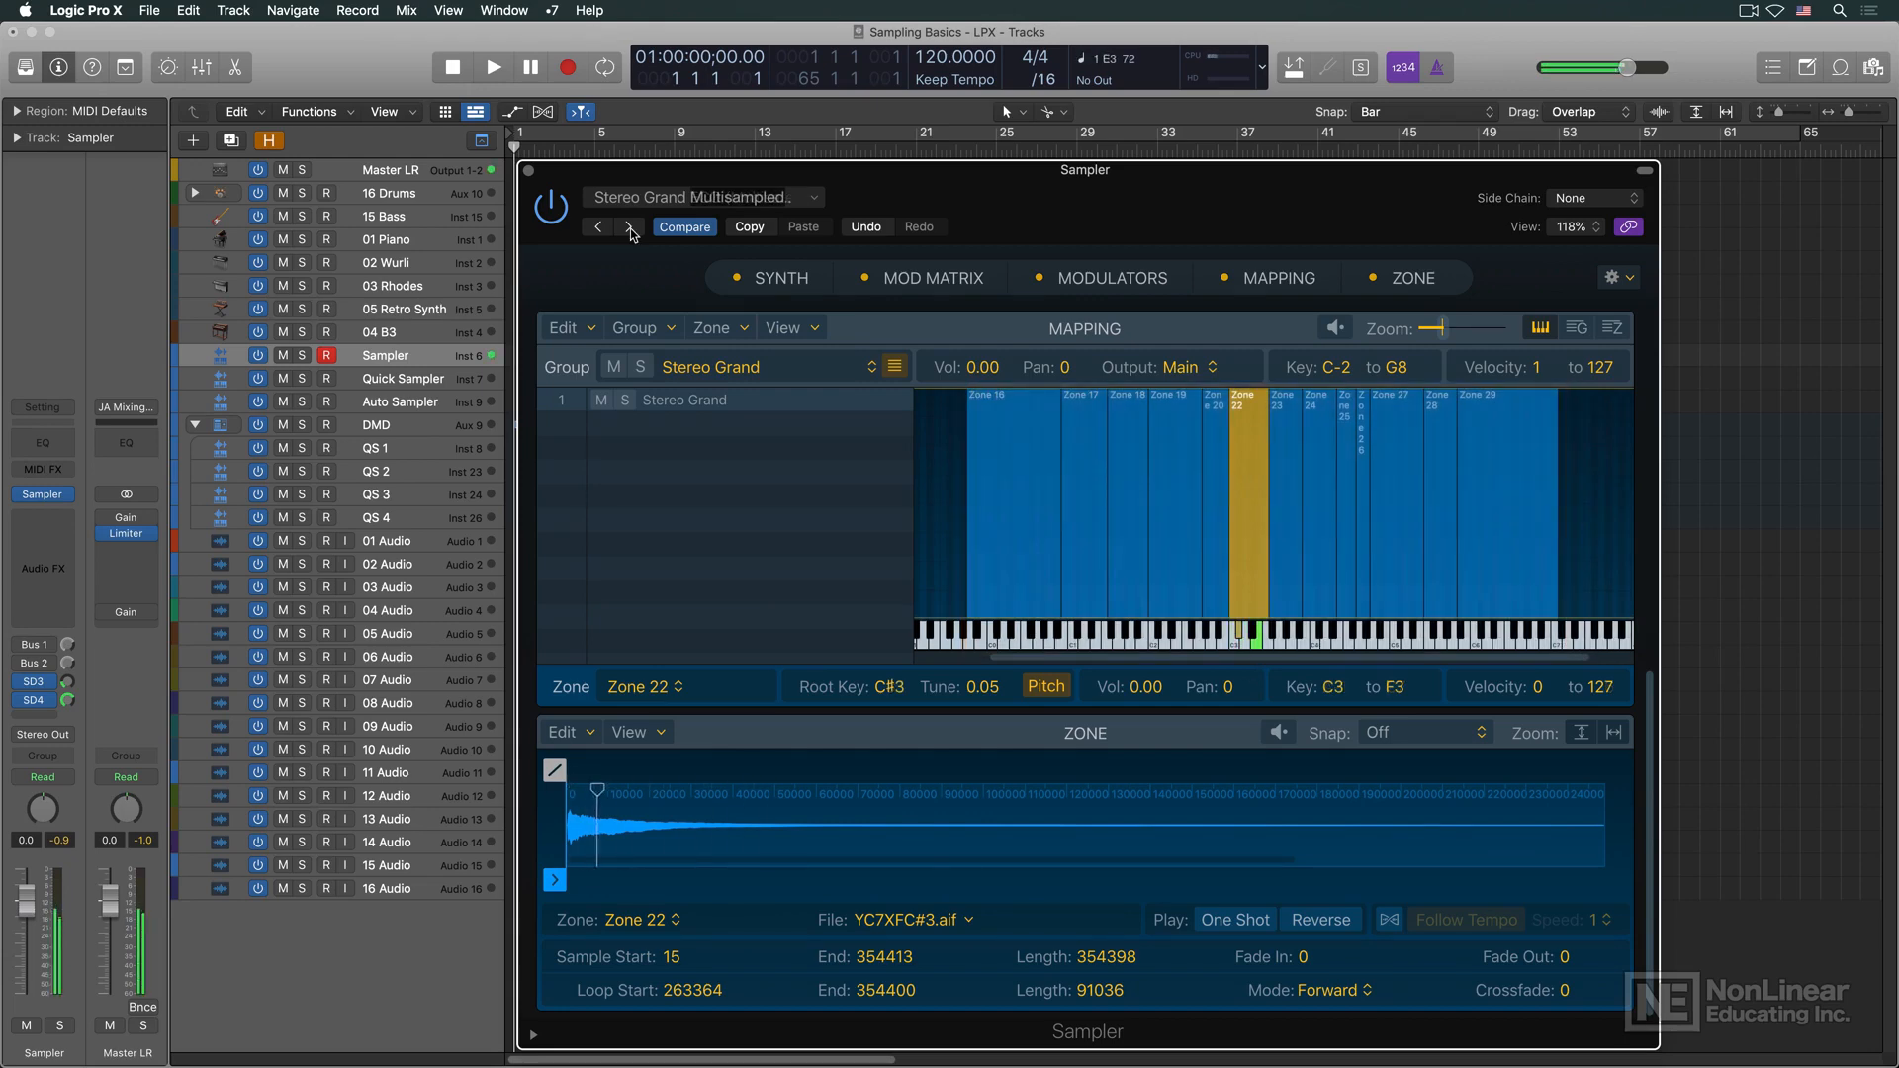
{"action": "left_click", "coordinate": [1313, 521]}
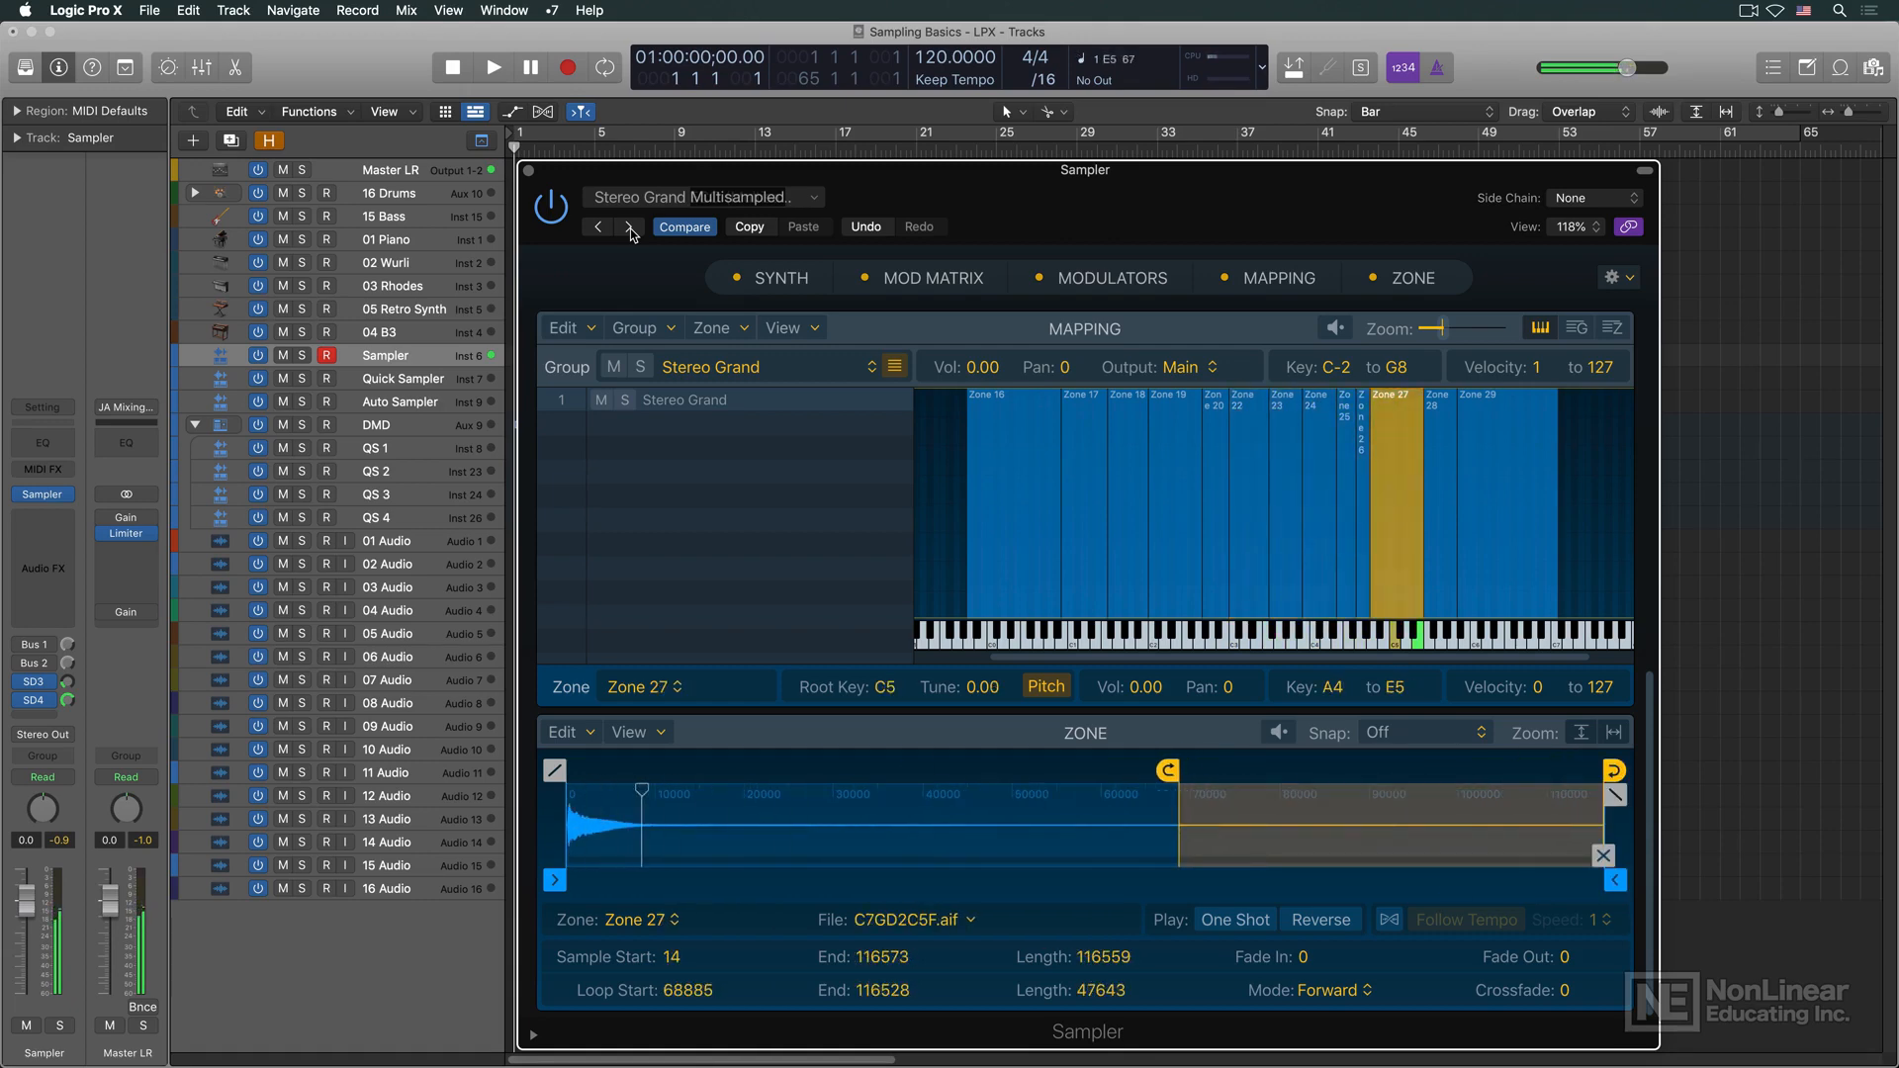
{"action": "left_click", "coordinate": [1476, 521]}
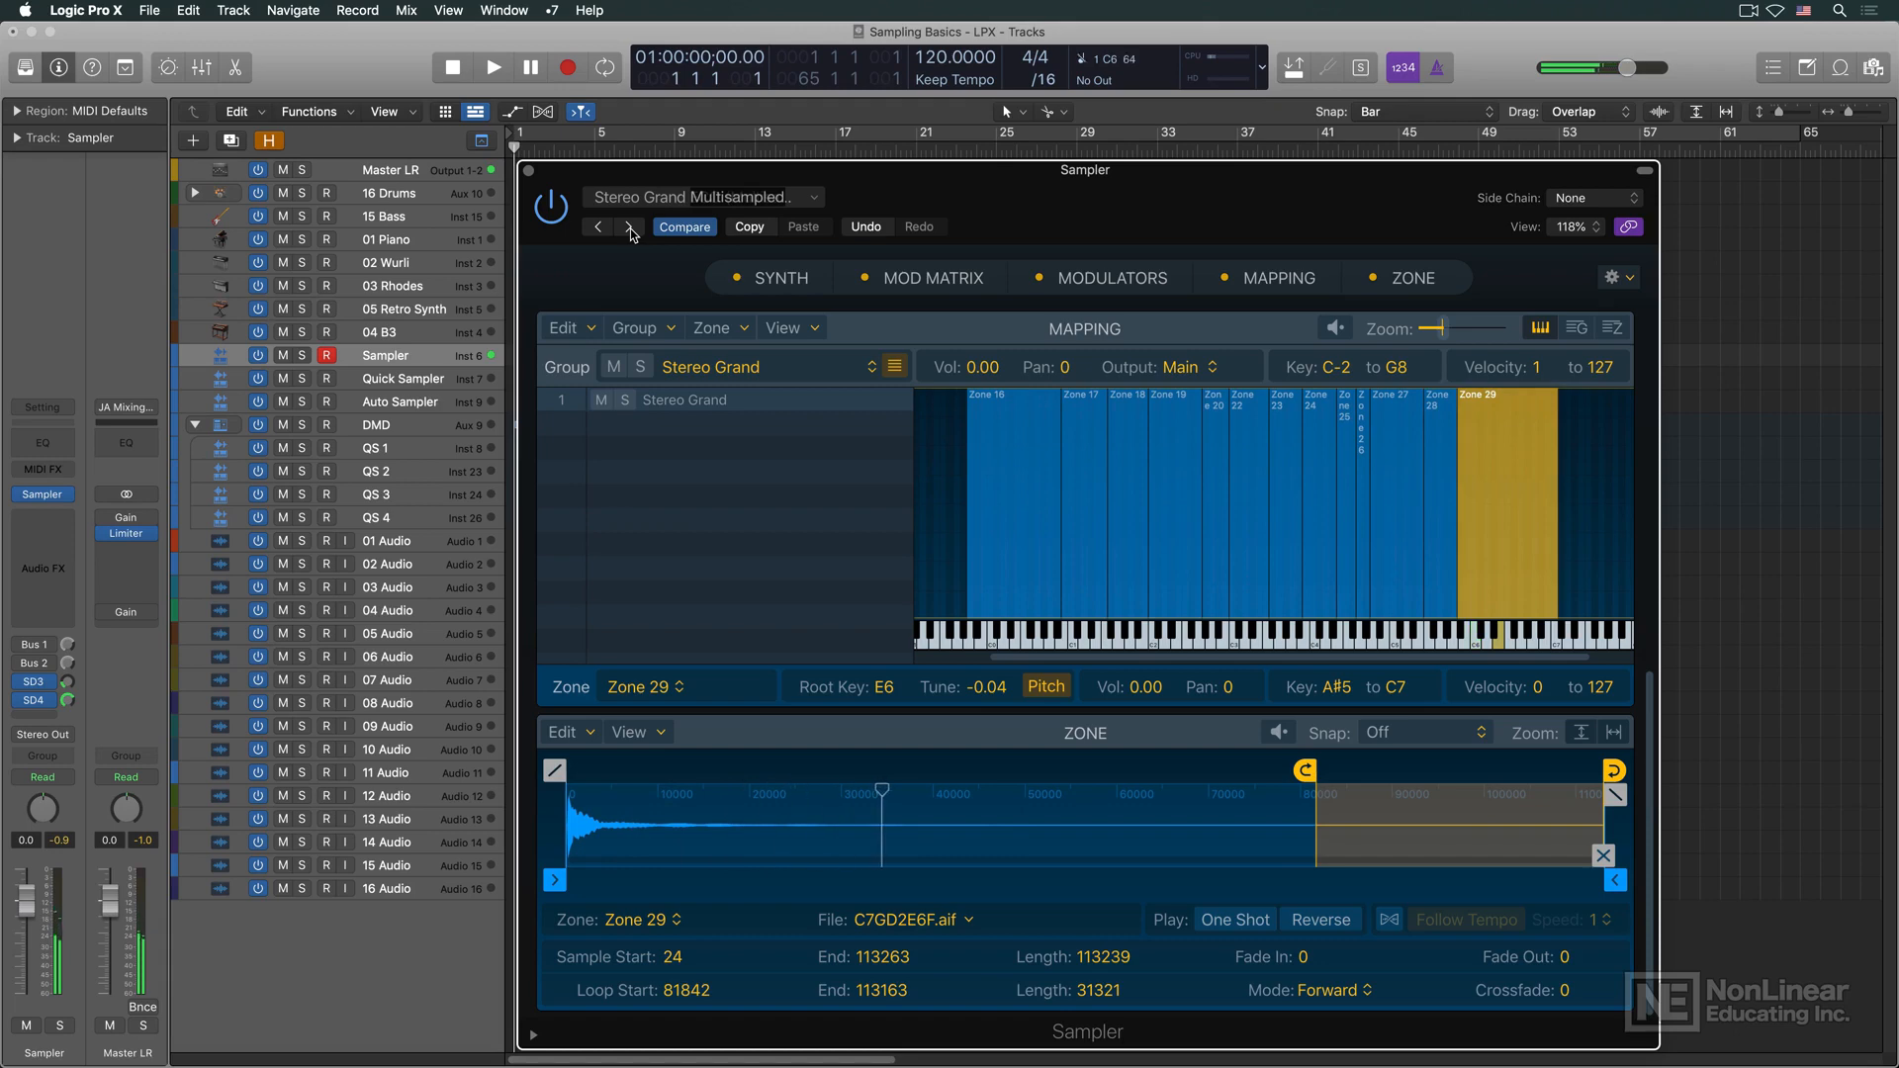
{"action": "left_click", "coordinate": [1167, 508]}
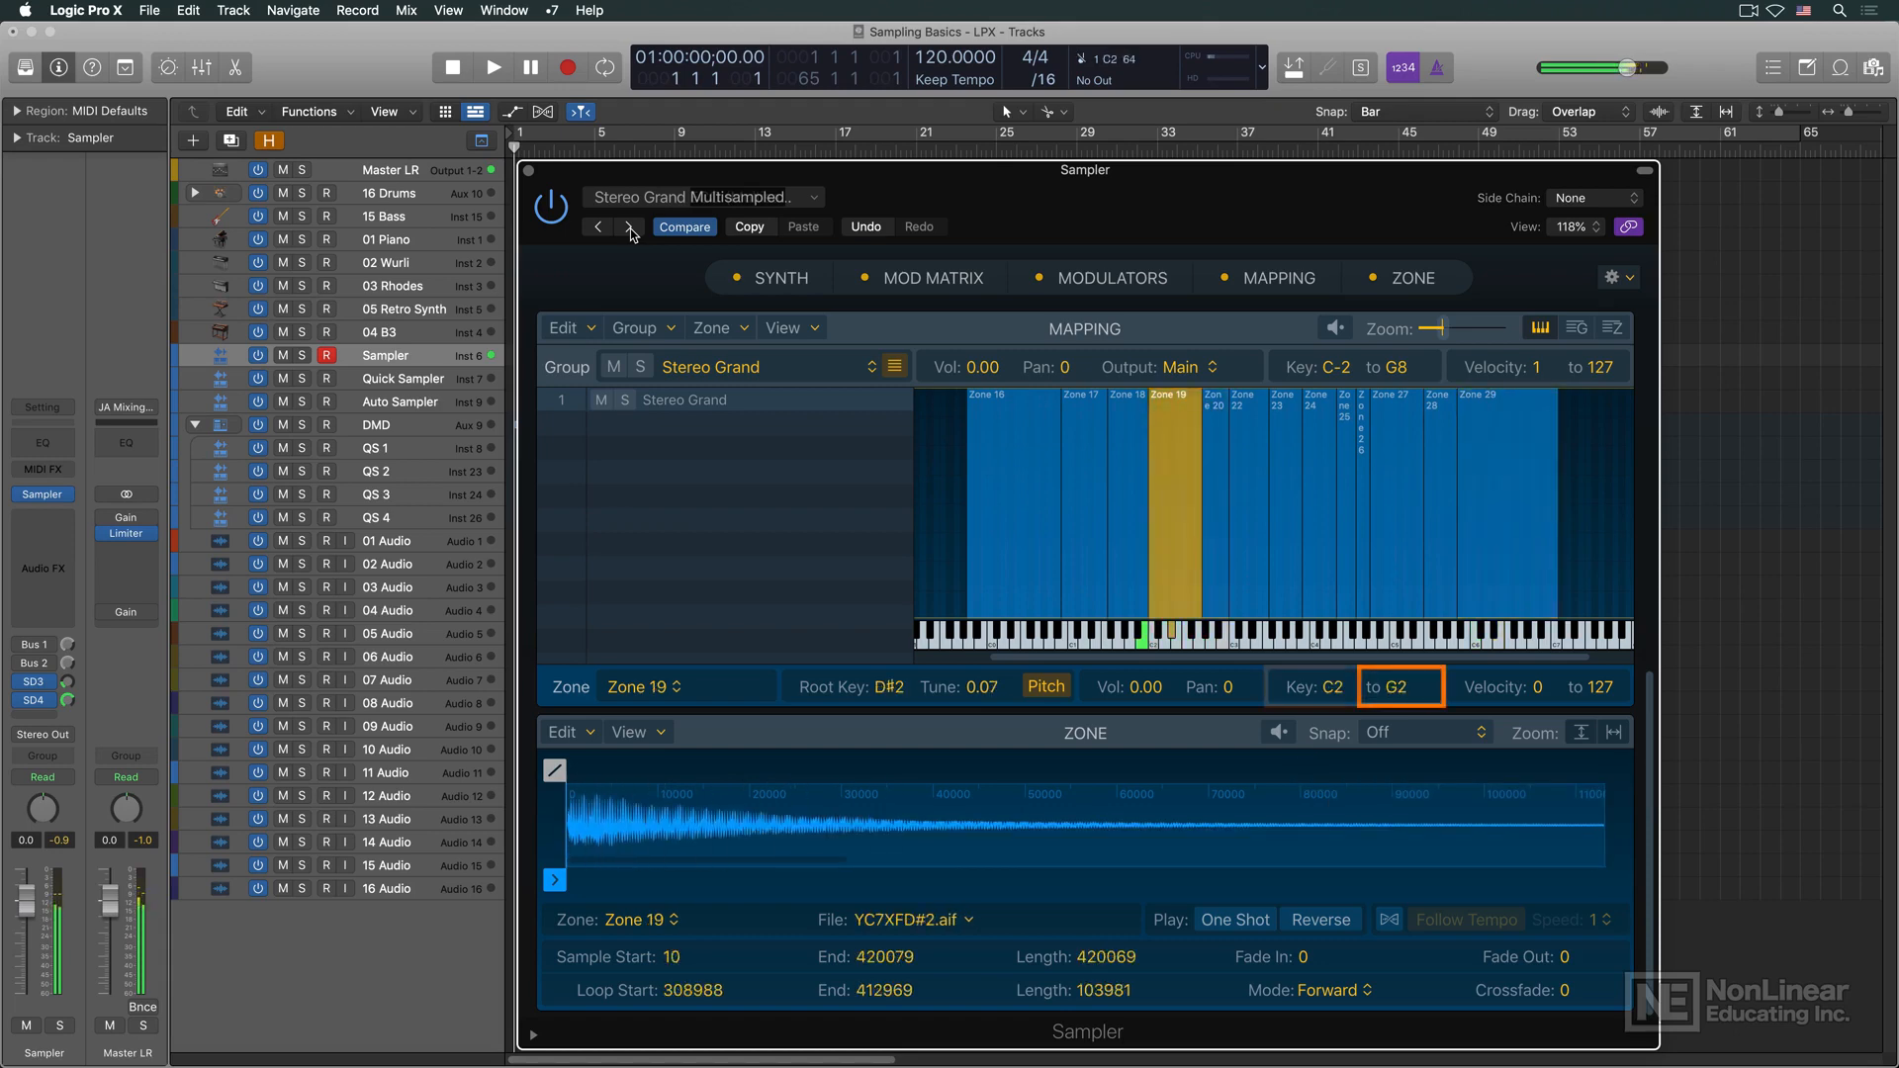
{"action": "left_click", "coordinate": [1080, 508]}
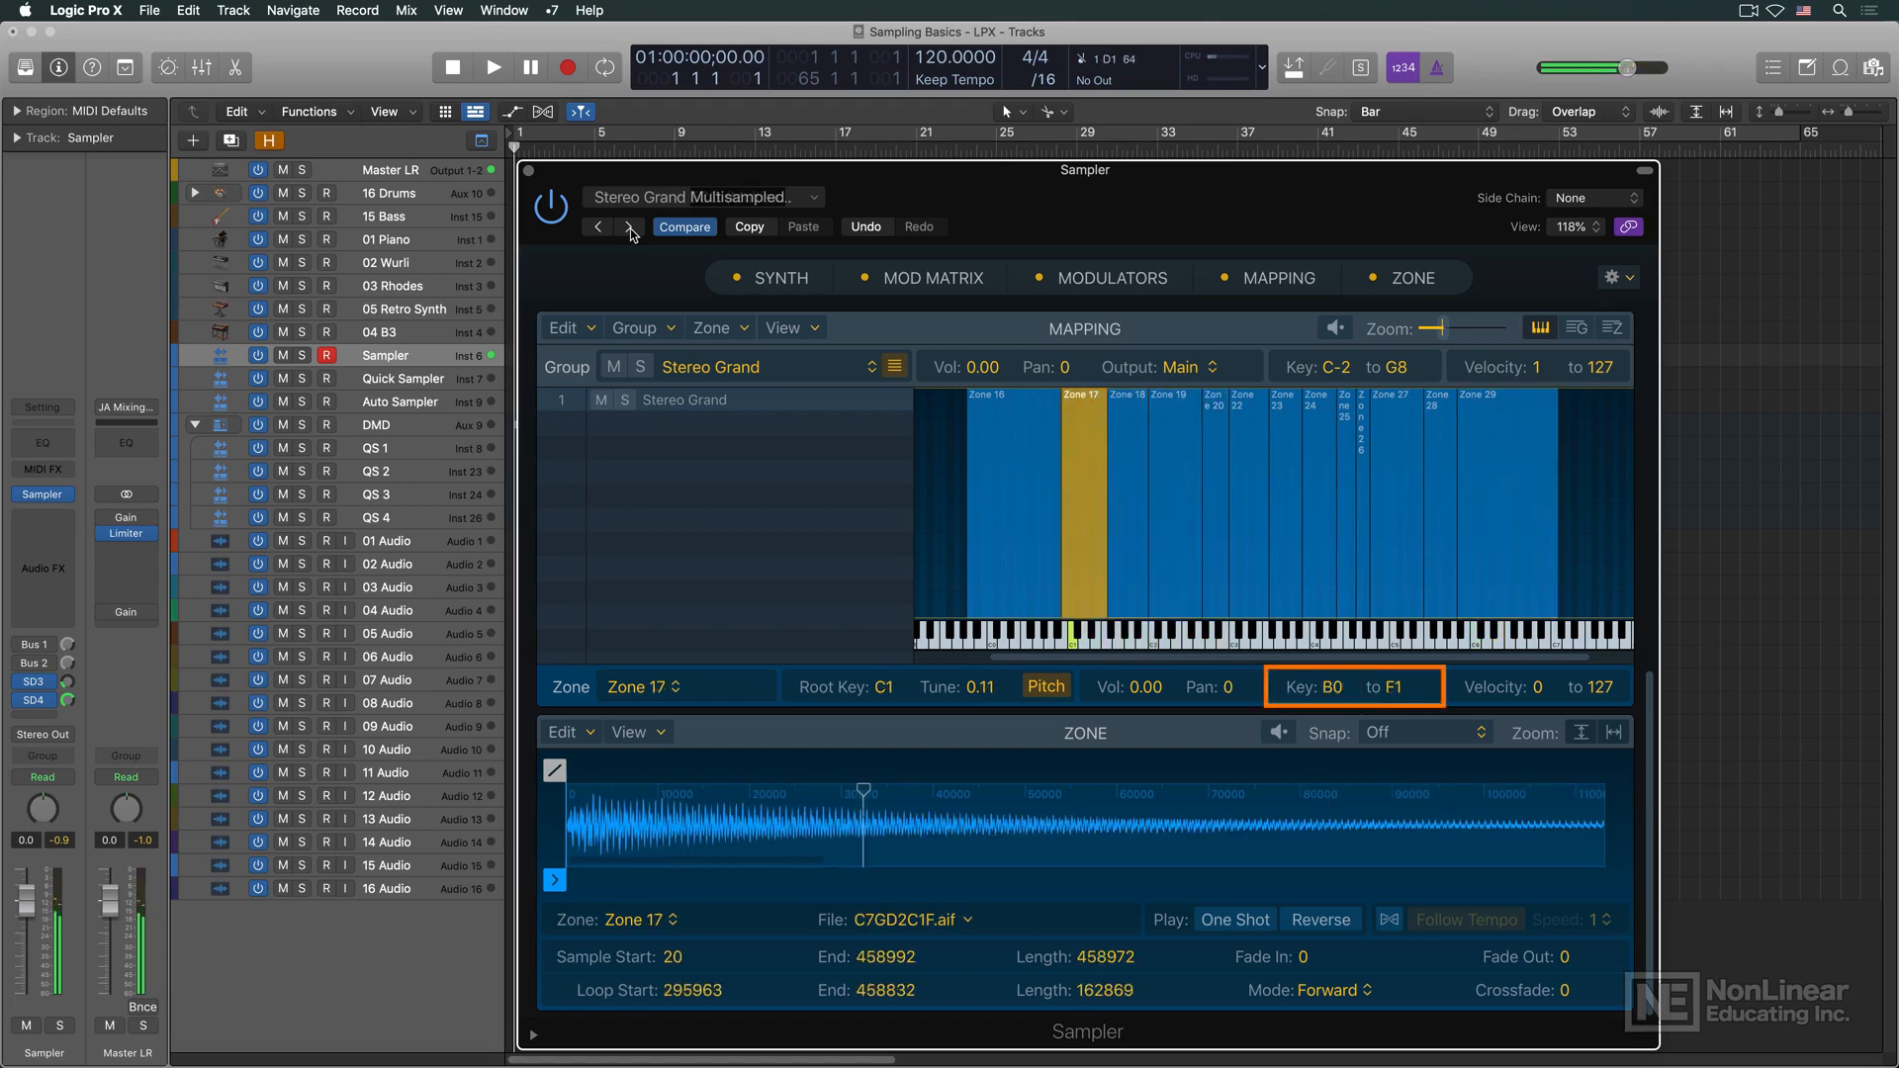
{"action": "left_click", "coordinate": [1260, 509]}
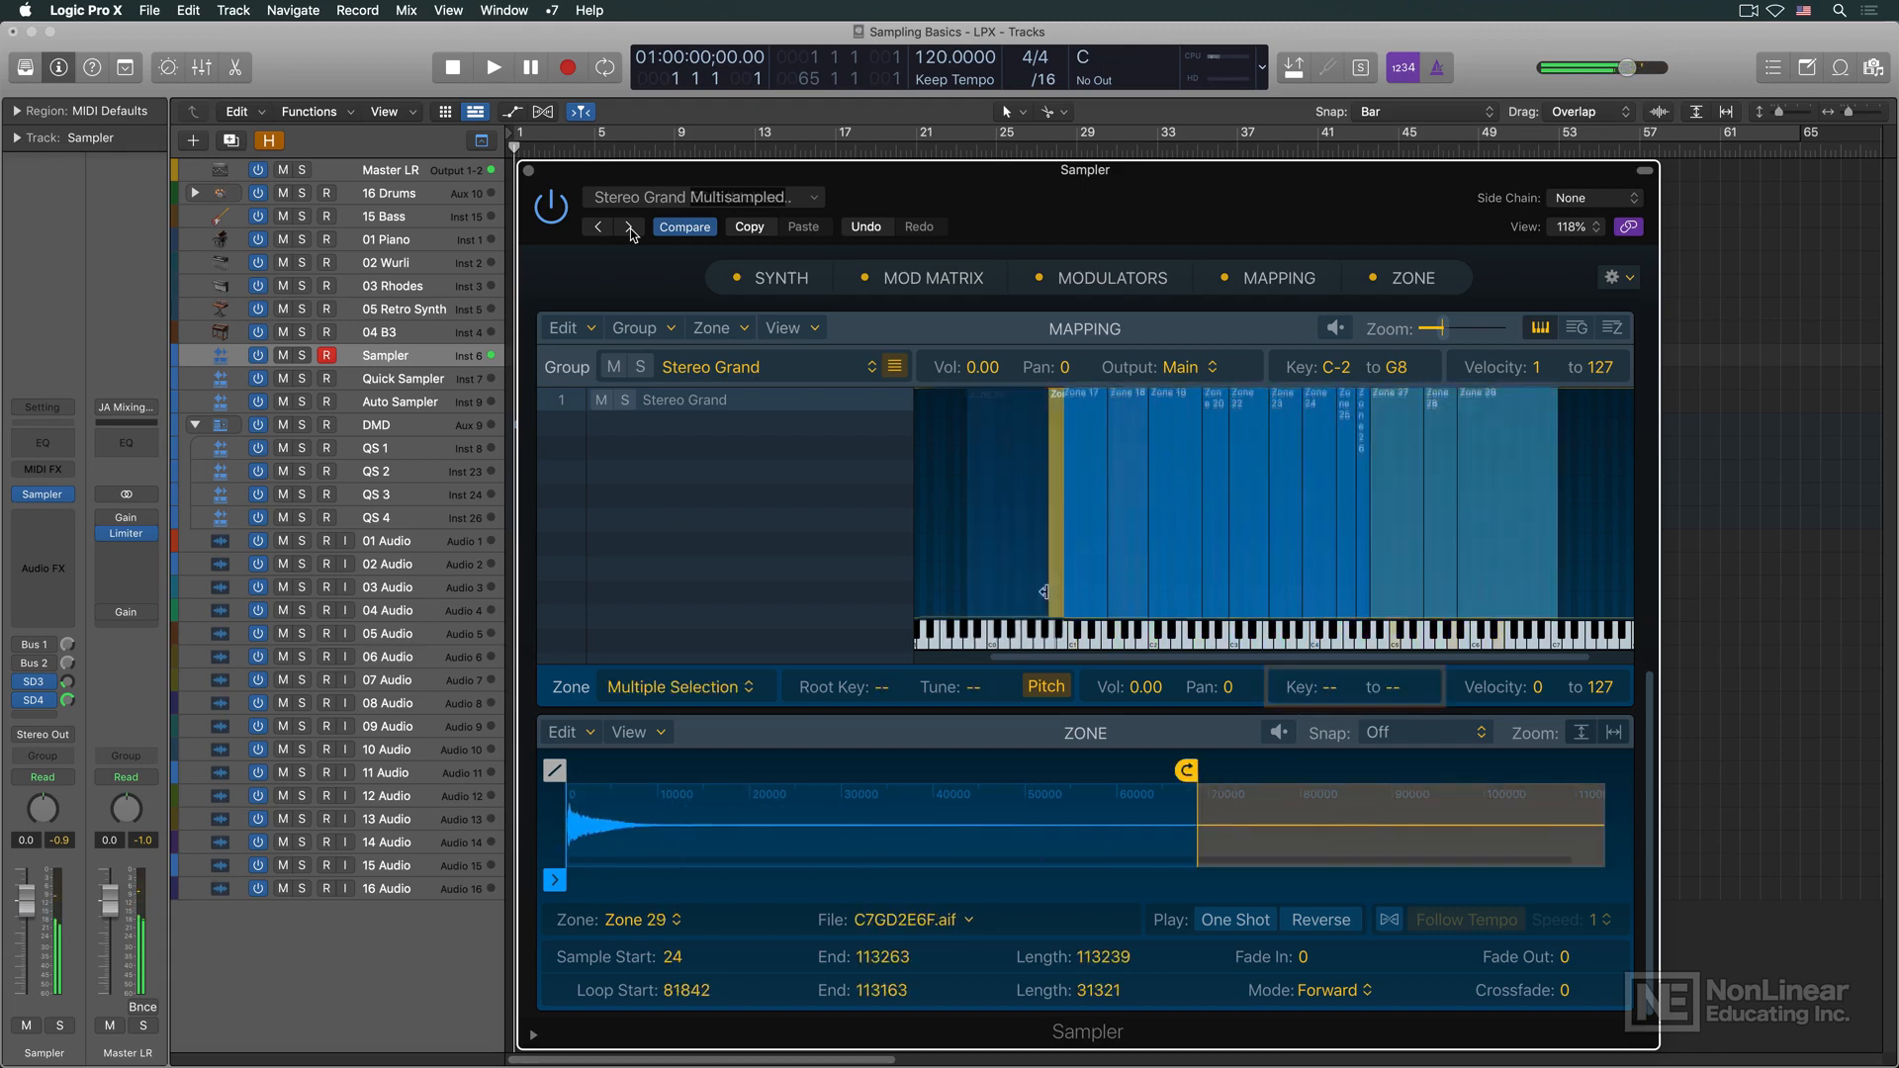
{"action": "left_click", "coordinate": [1014, 508]}
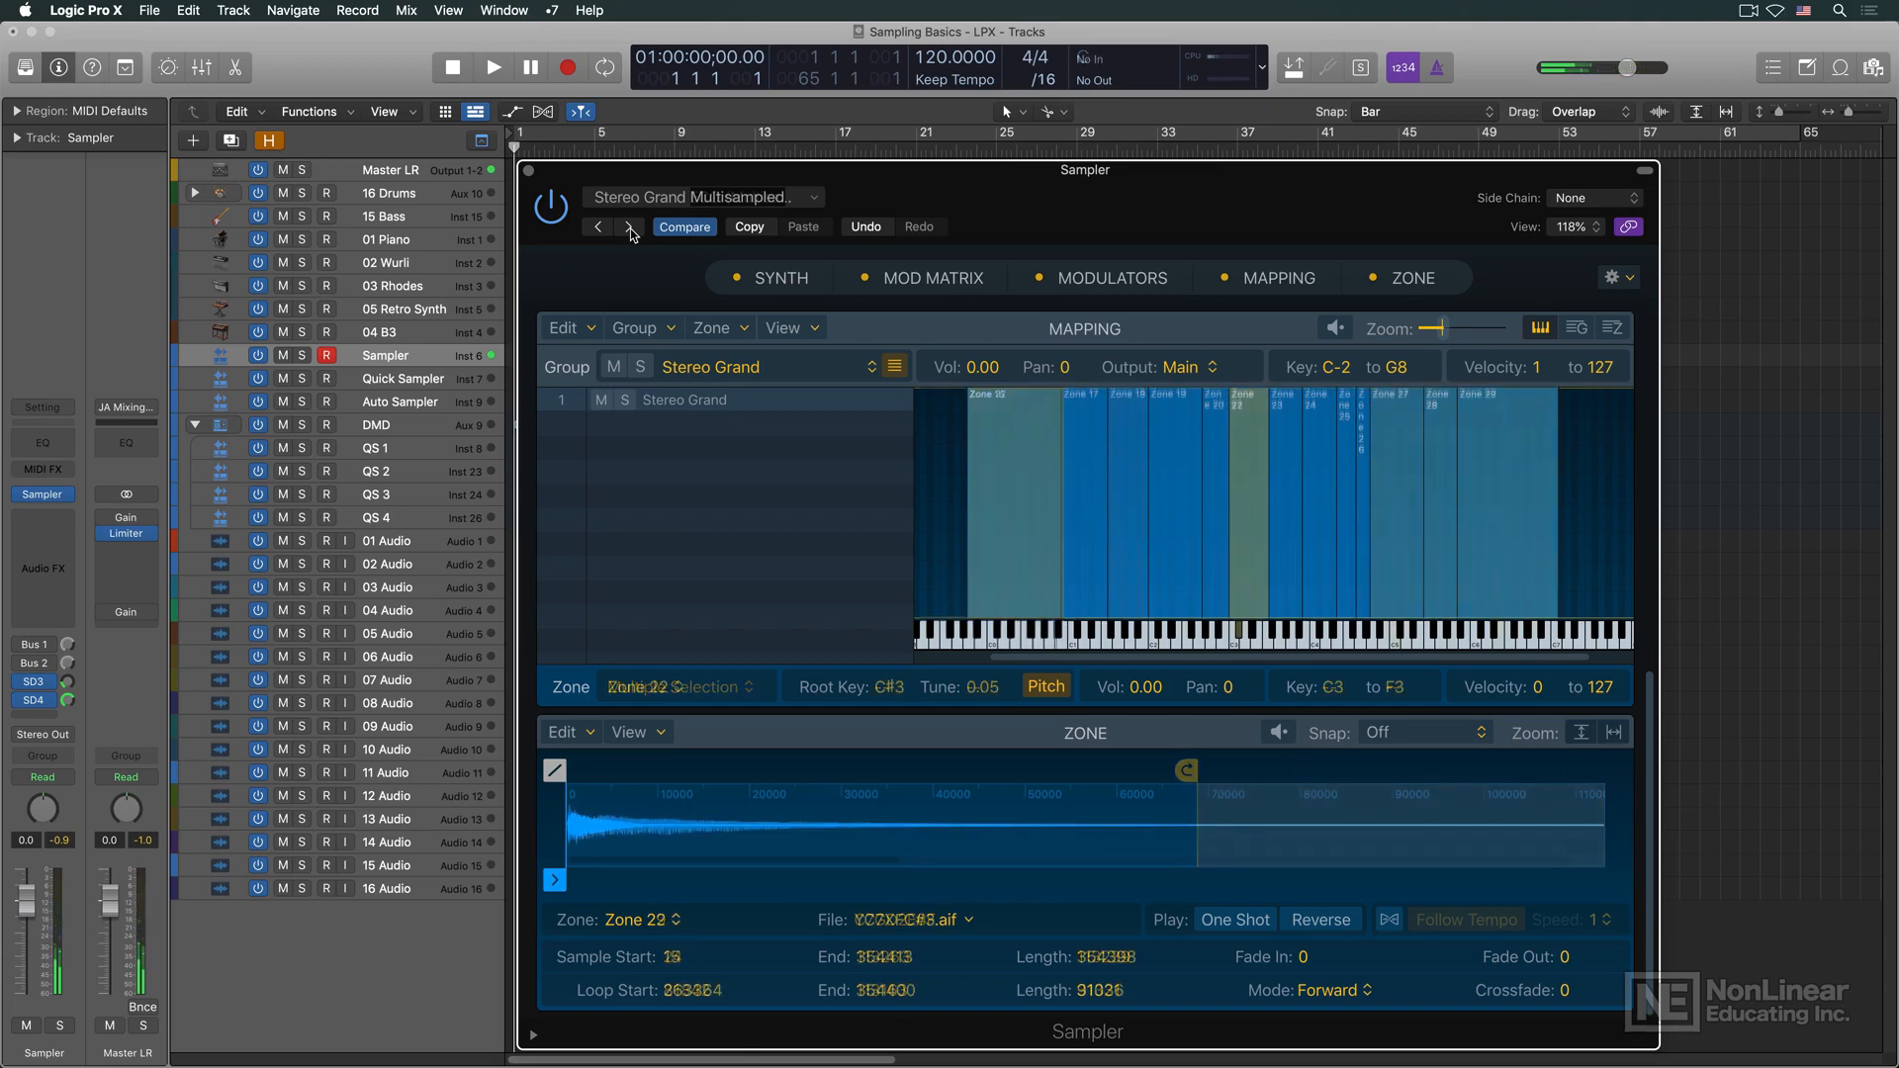
{"action": "left_click", "coordinate": [1242, 508]}
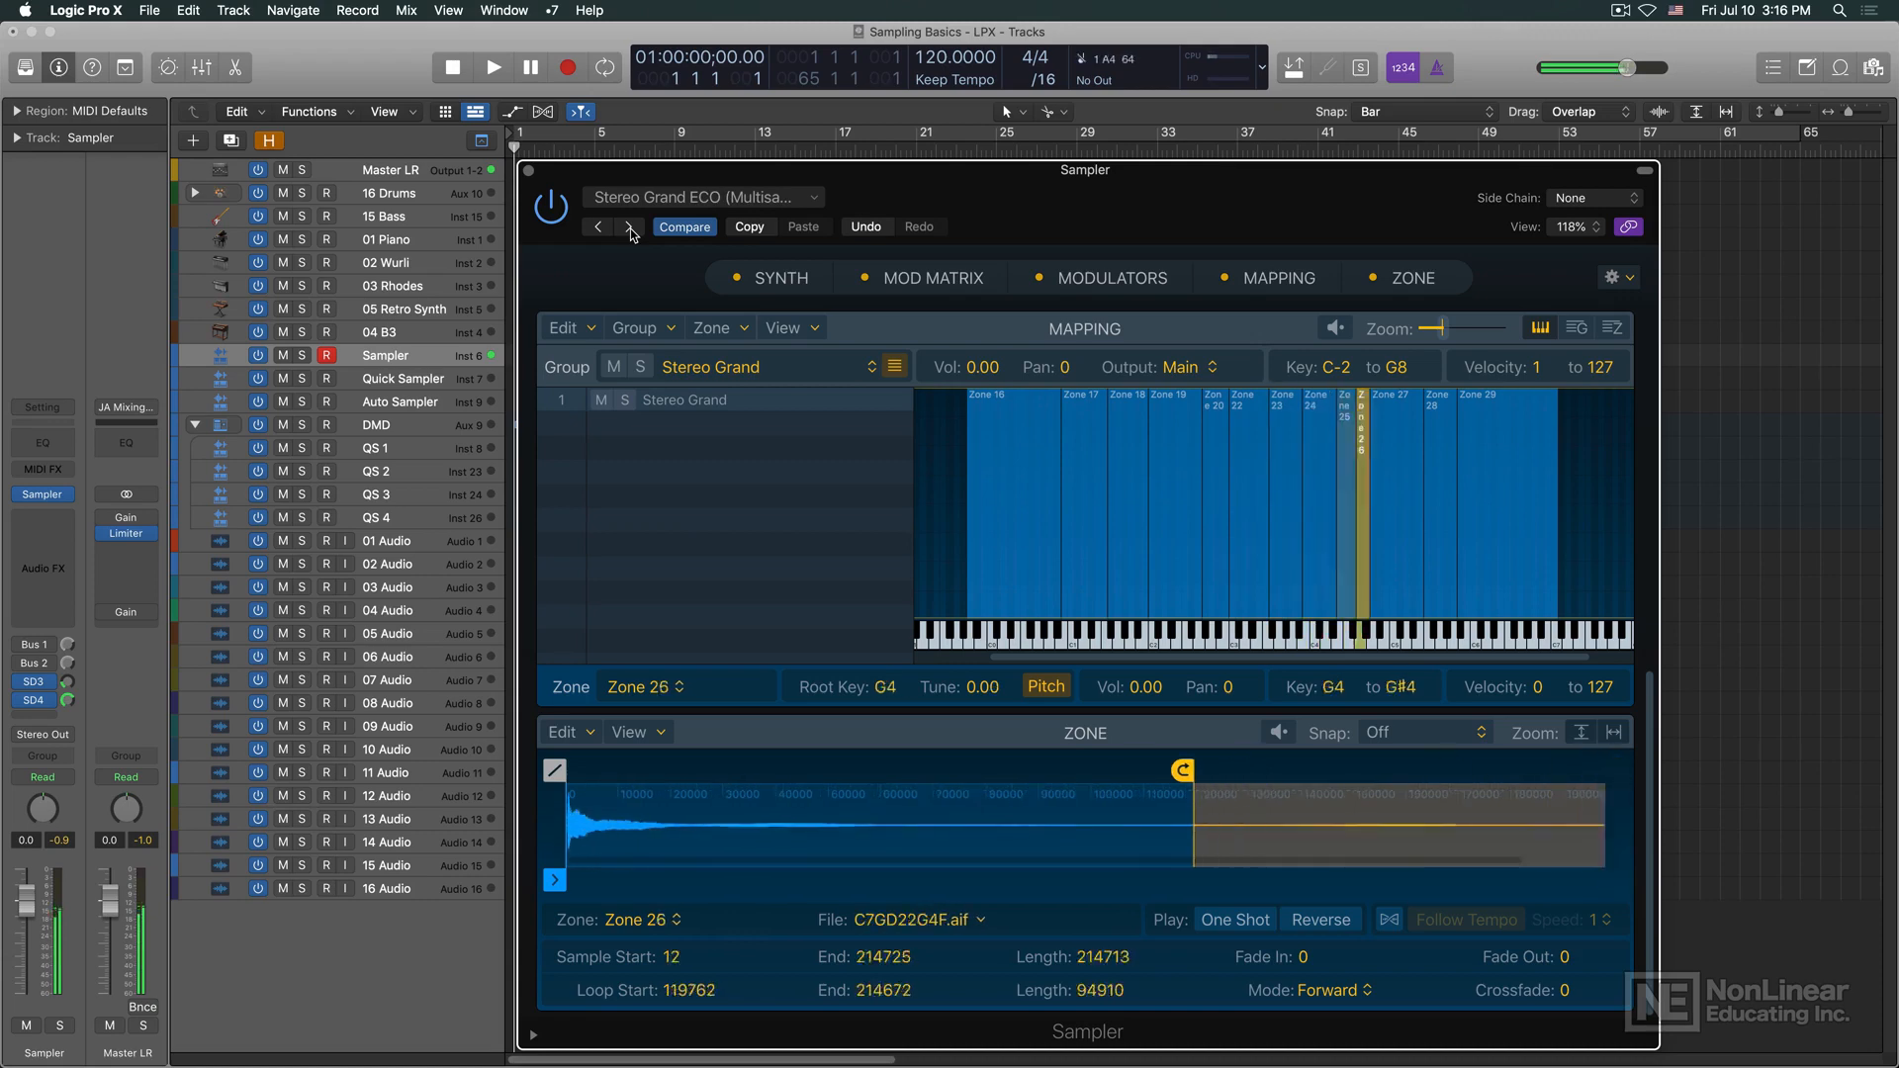
{"action": "left_click", "coordinate": [1238, 509]}
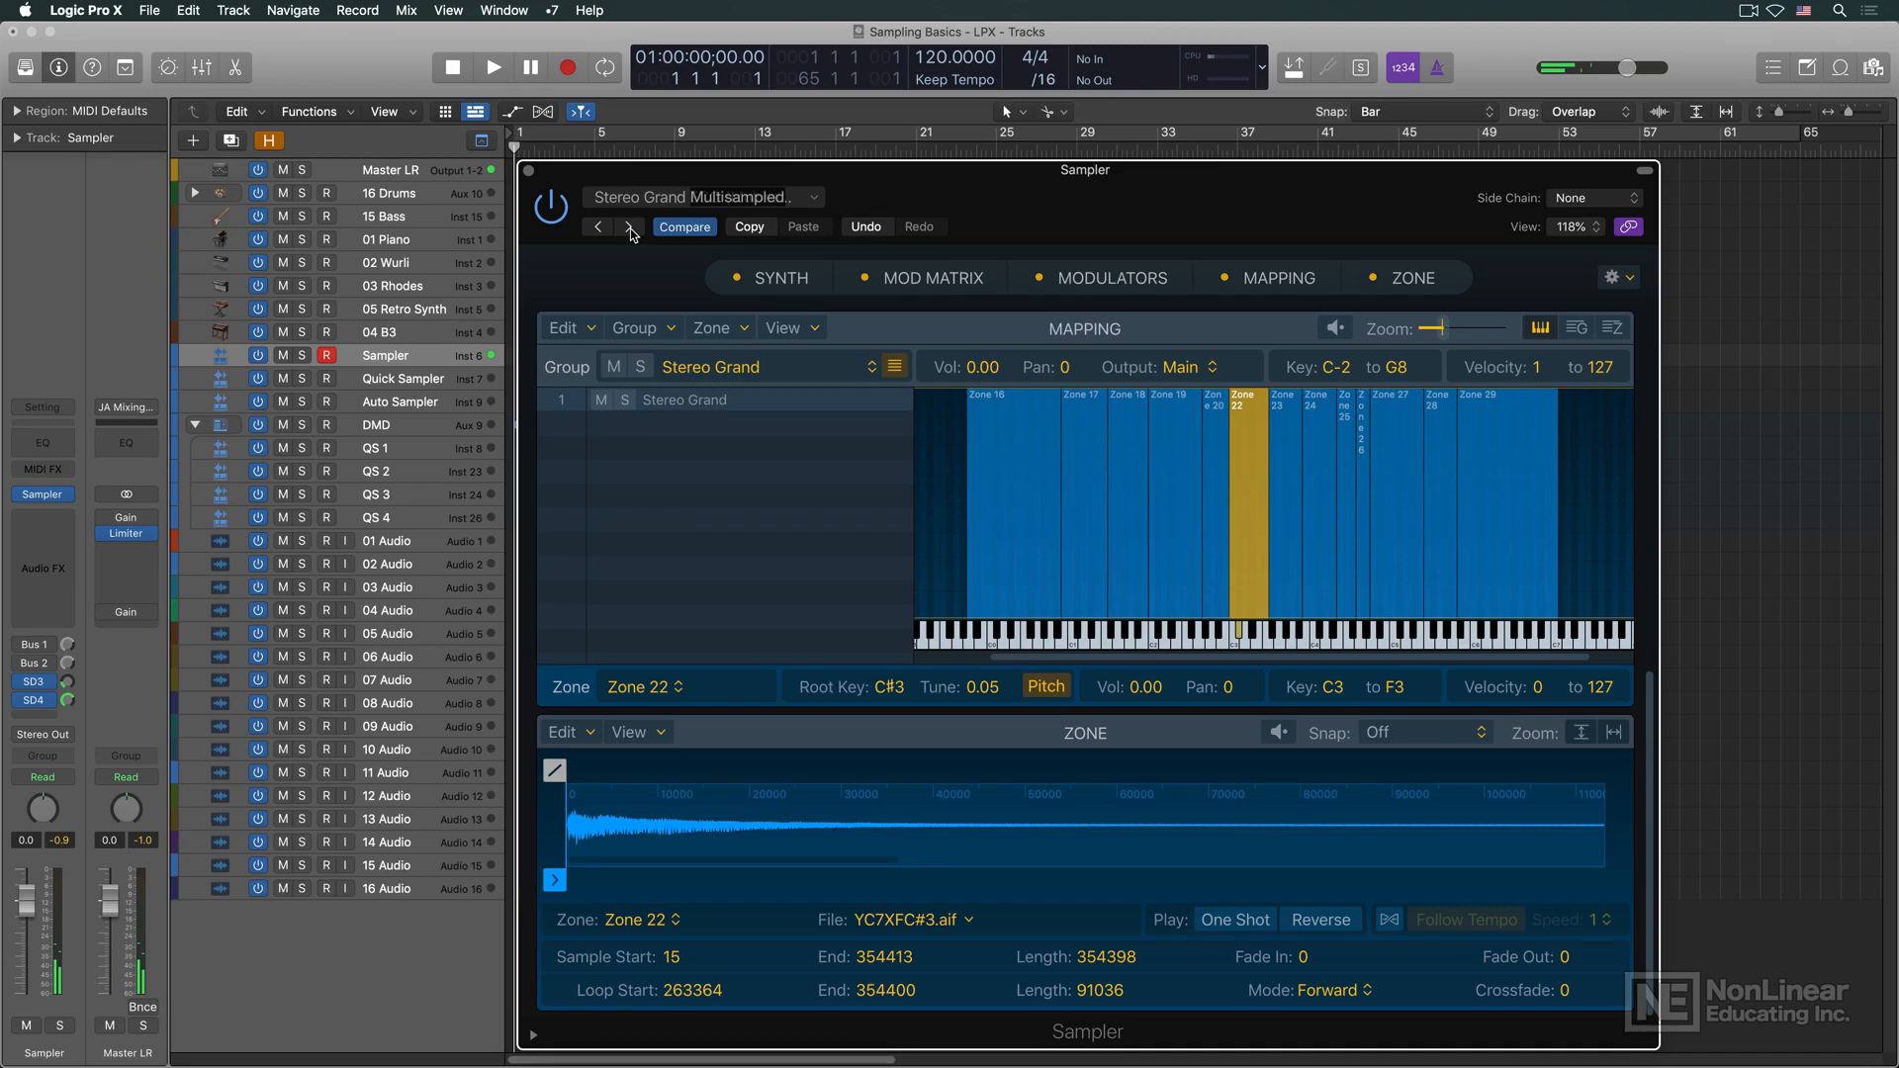
{"action": "left_click", "coordinate": [629, 225]}
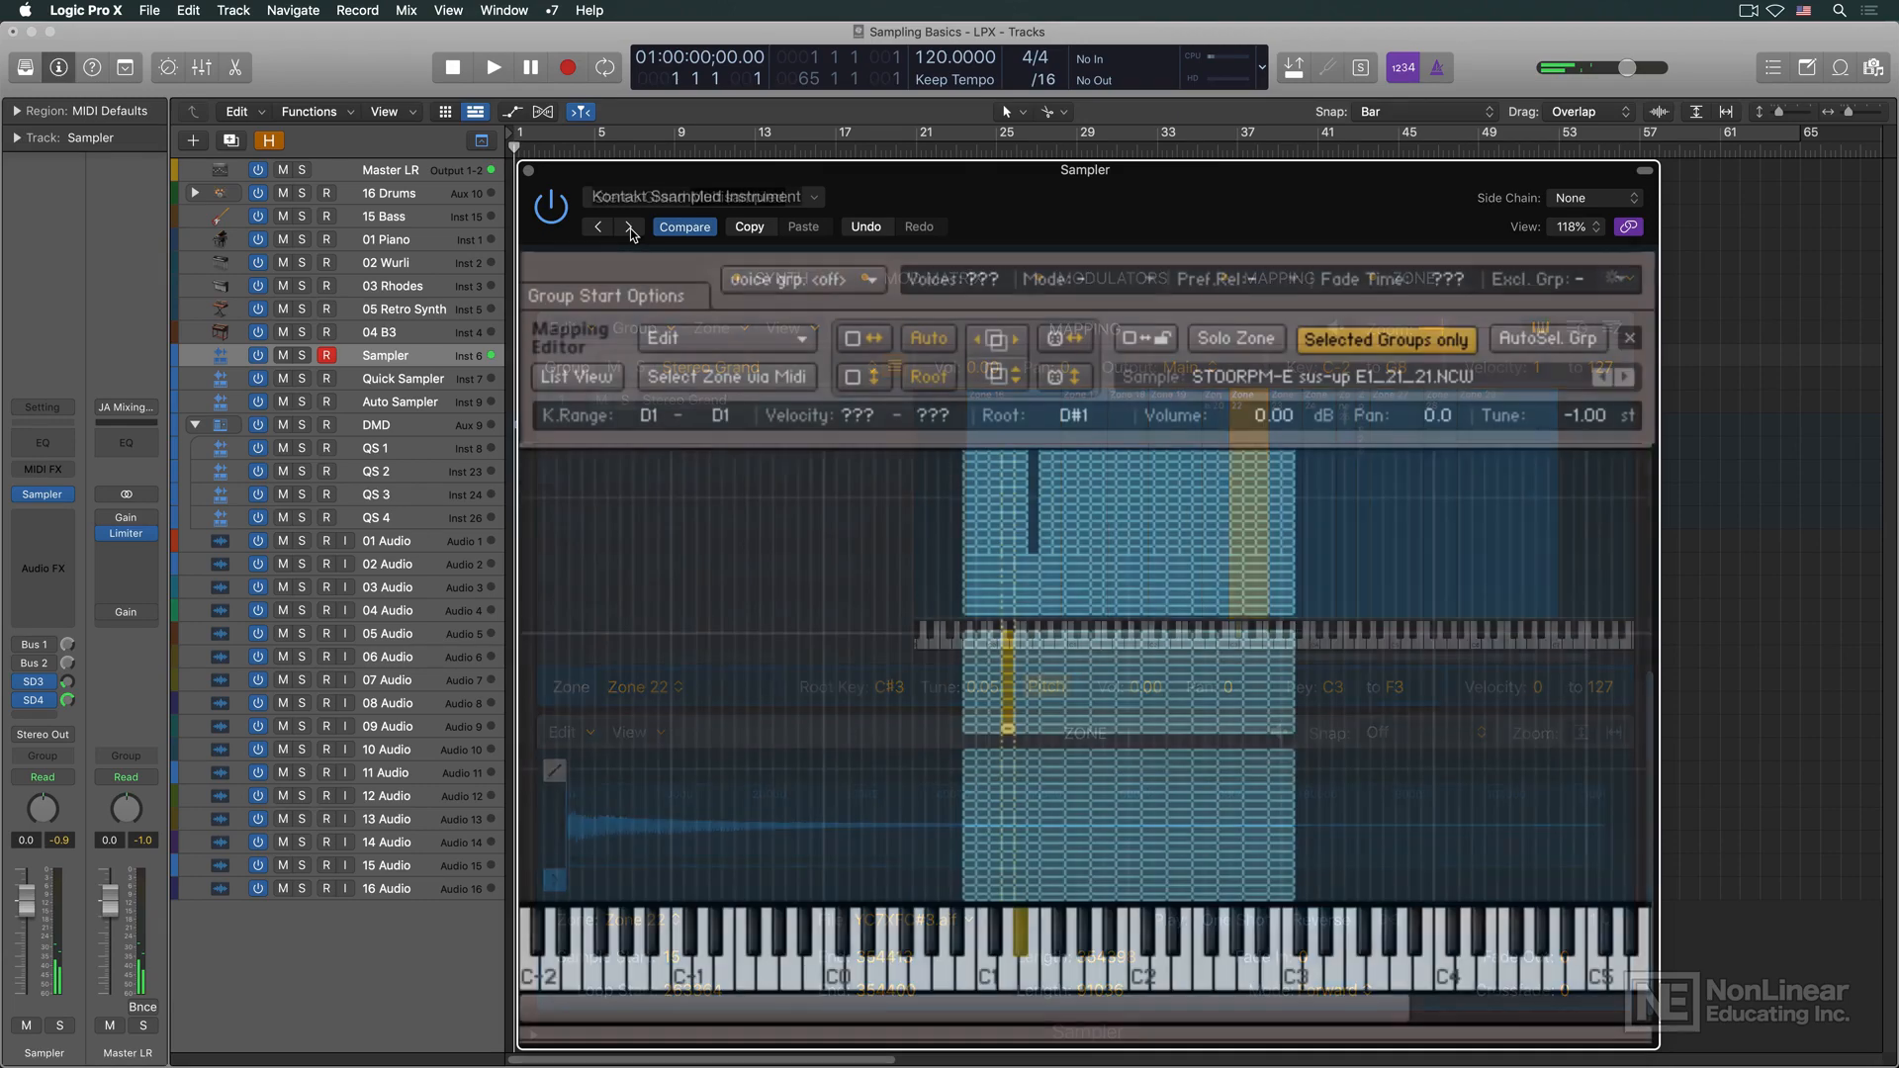
{"action": "left_click", "coordinate": [629, 225]}
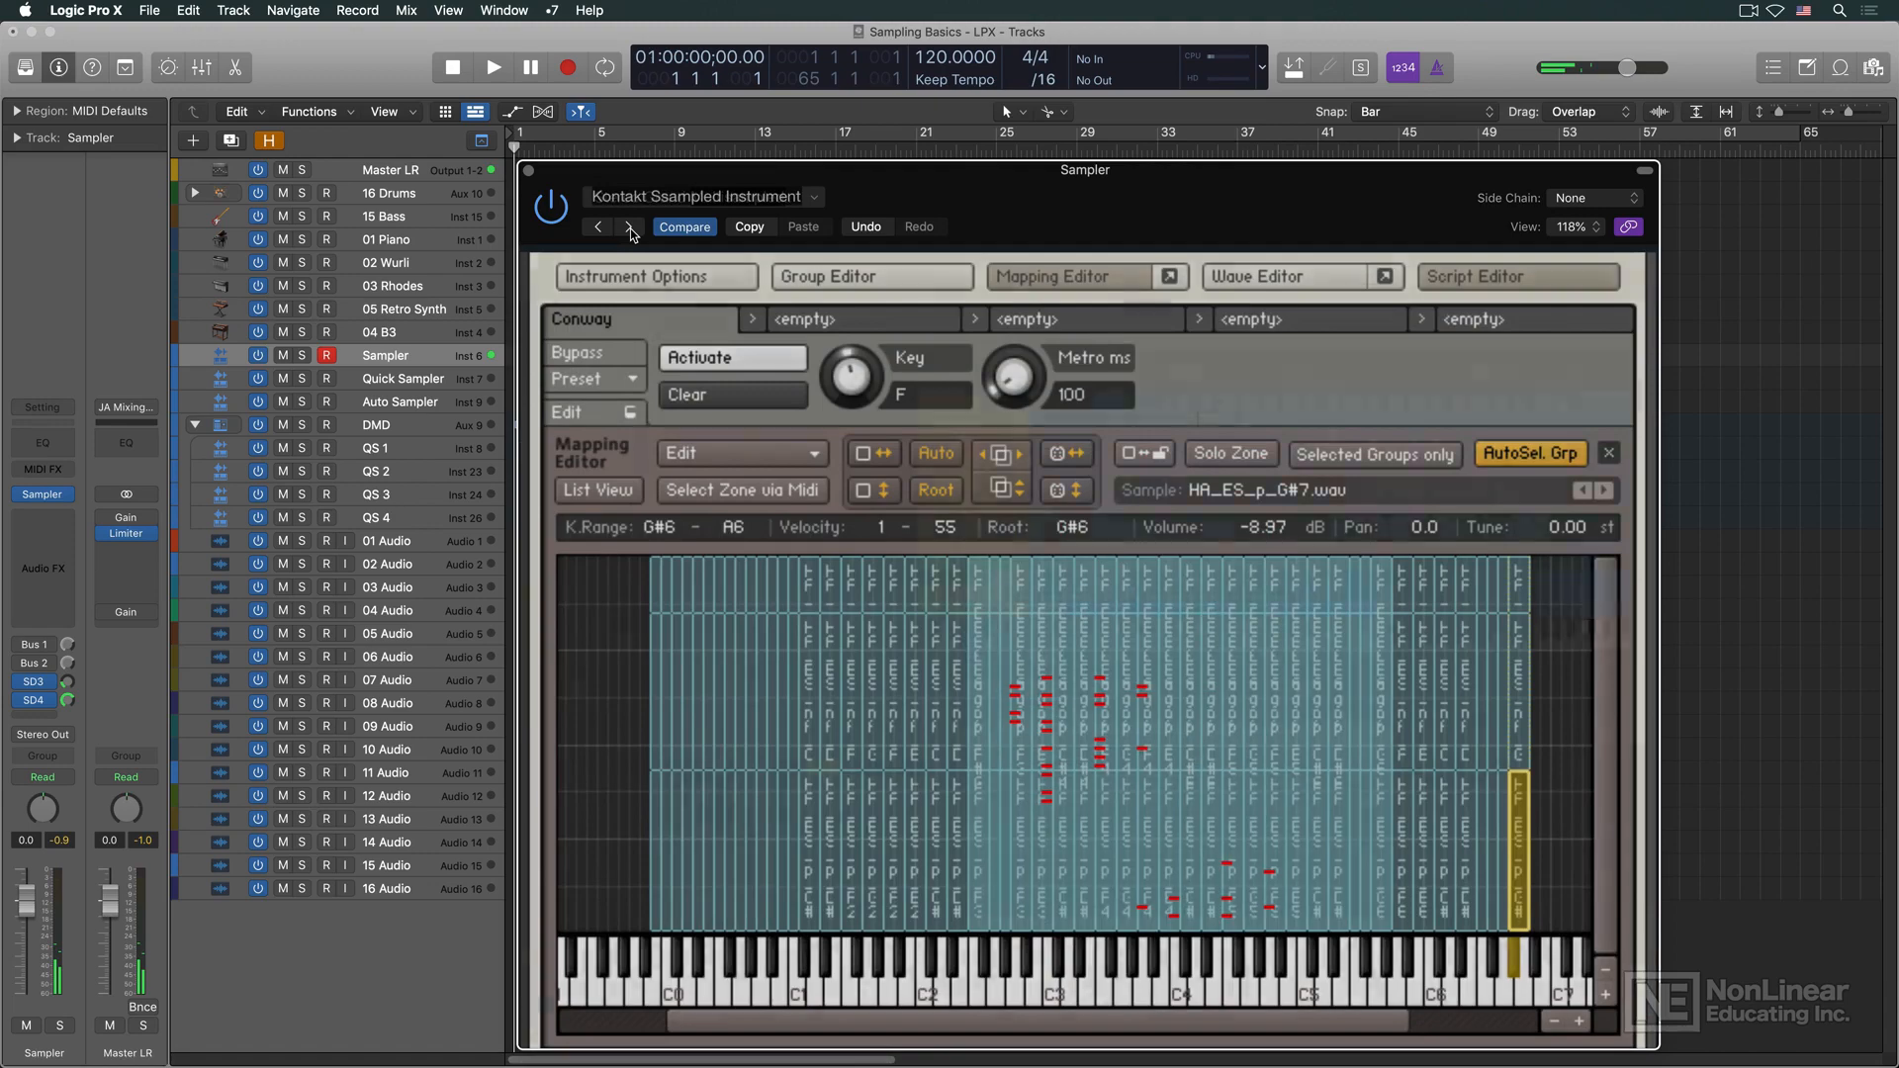
{"action": "left_click", "coordinate": [629, 231]}
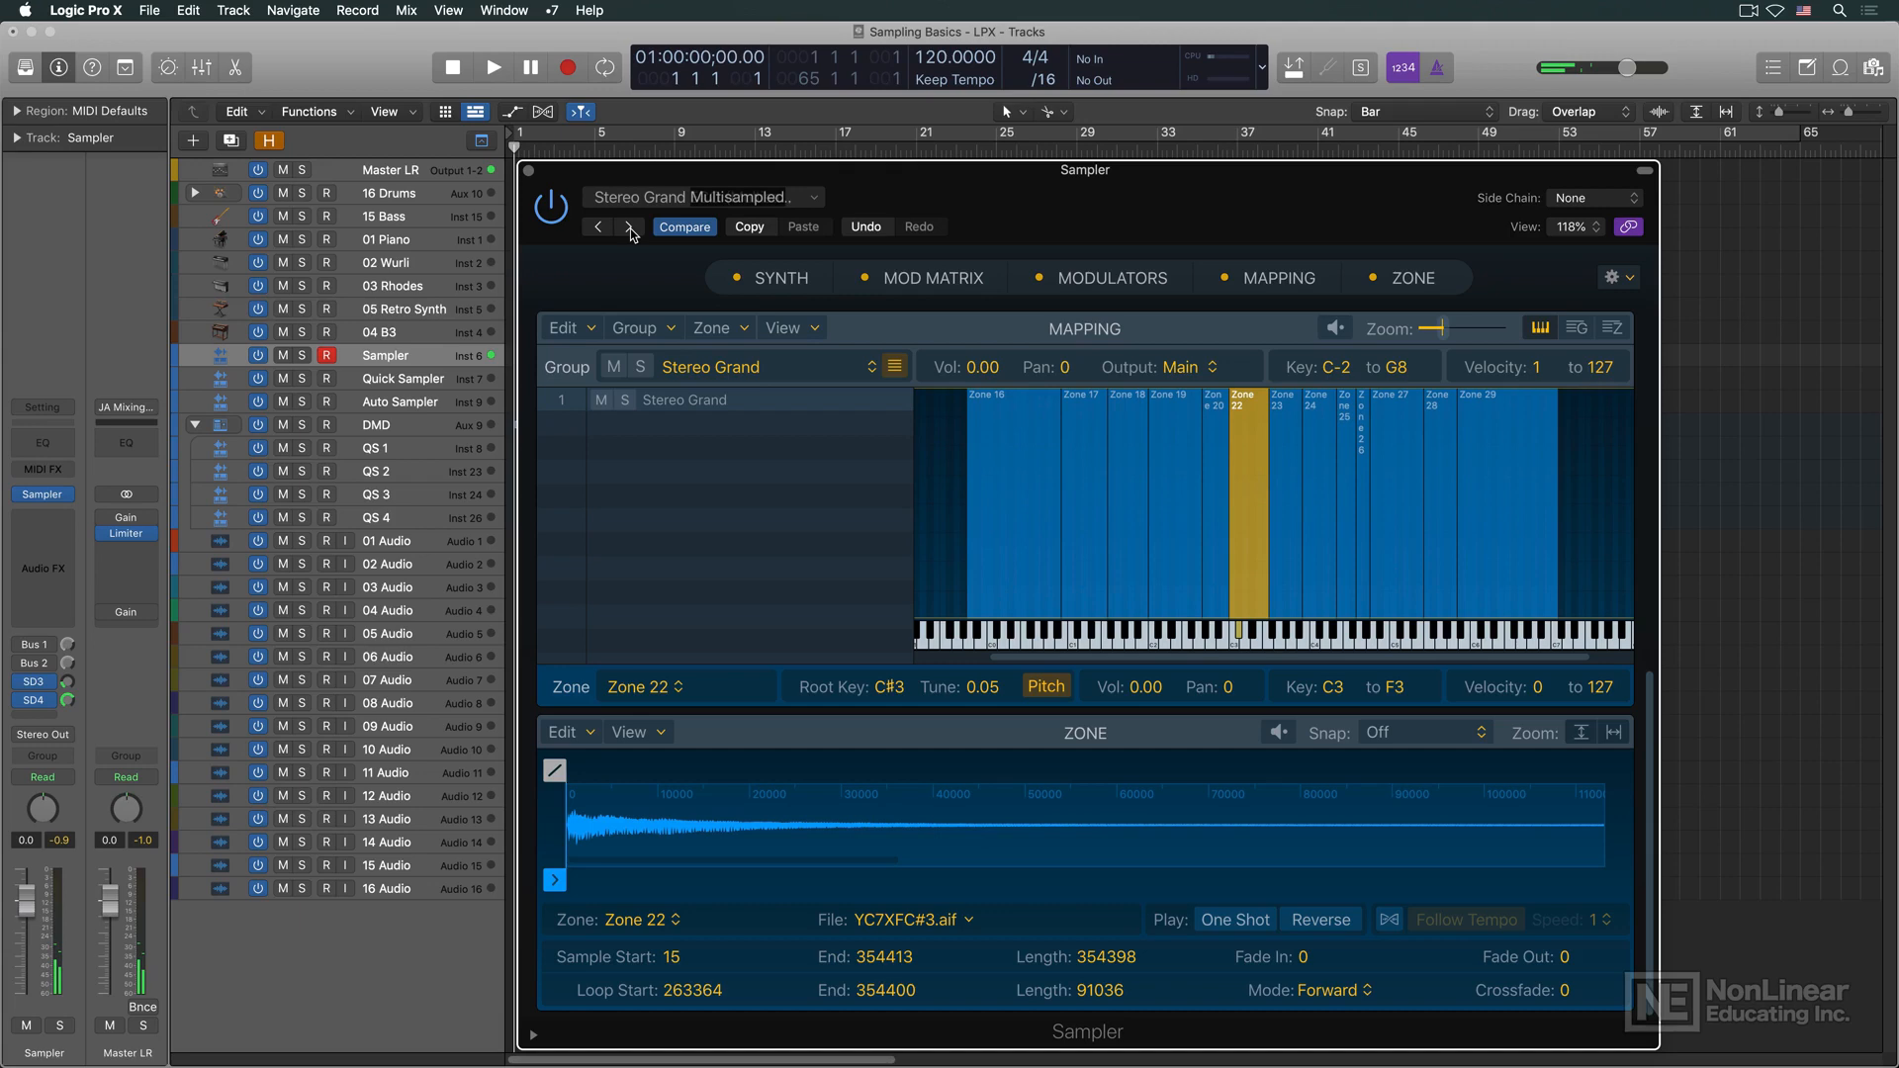
Browse Dry Standard Kit's Snare Drums group, then load the JA Snare Template 01A full-range zone
{"action": "left_click", "coordinate": [629, 226]}
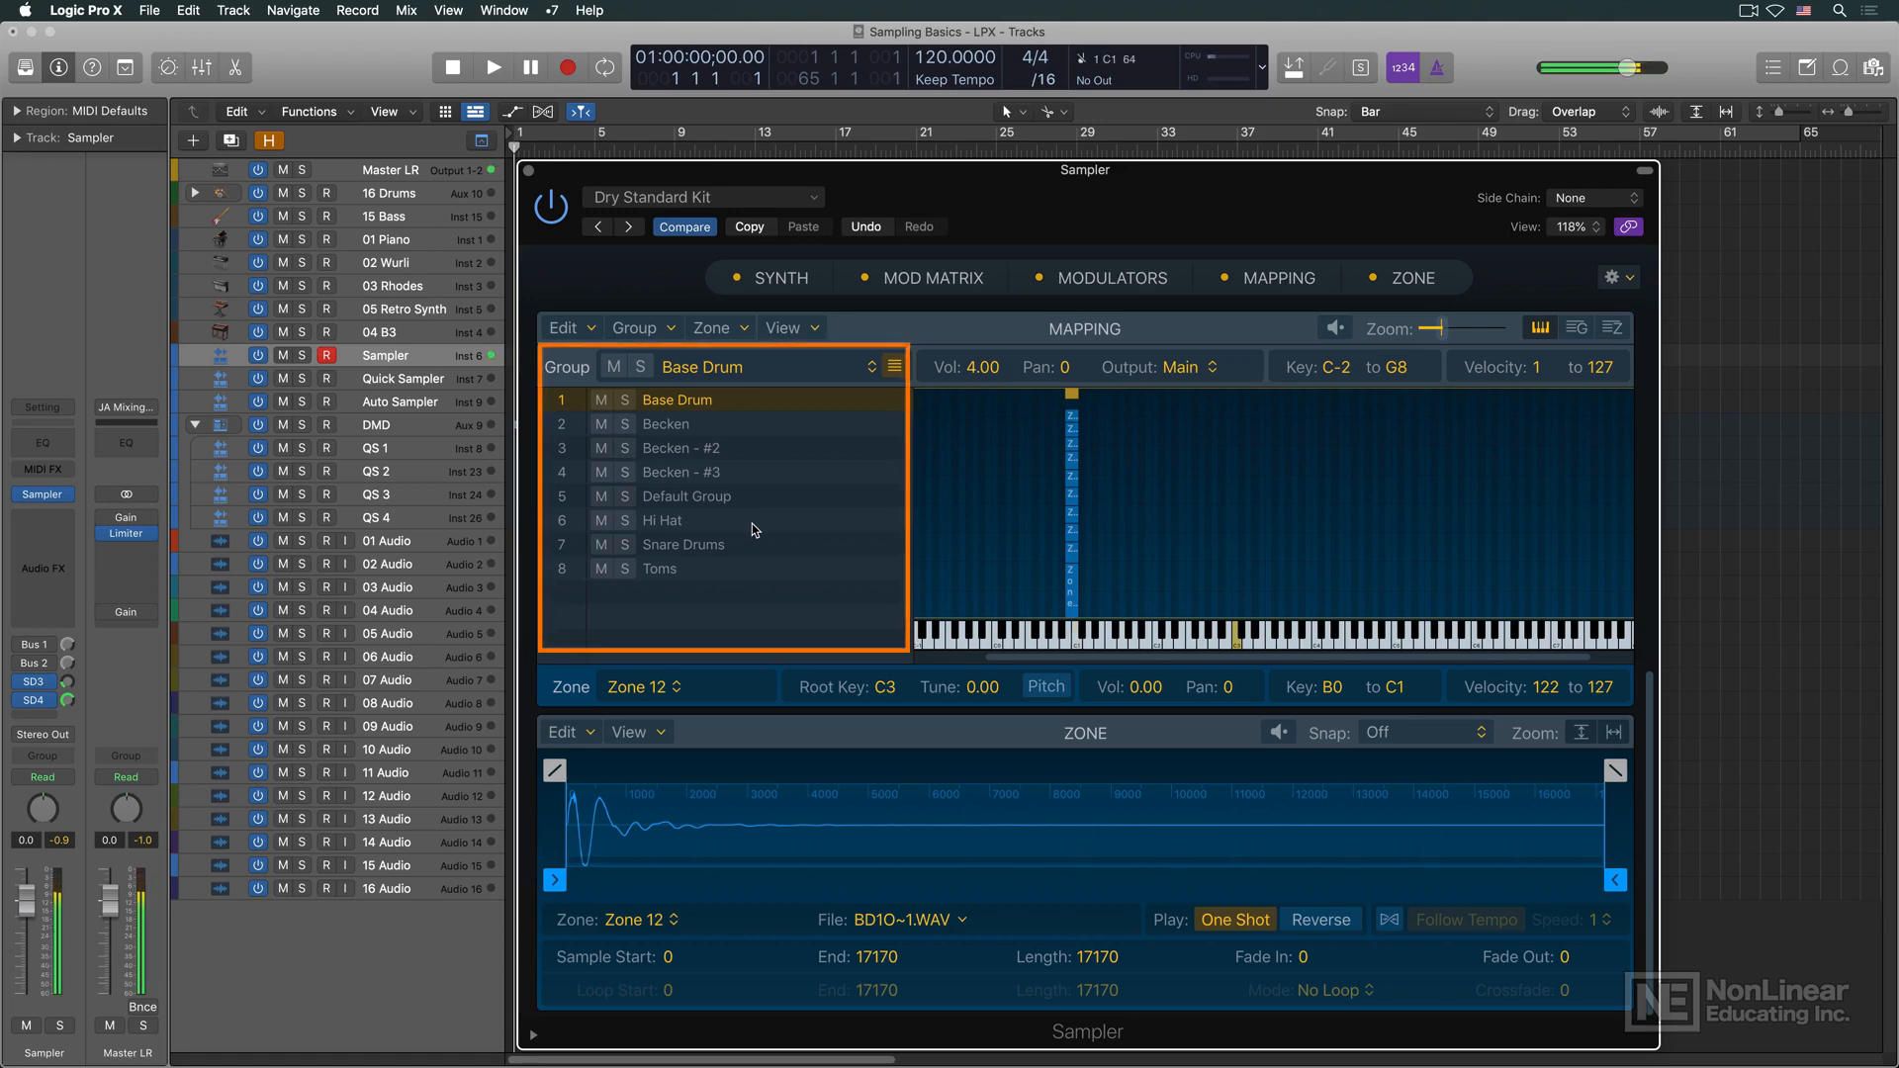
{"action": "left_click", "coordinate": [684, 544]}
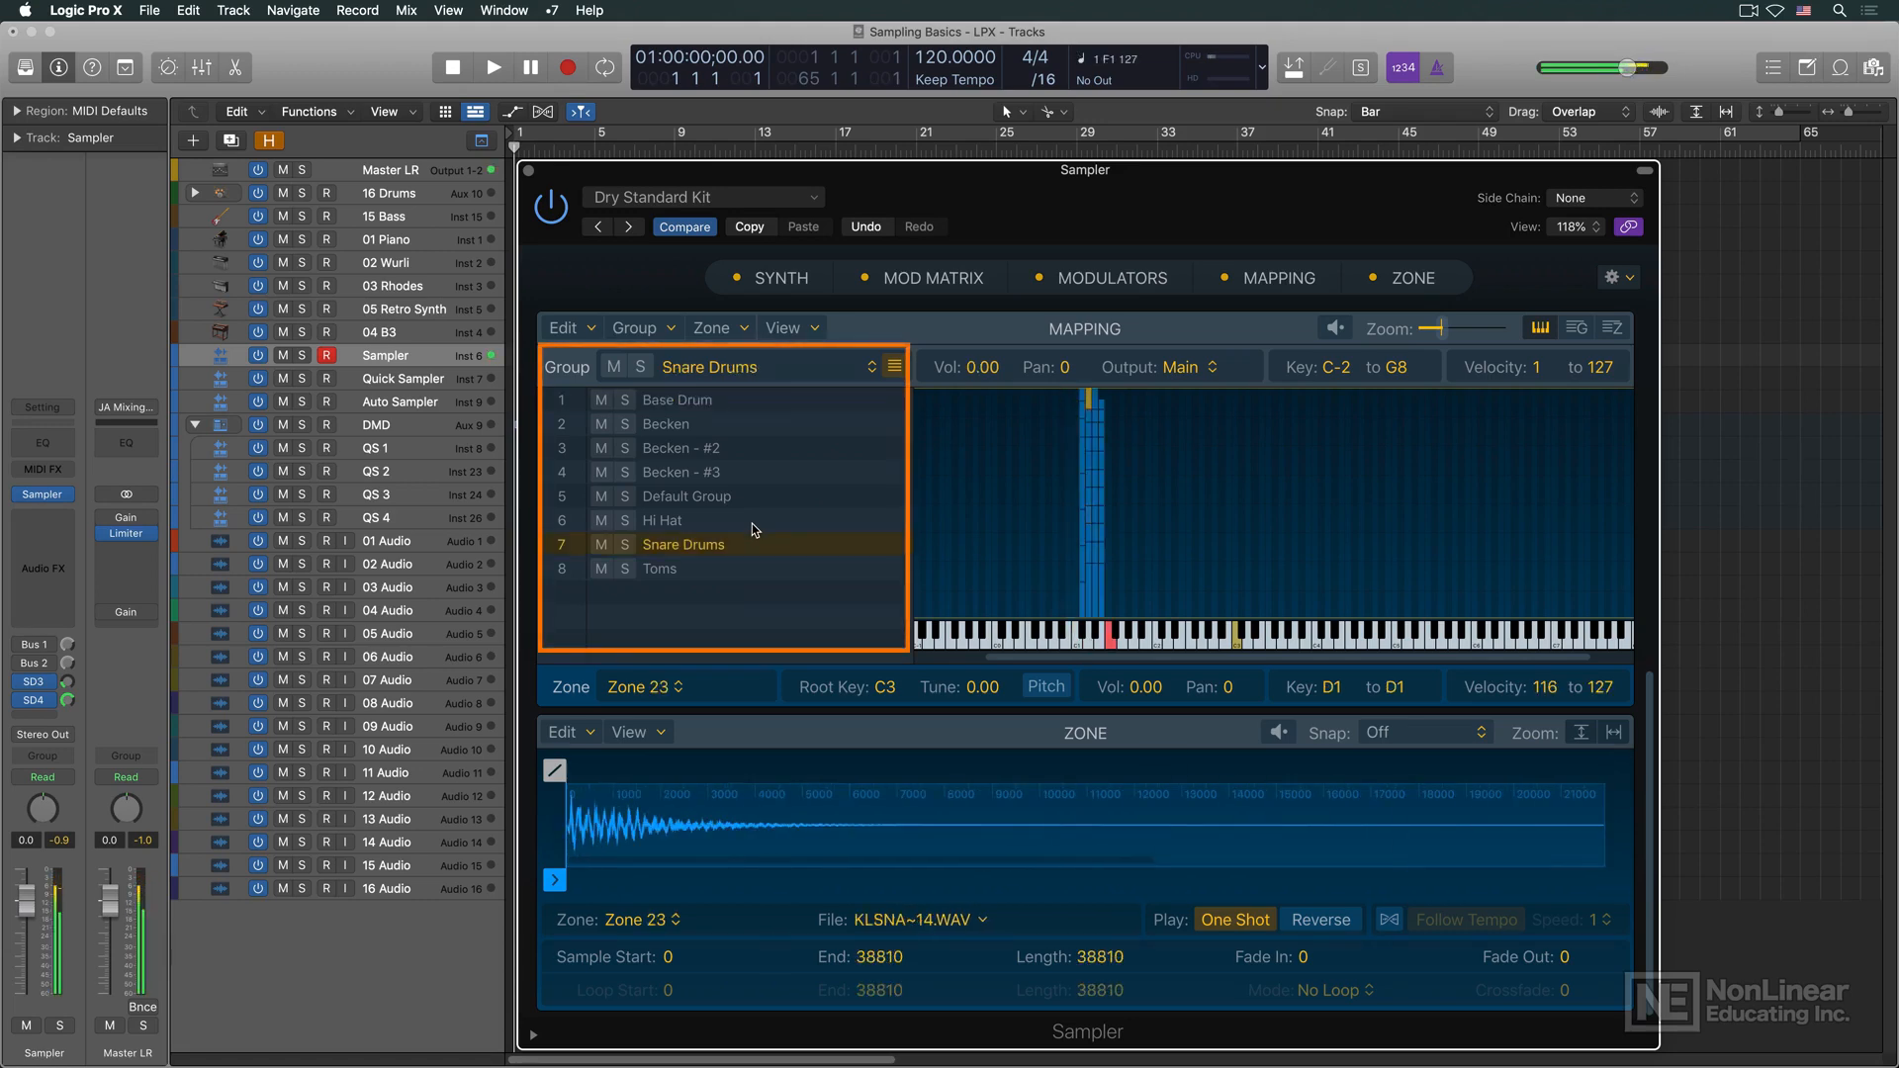
{"action": "left_click", "coordinate": [679, 520]}
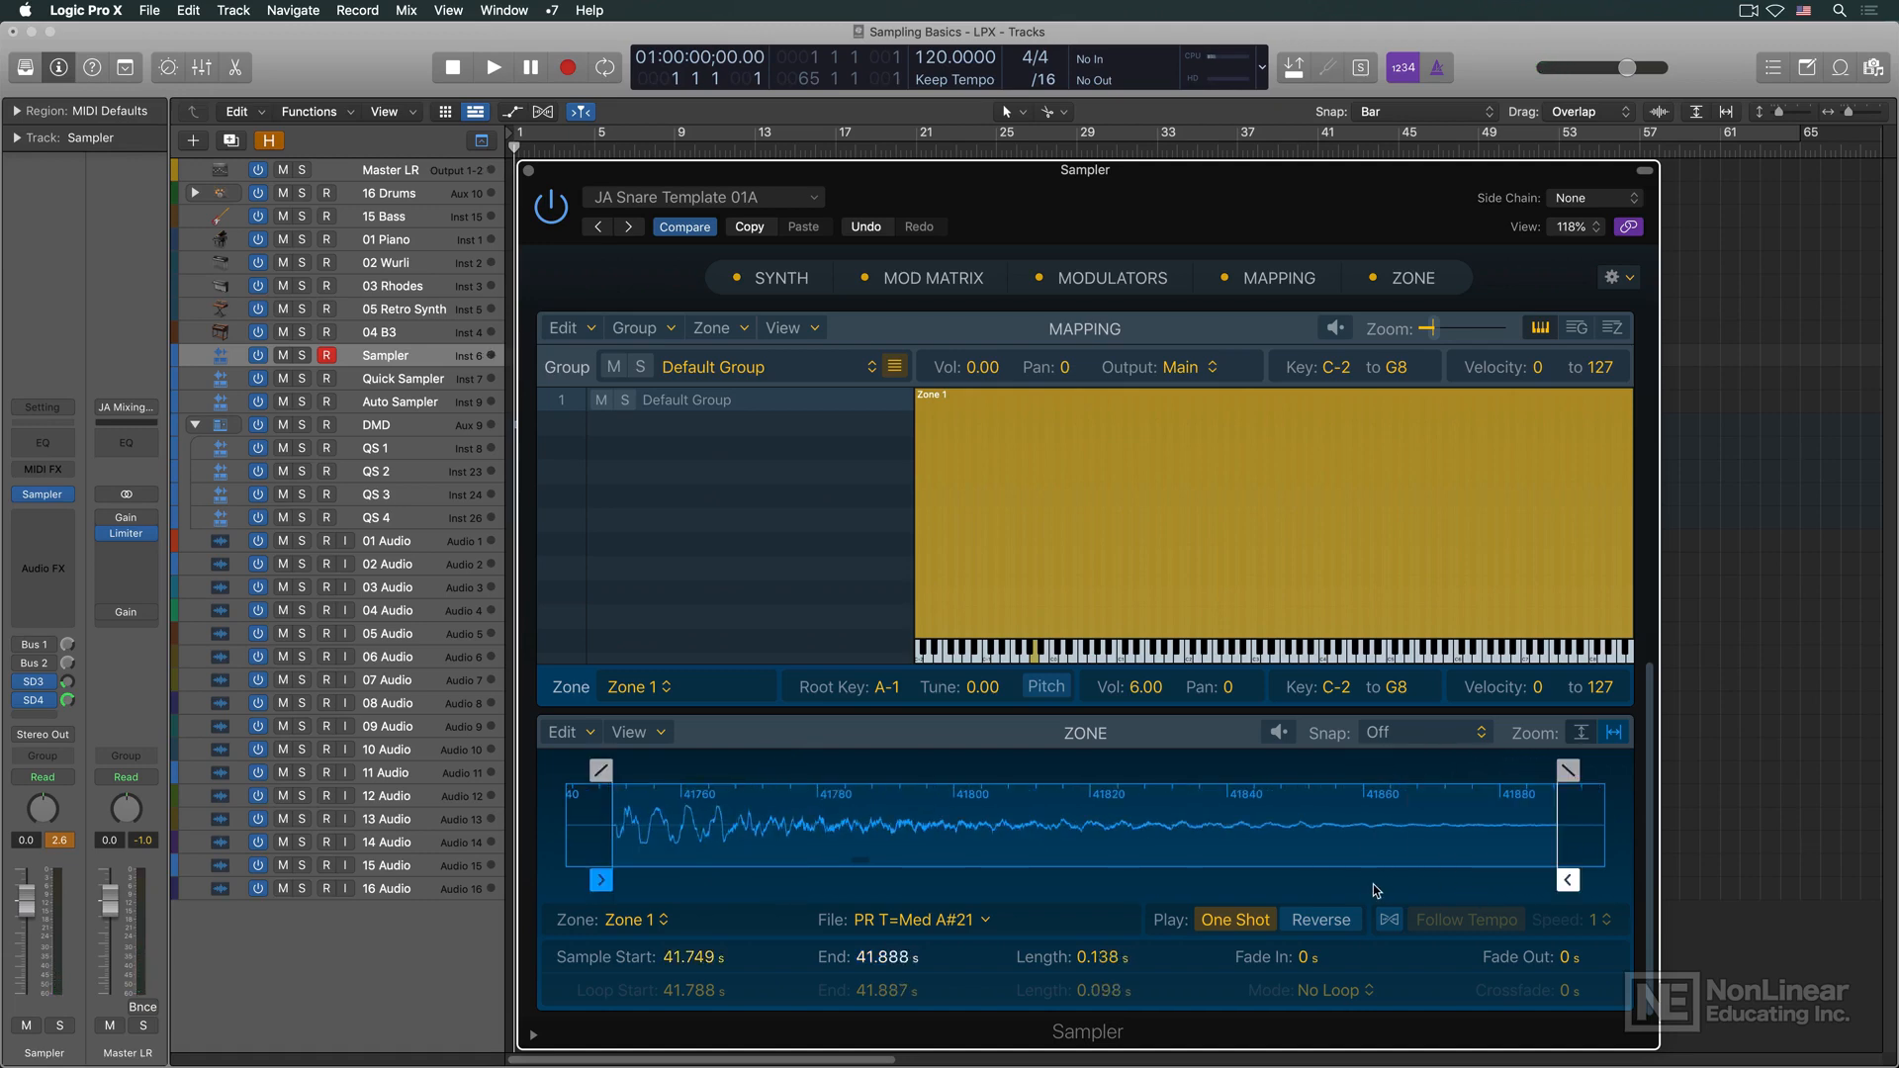
View JA String Ensemble 01's looped samples, then show the XILS BR Prophetic Ltz synth page
{"action": "left_click", "coordinate": [1254, 650]}
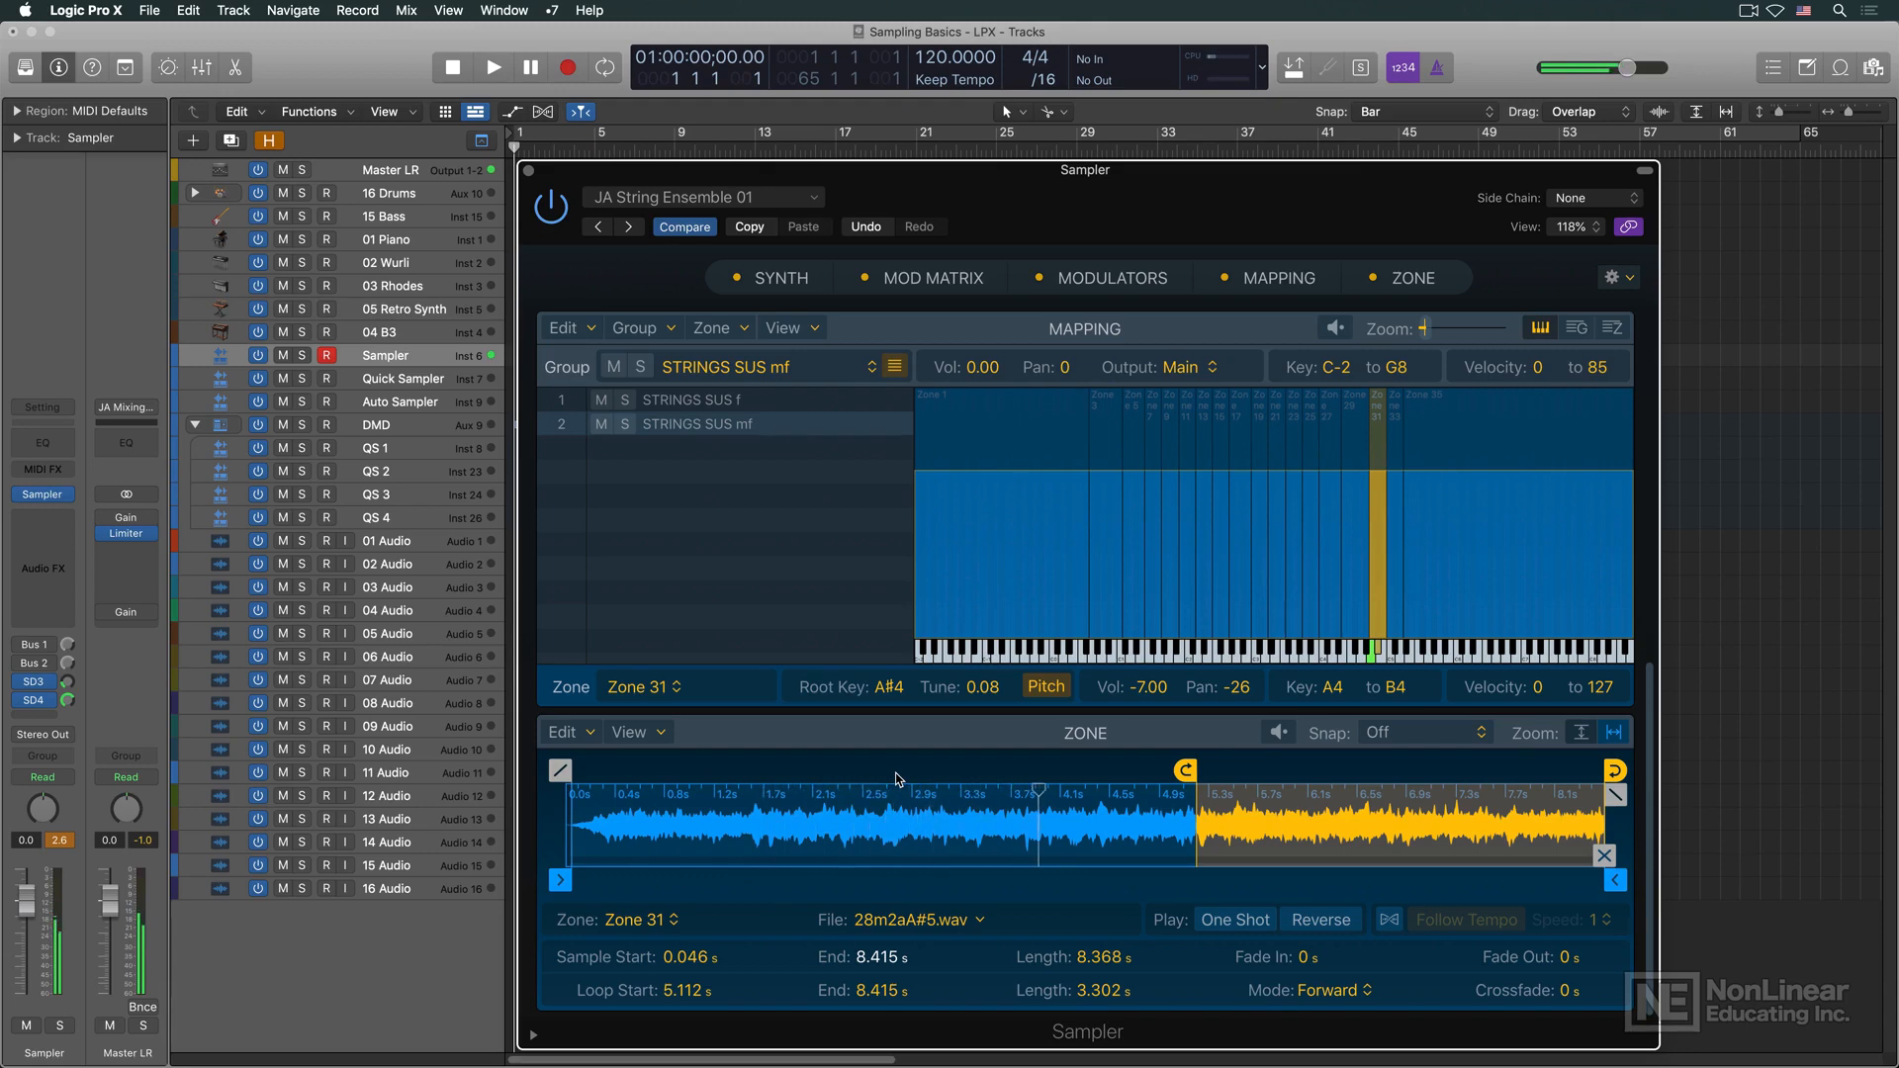
{"action": "left_click", "coordinate": [1393, 829]}
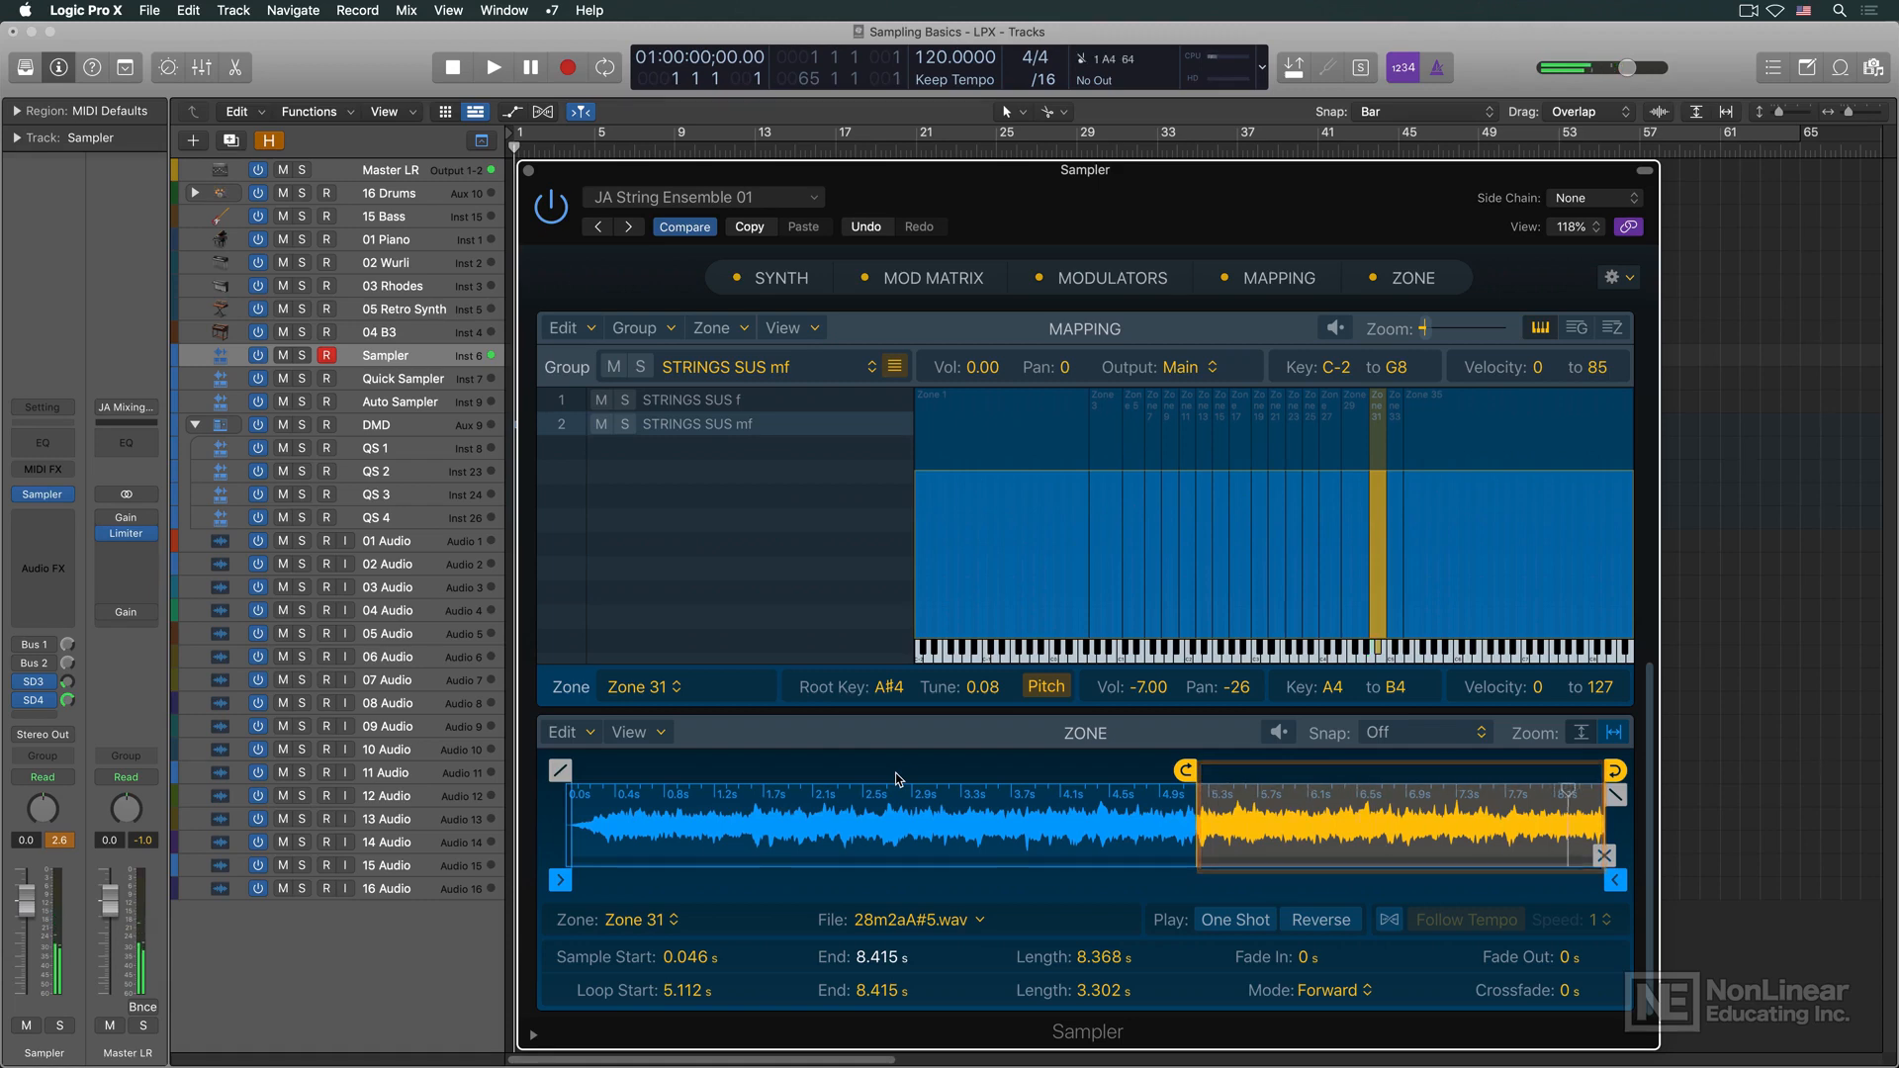
{"action": "left_click", "coordinate": [399, 378]}
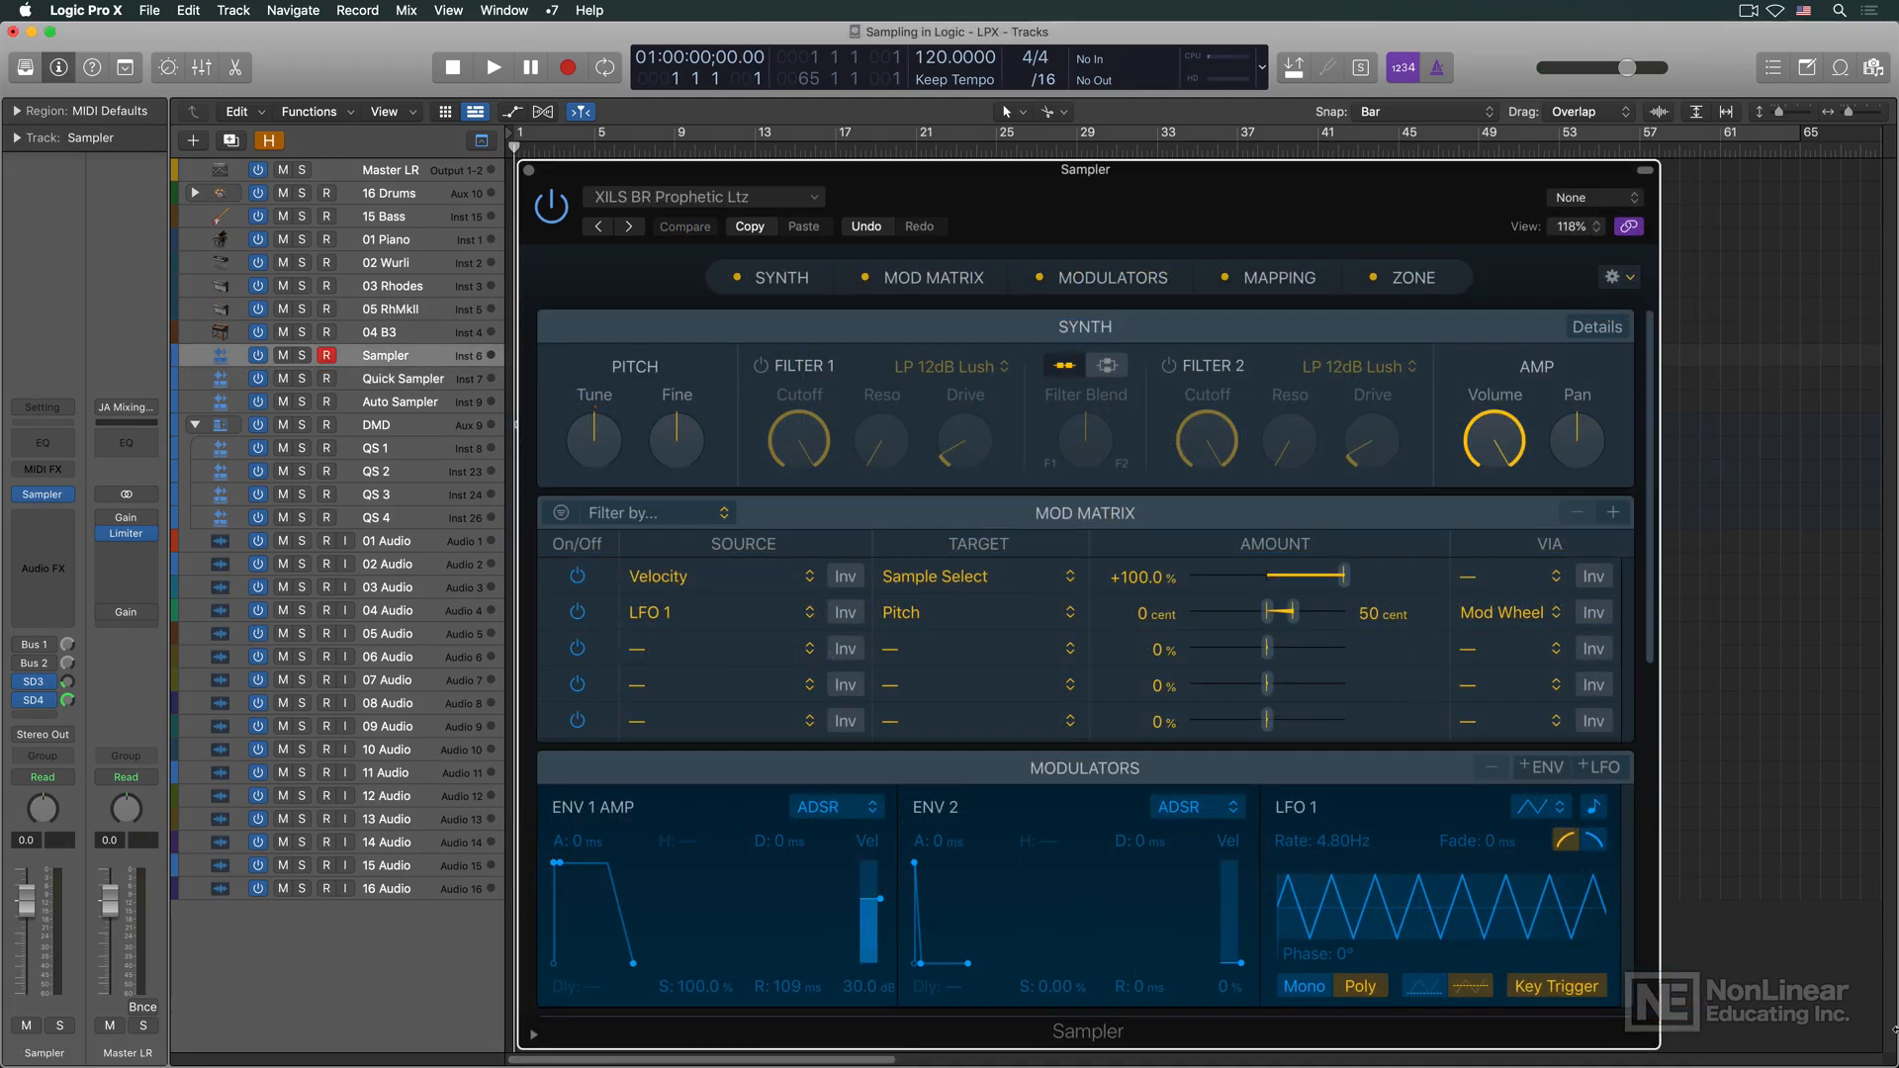
{"action": "left_click", "coordinate": [402, 378]}
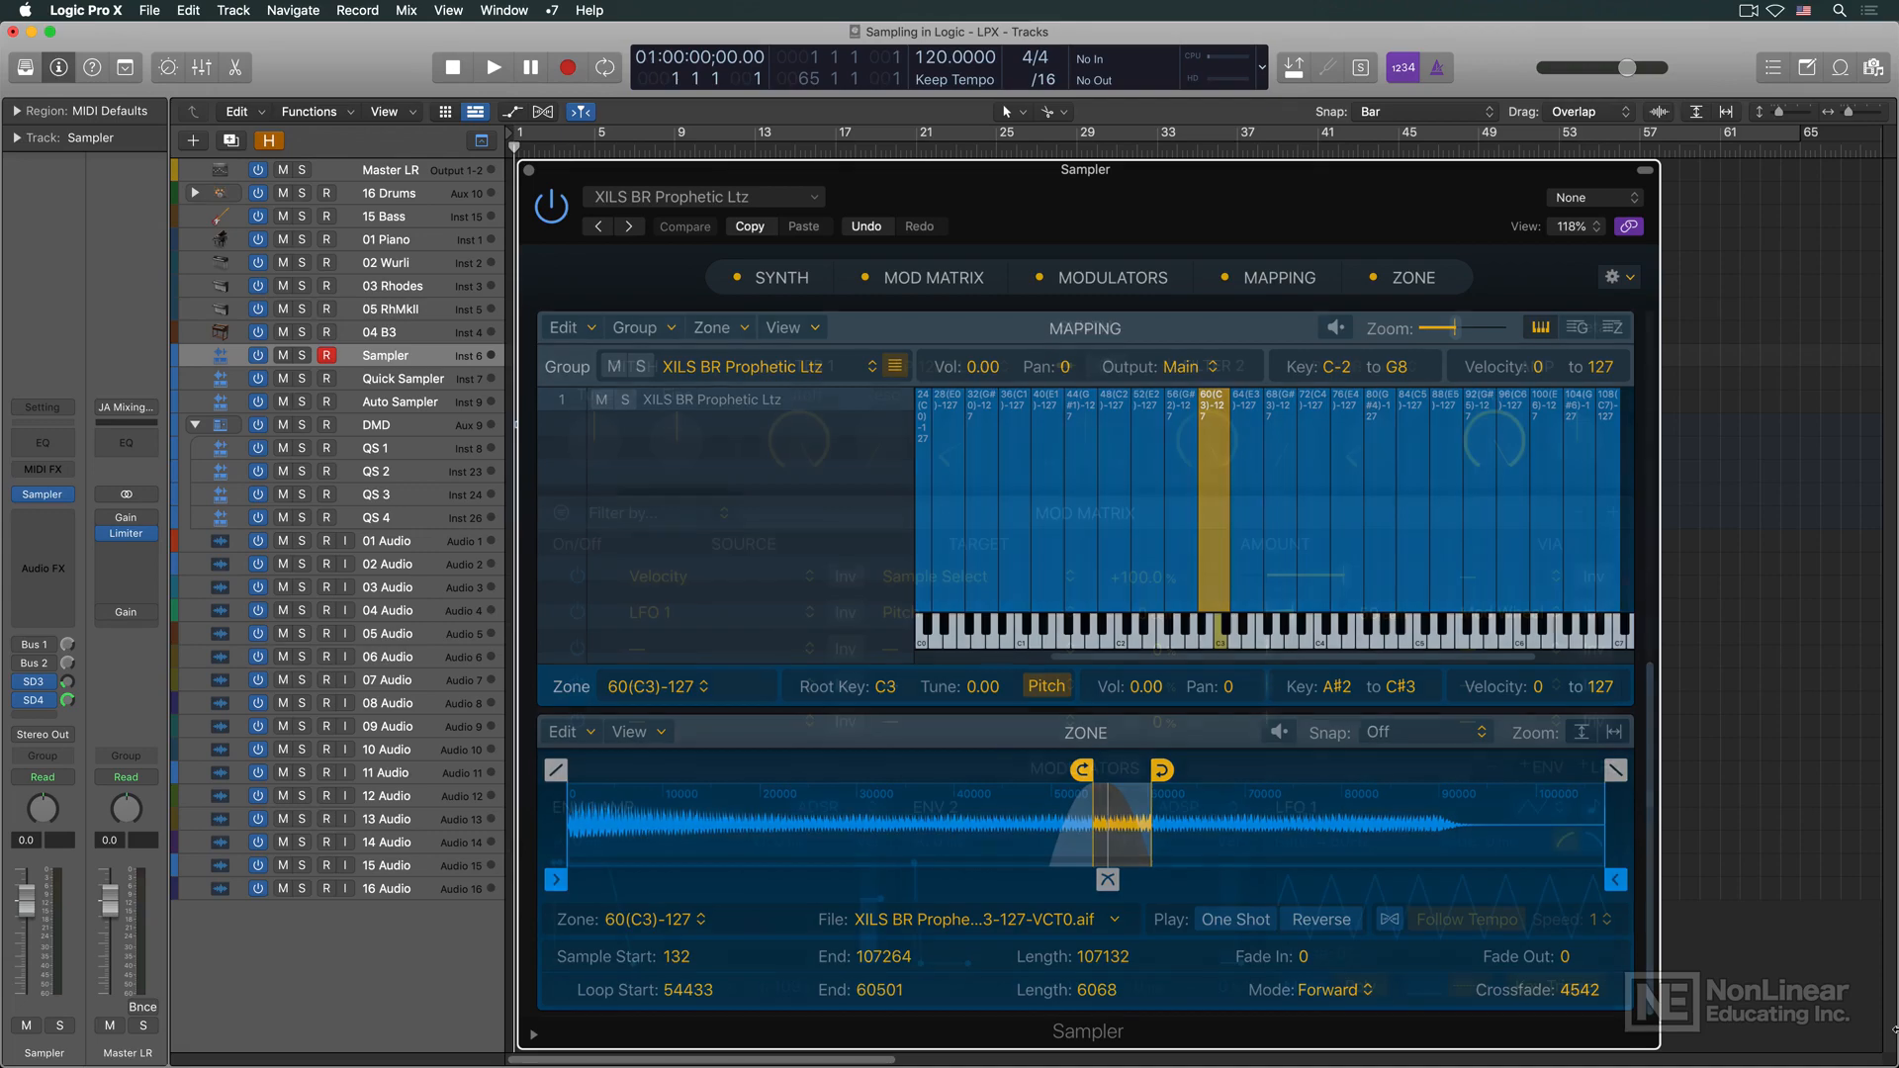
{"action": "left_click", "coordinate": [784, 277]}
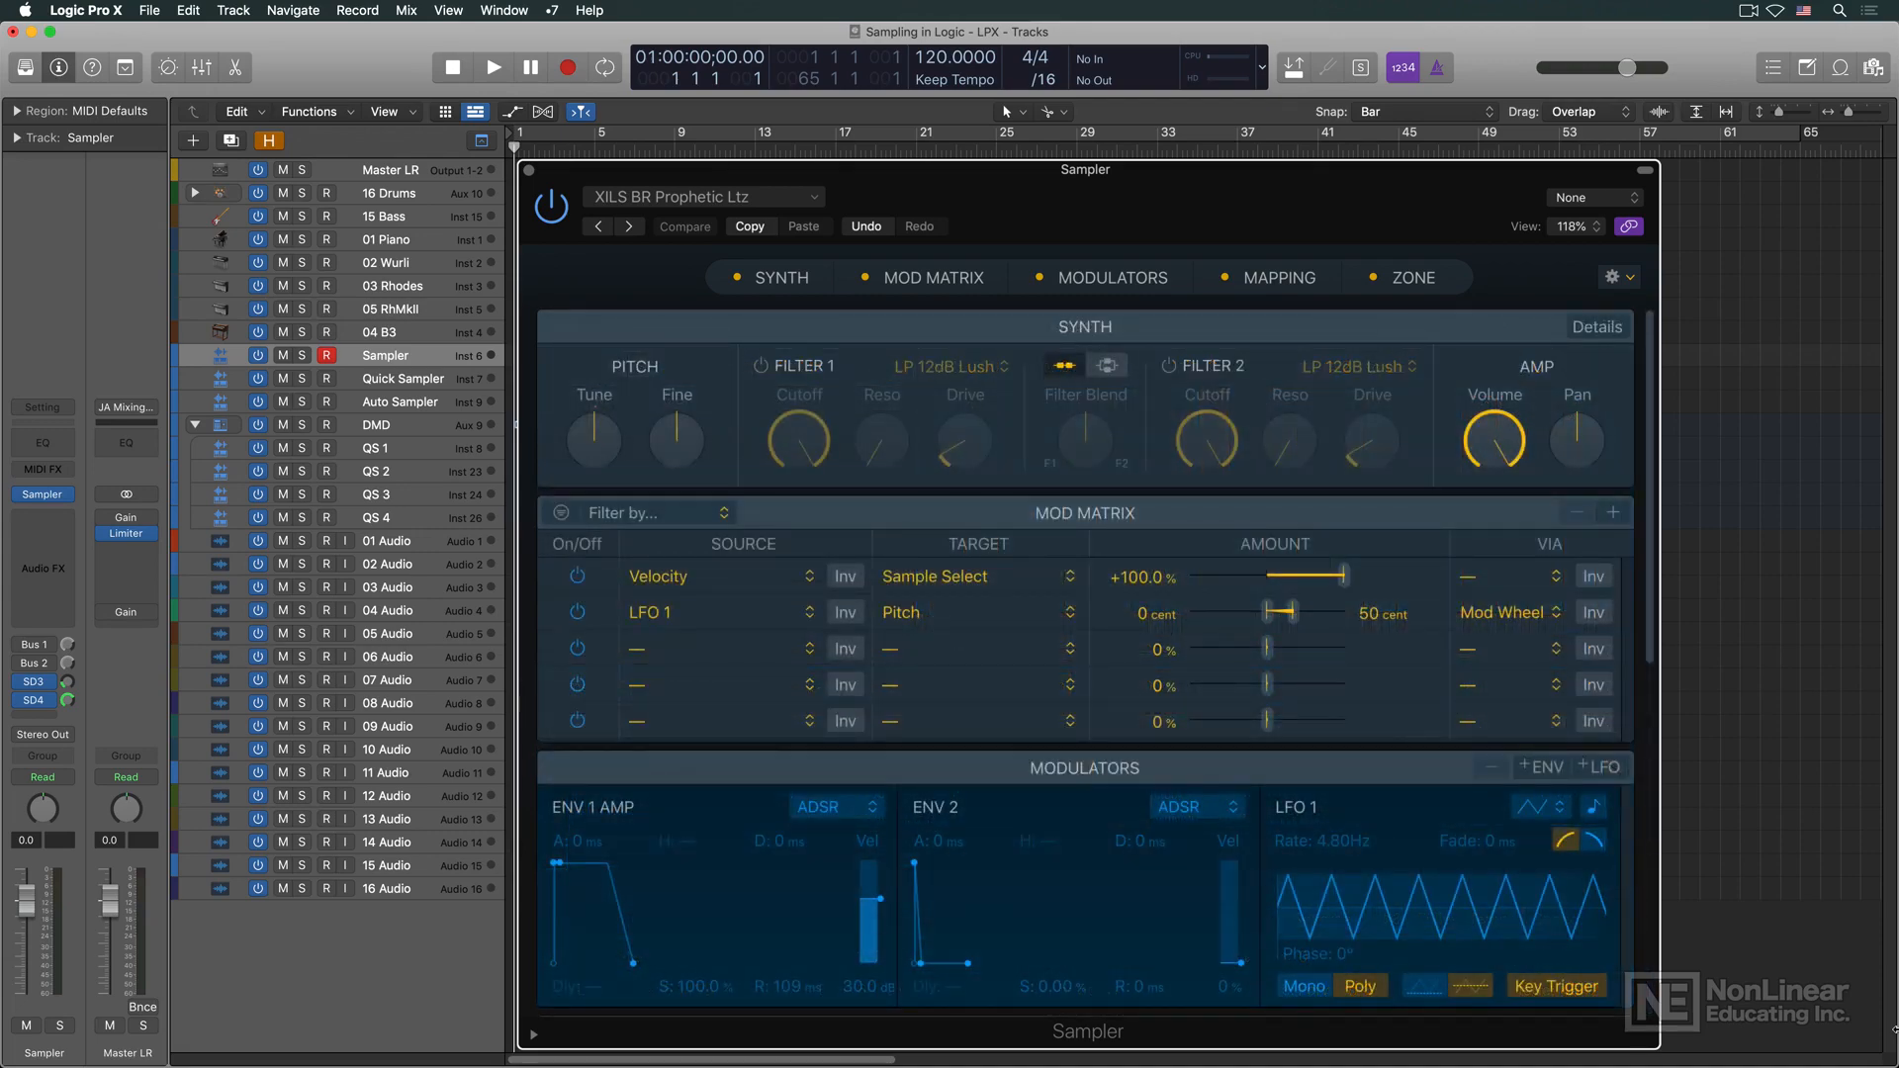